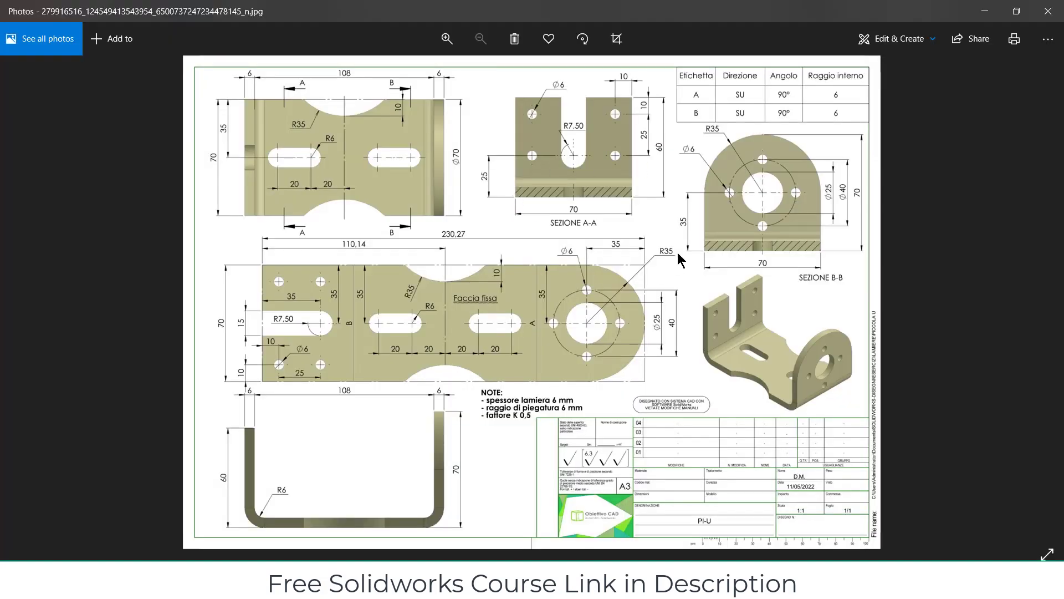
mouse_move(392, 205)
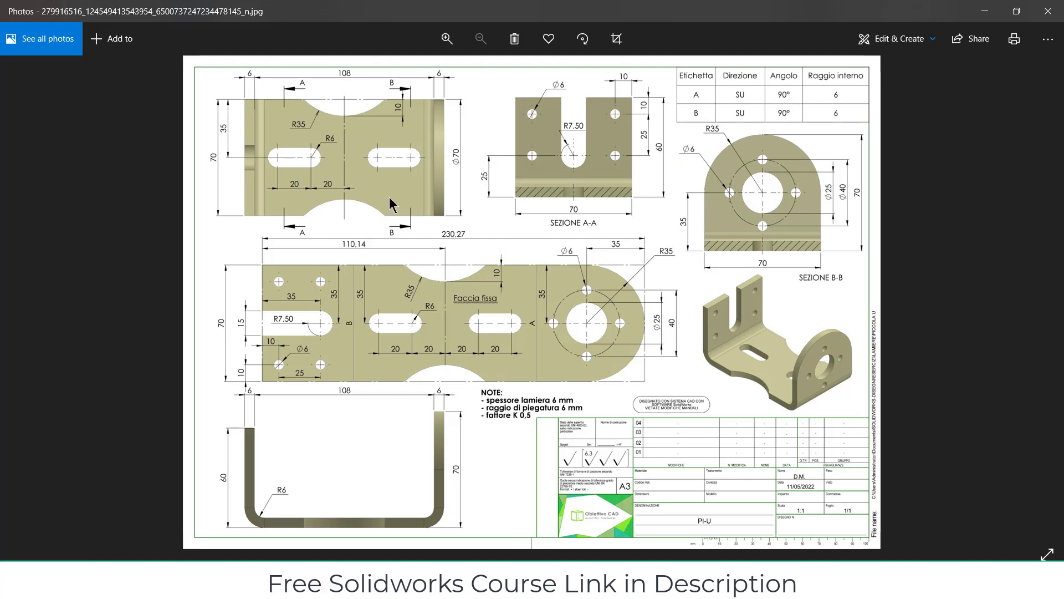
mouse_move(536, 273)
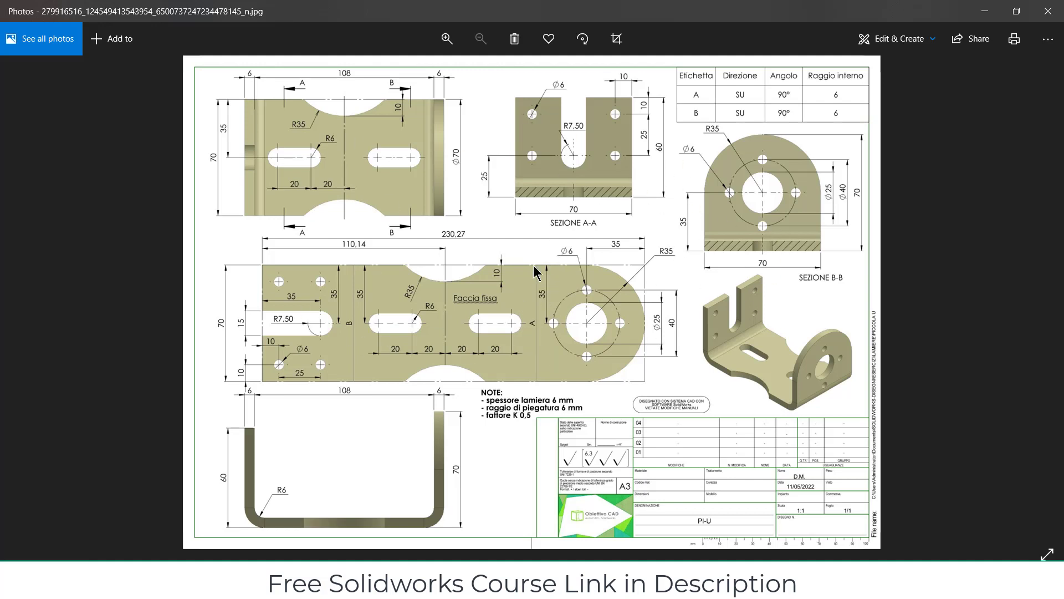
mouse_move(852, 404)
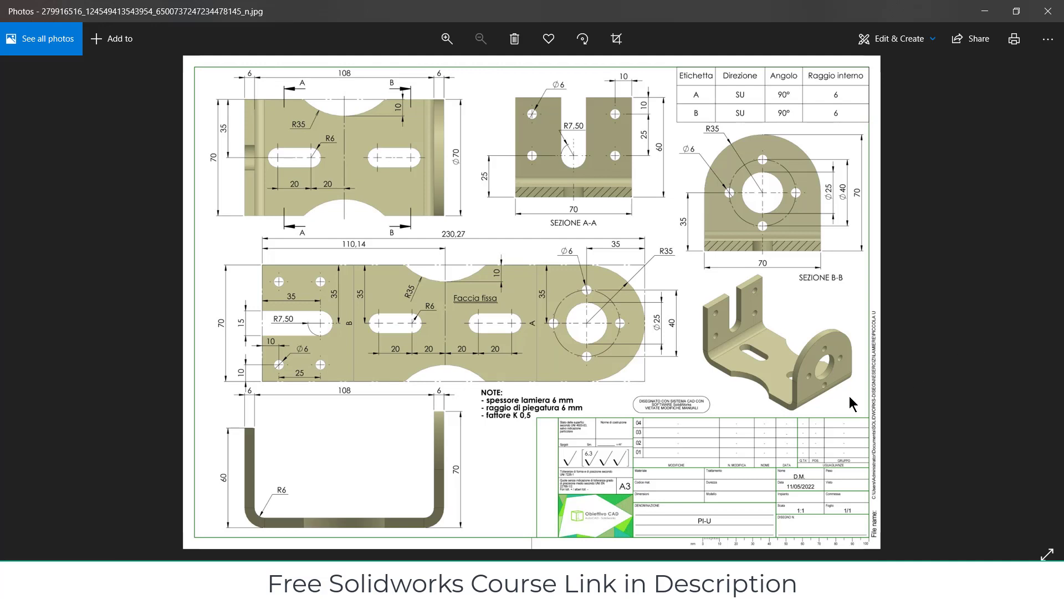
mouse_move(847, 408)
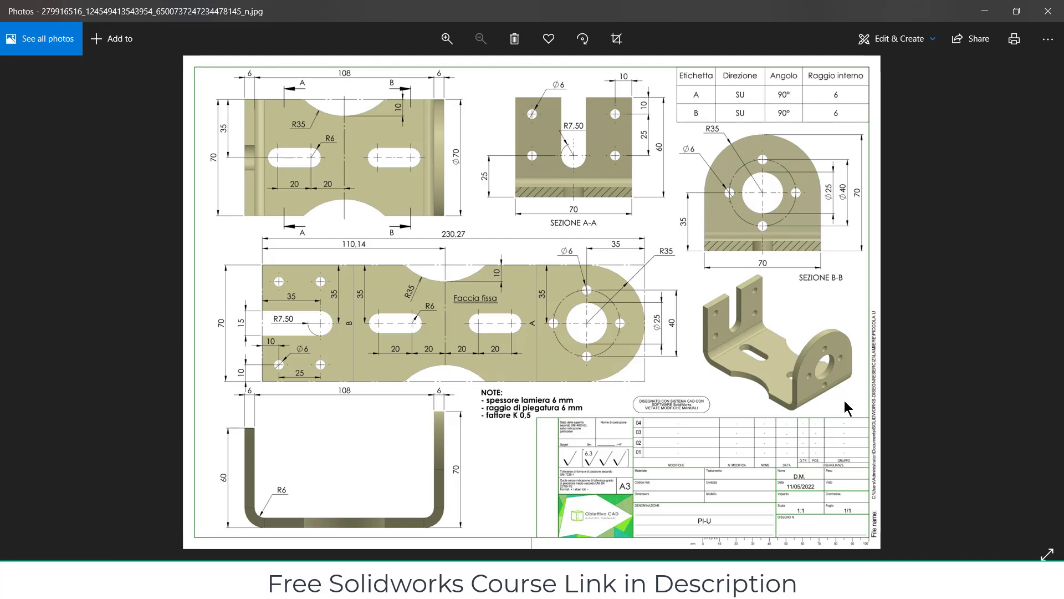
mouse_move(297, 133)
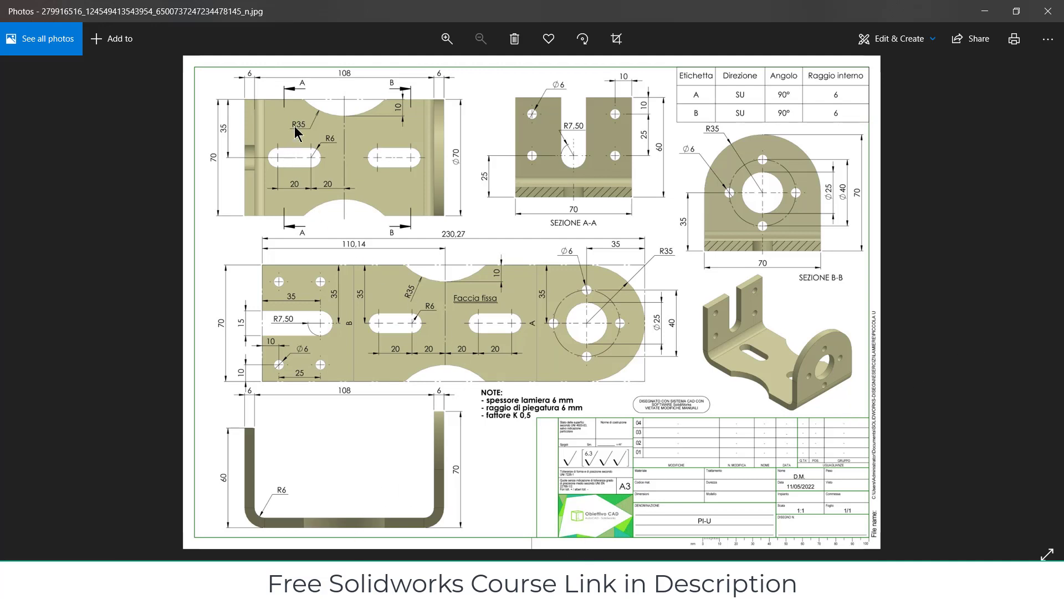
mouse_move(327, 547)
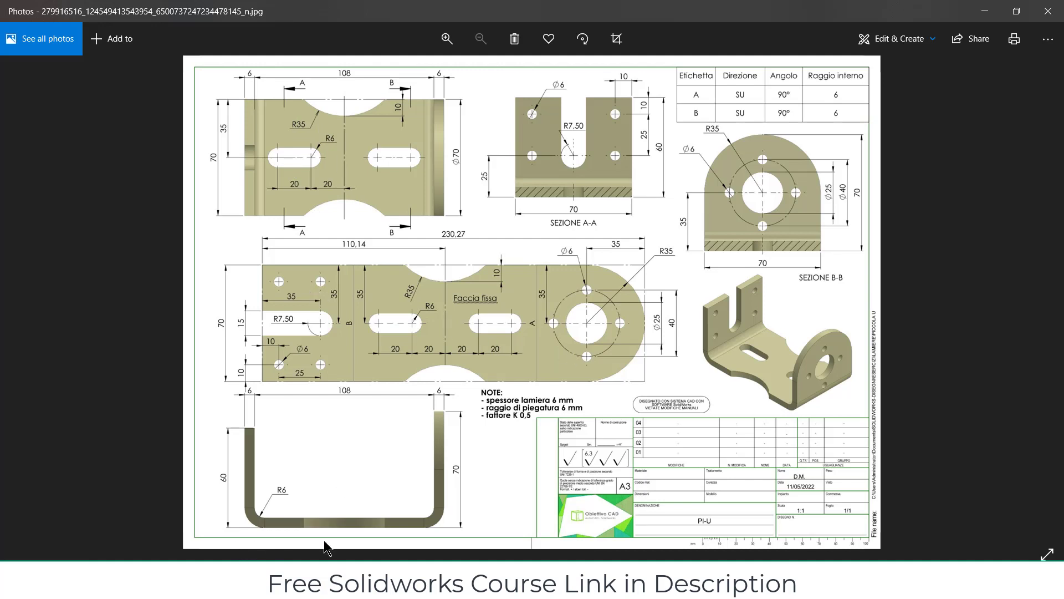
mouse_move(505, 514)
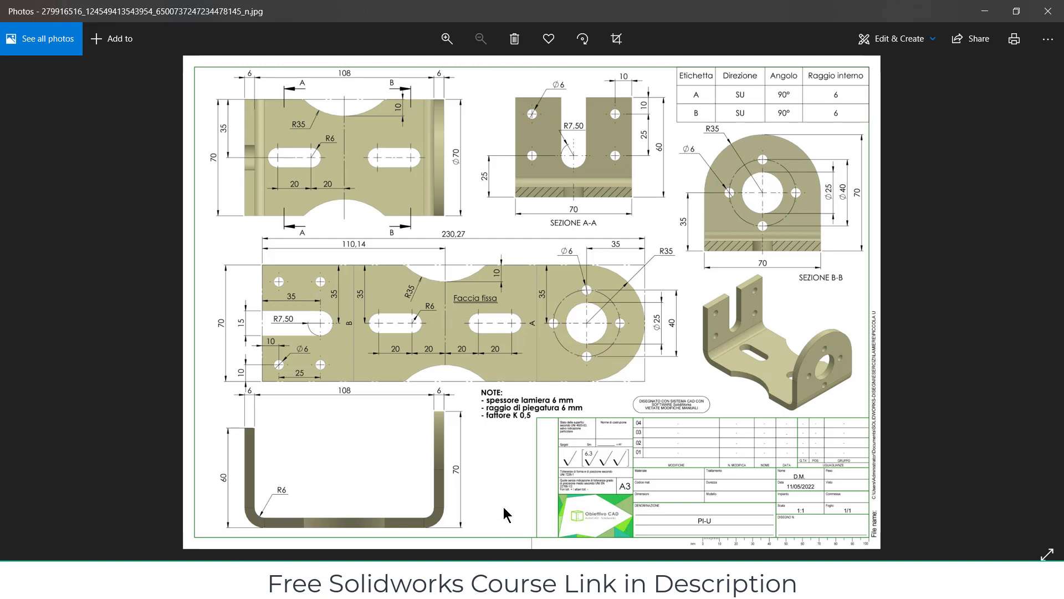
mouse_move(421, 132)
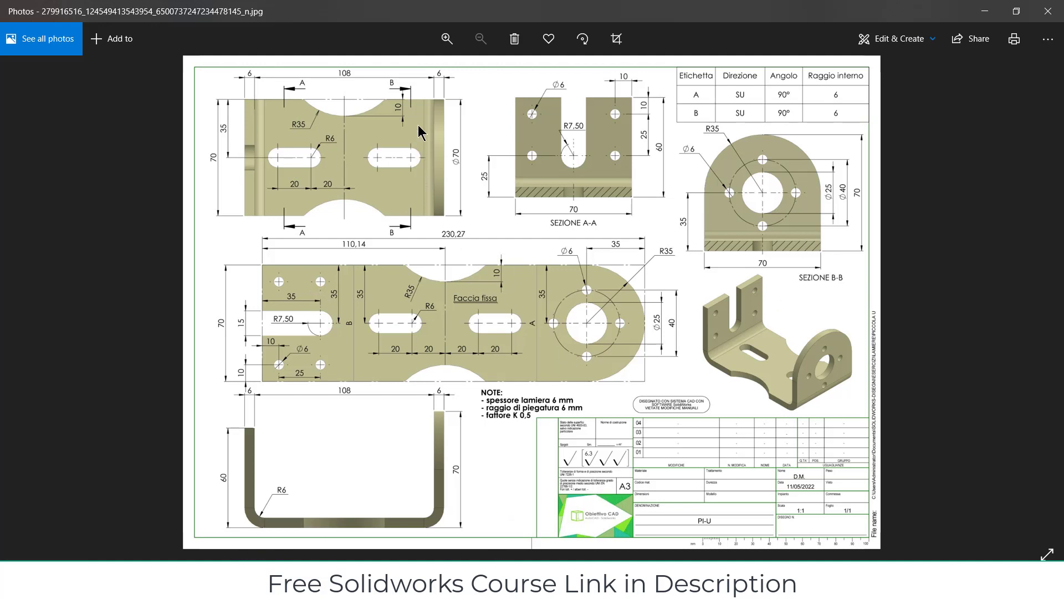
mouse_move(255, 84)
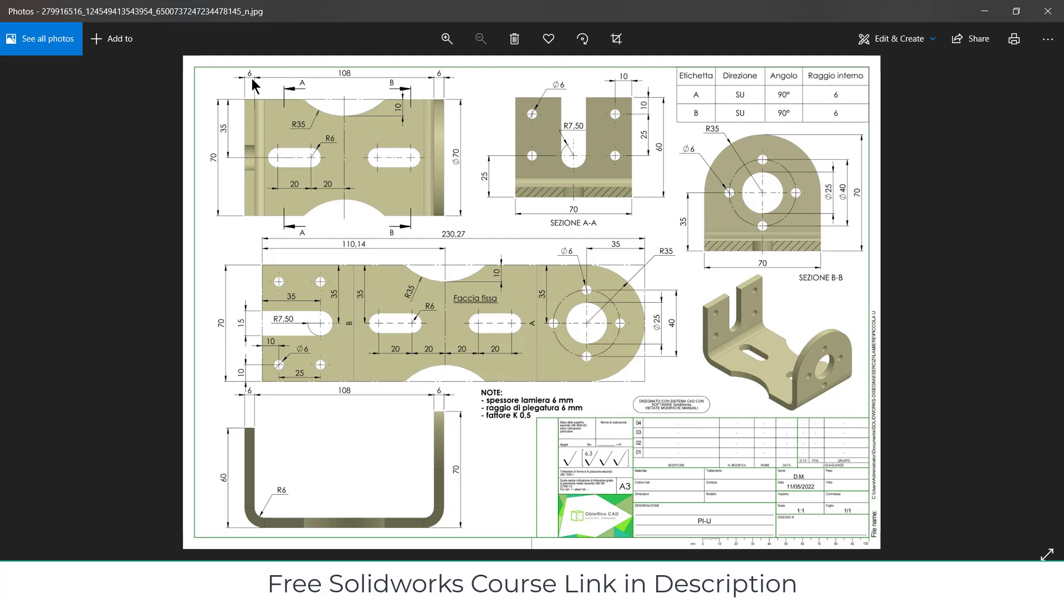
mouse_move(428, 109)
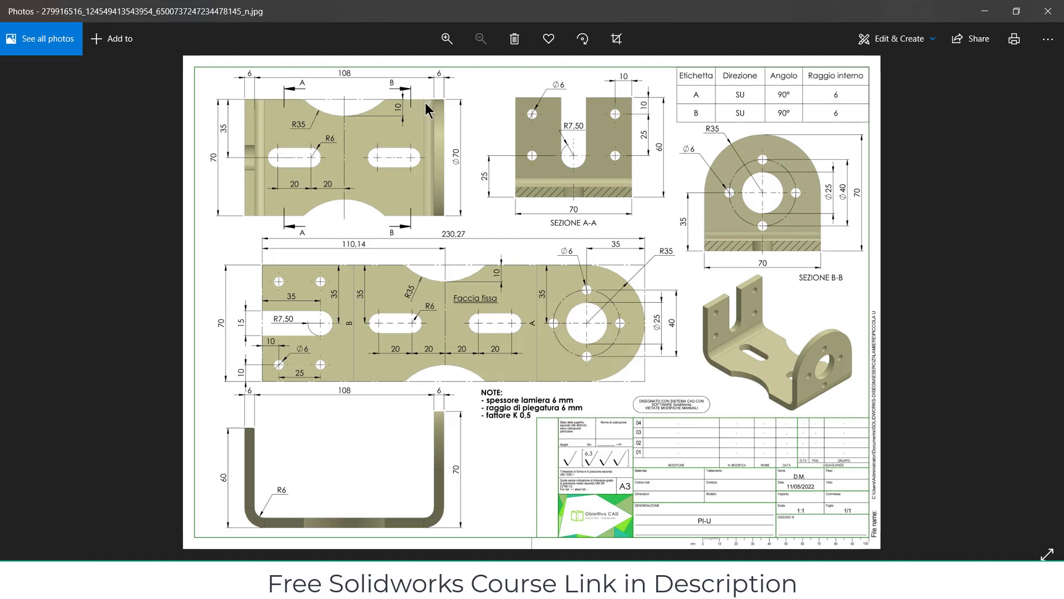
mouse_move(433, 114)
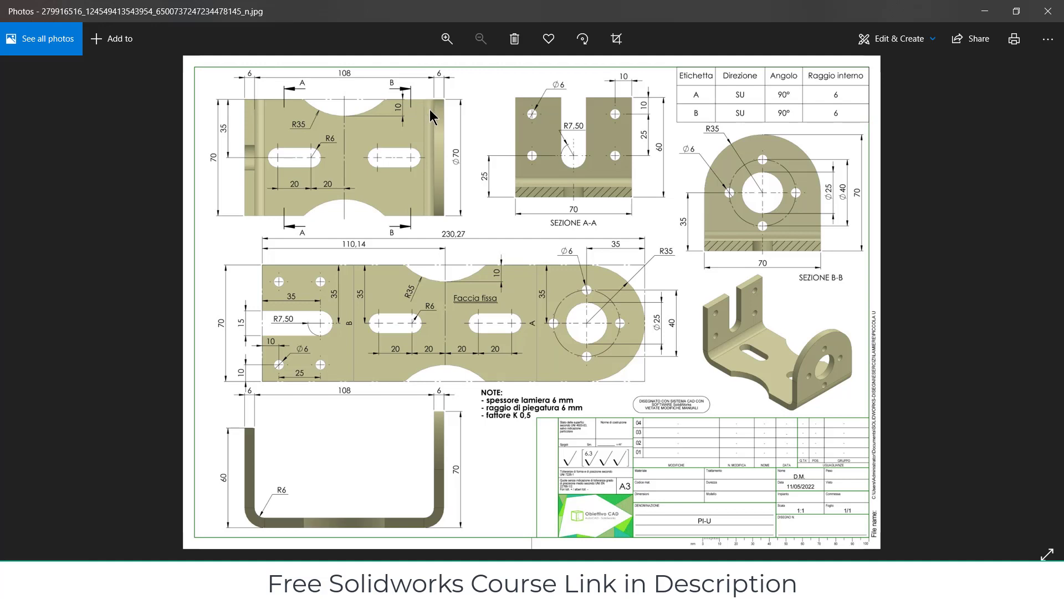
mouse_move(522, 79)
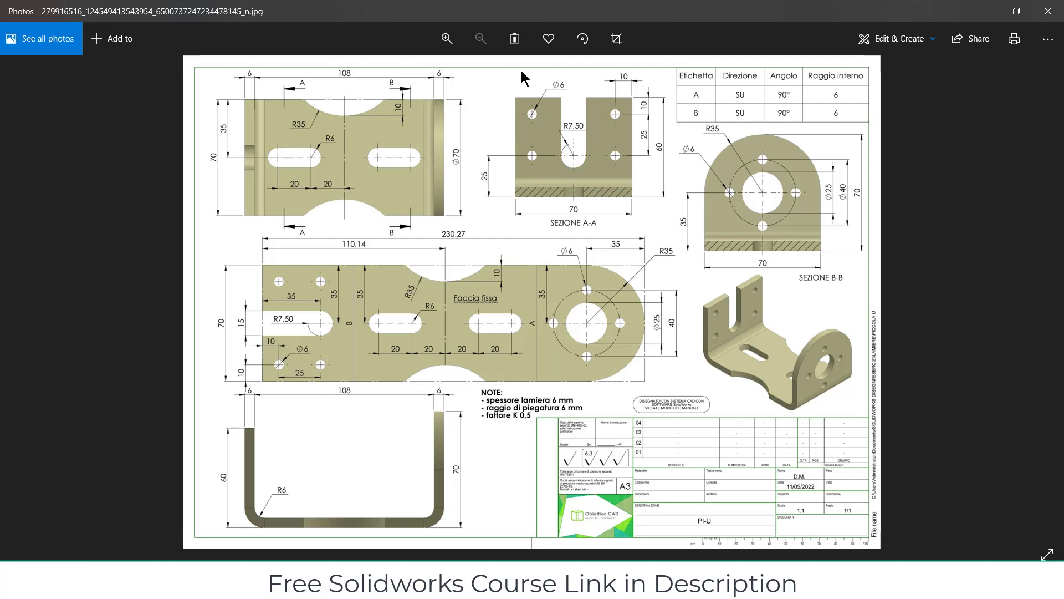
mouse_move(388, 169)
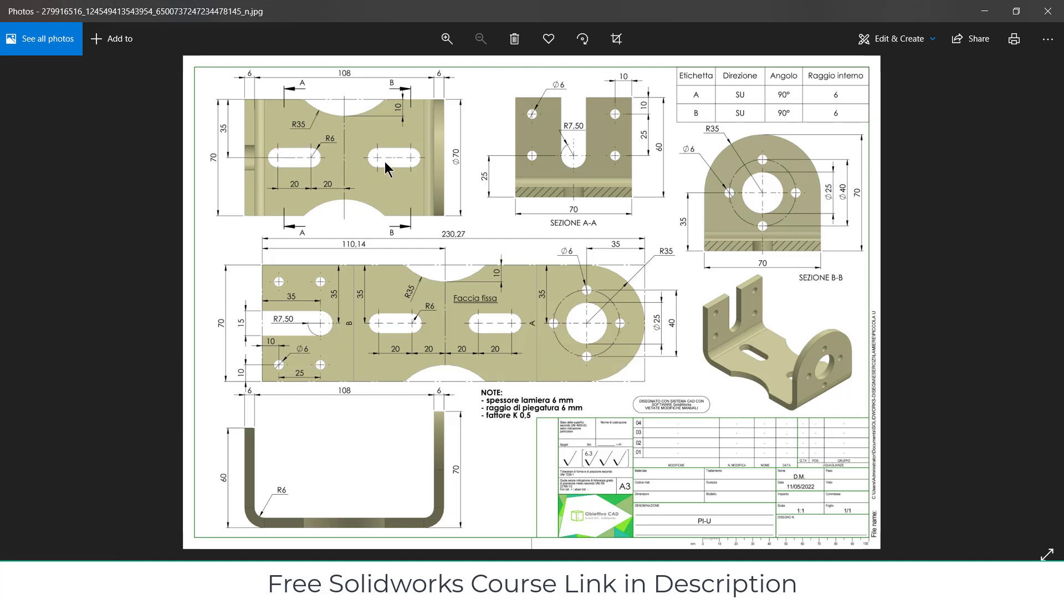
mouse_move(344, 154)
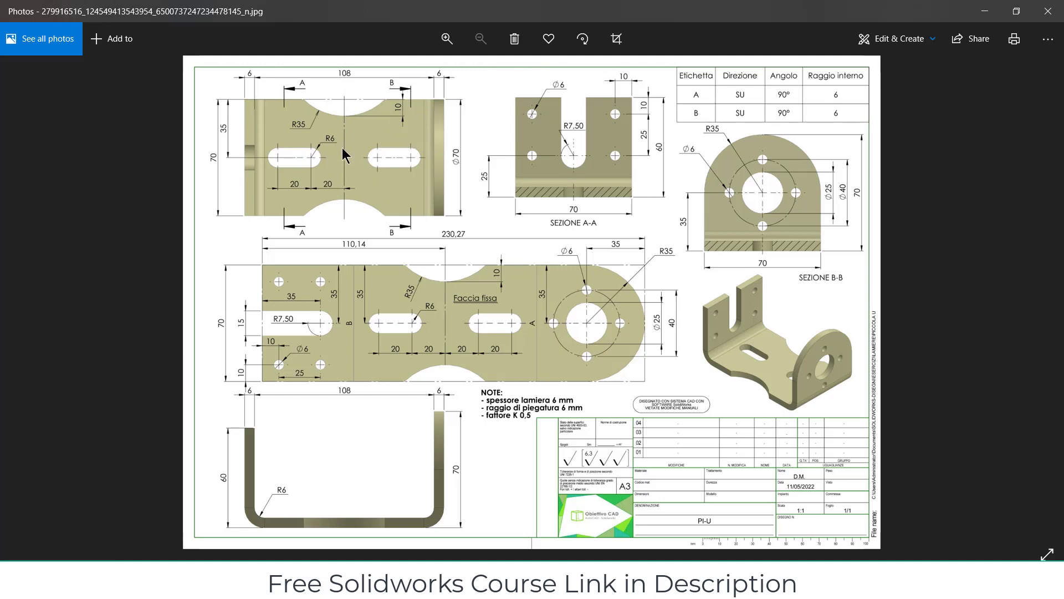
mouse_move(363, 274)
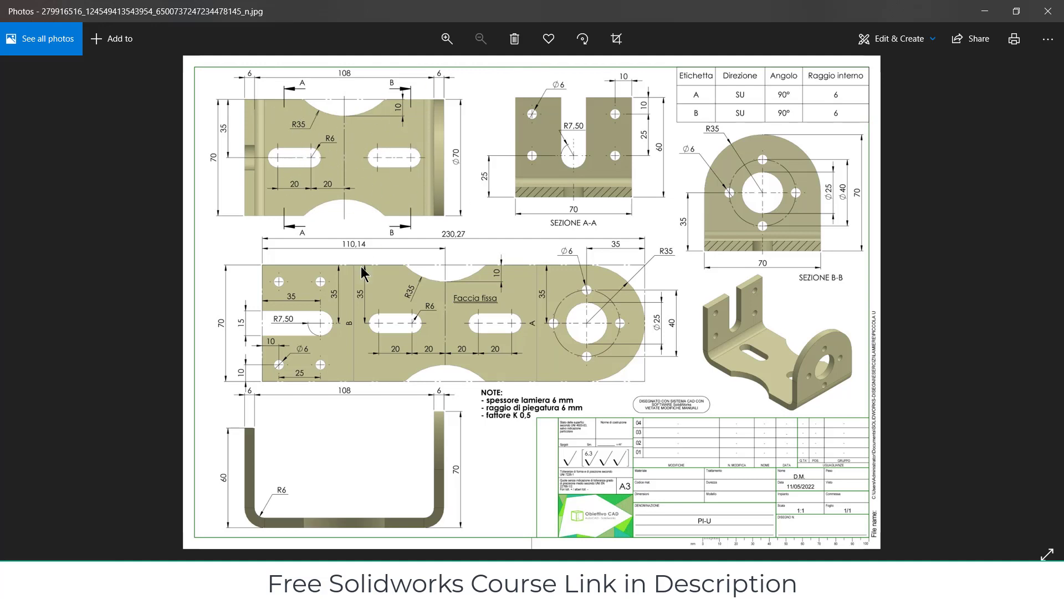
mouse_move(448, 289)
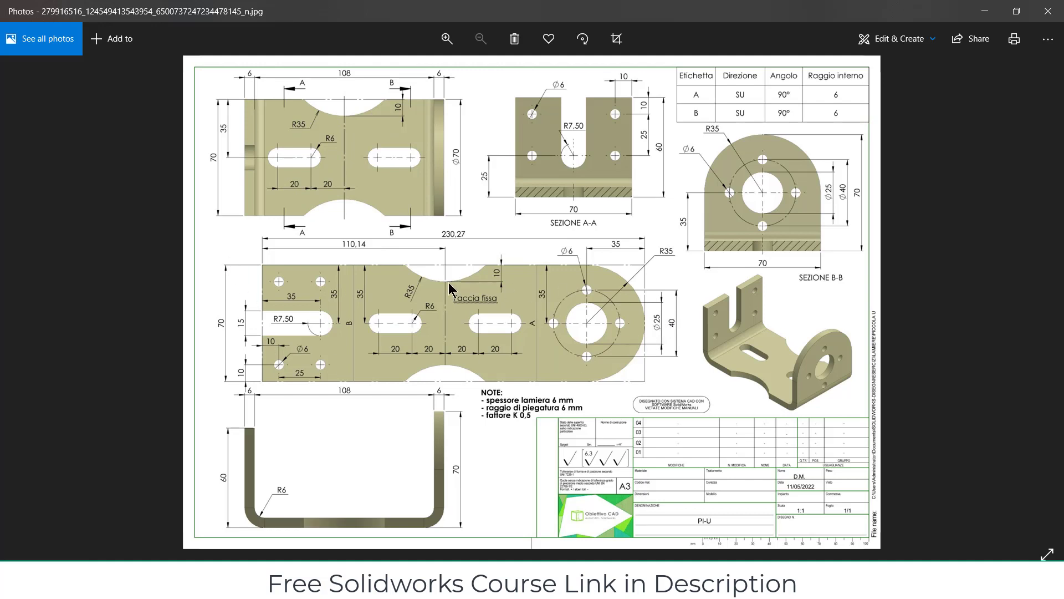
mouse_move(522, 327)
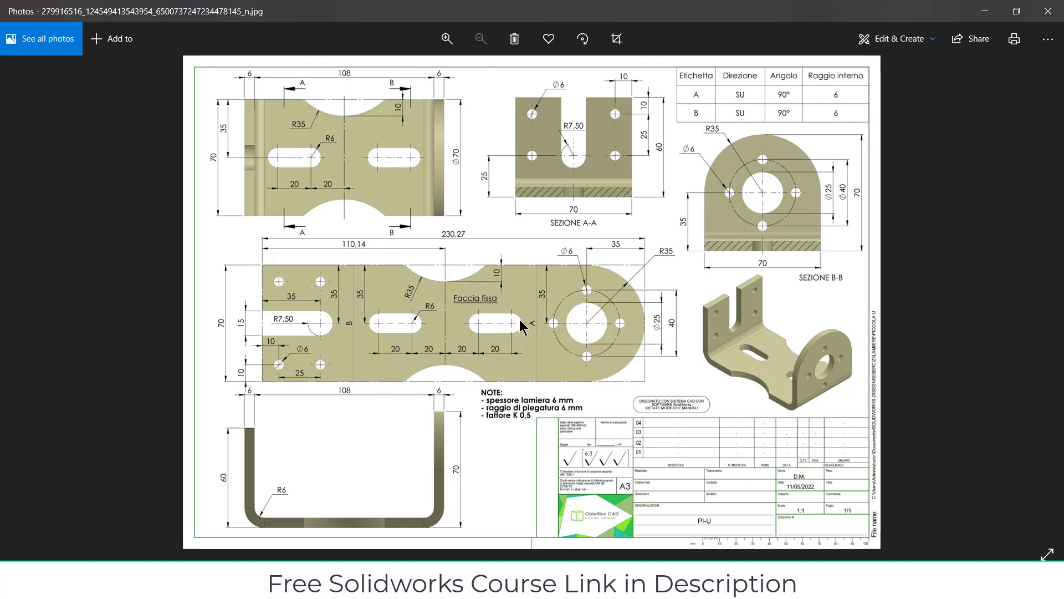
mouse_move(540, 268)
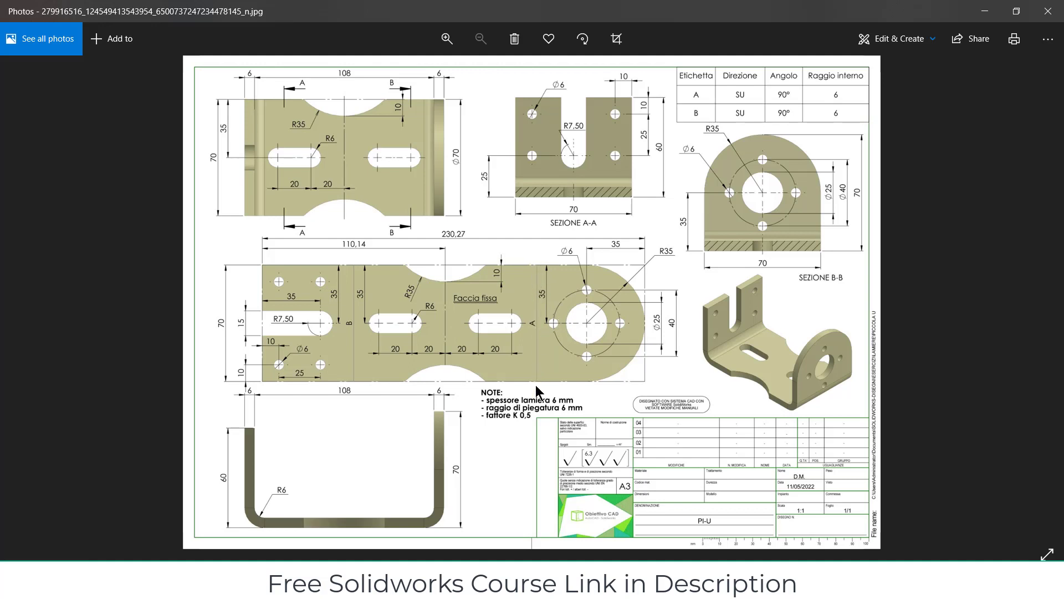
mouse_move(416, 527)
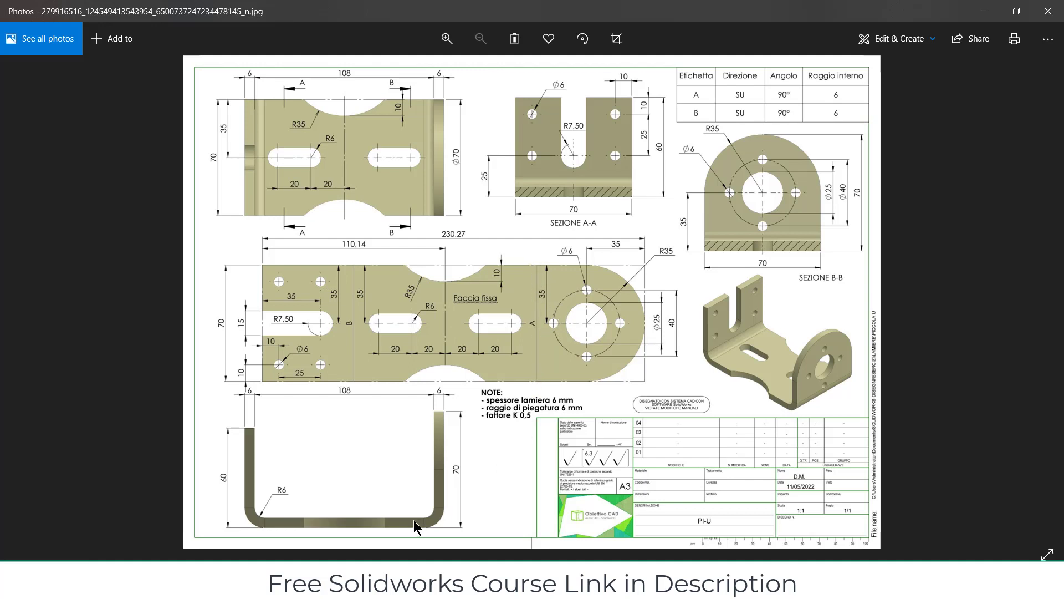
mouse_move(444, 514)
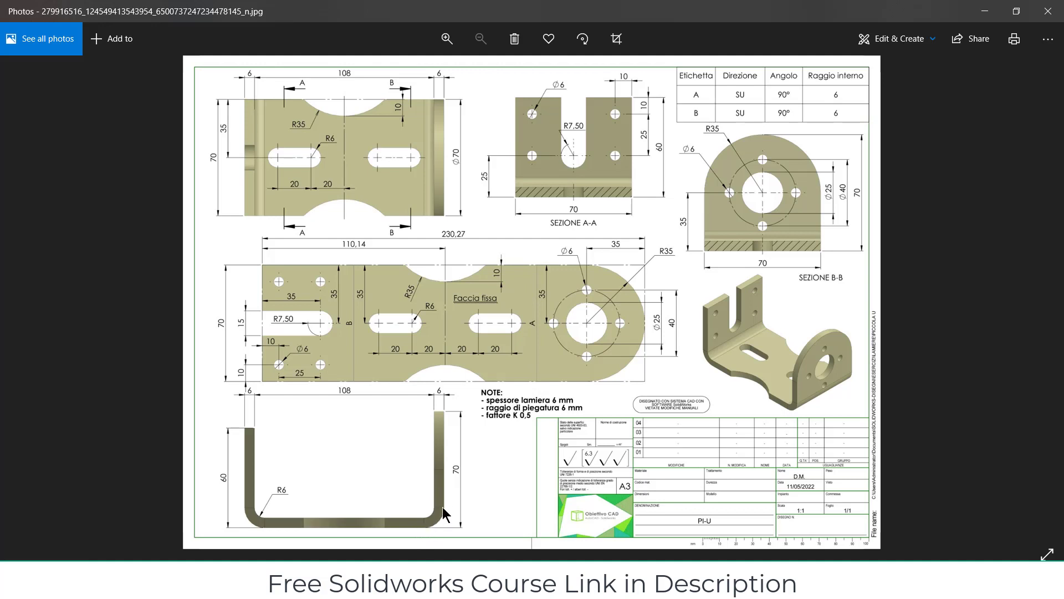
mouse_move(625, 379)
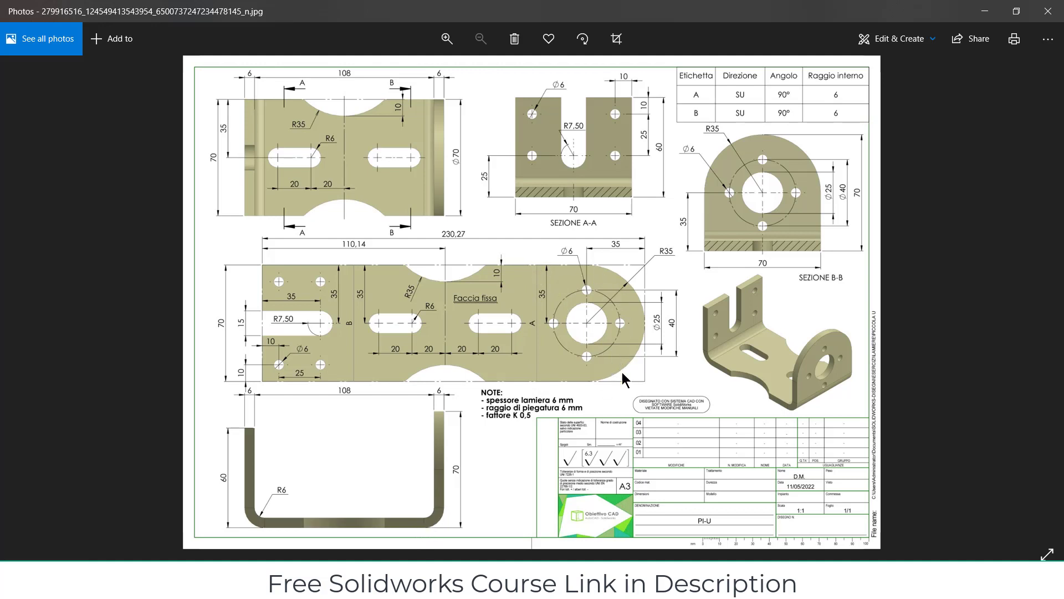
mouse_move(547, 269)
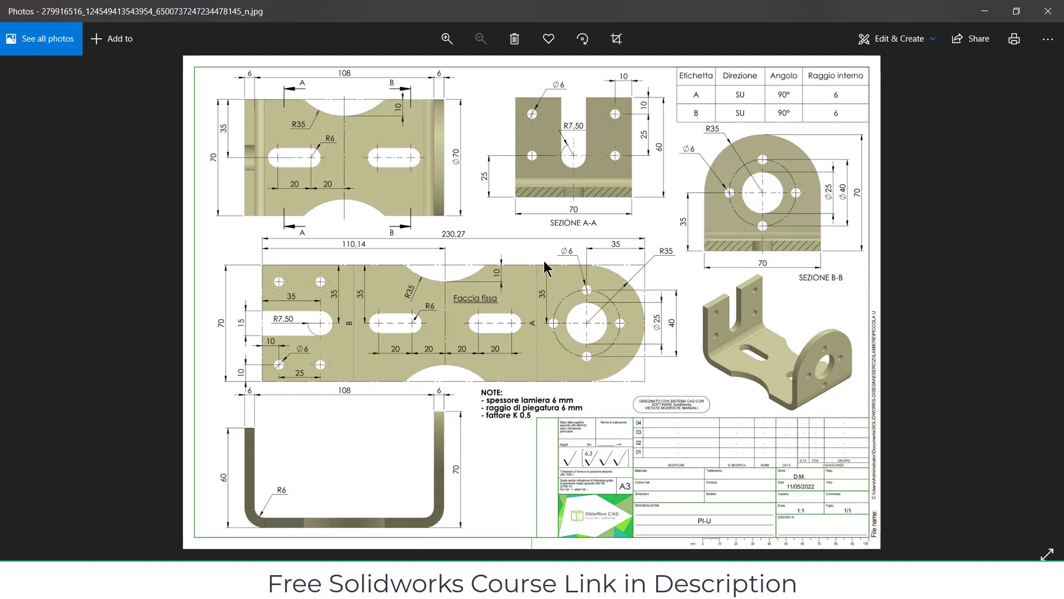
mouse_move(553, 292)
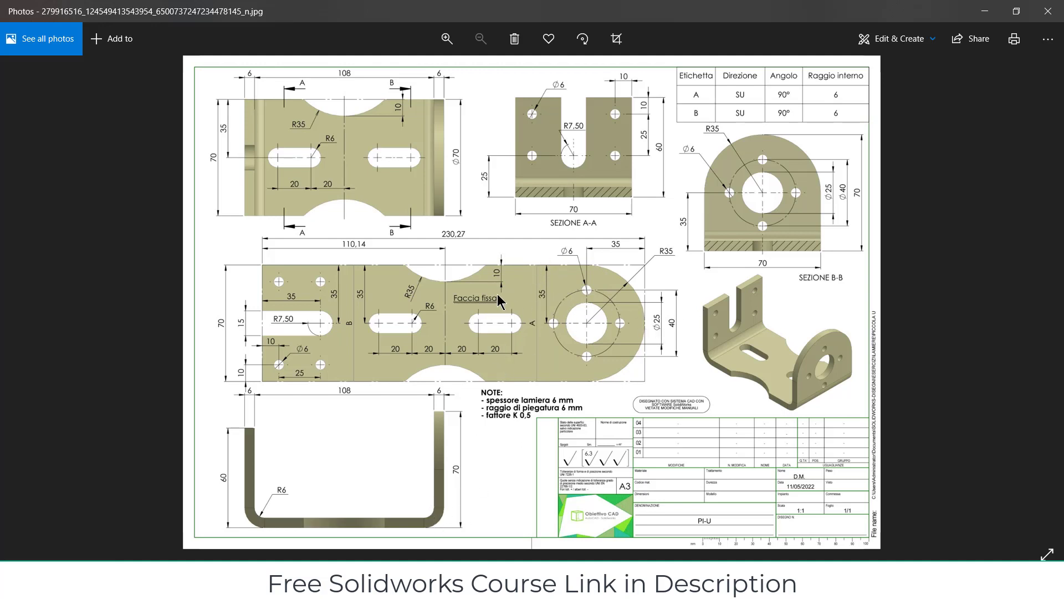
mouse_move(267, 284)
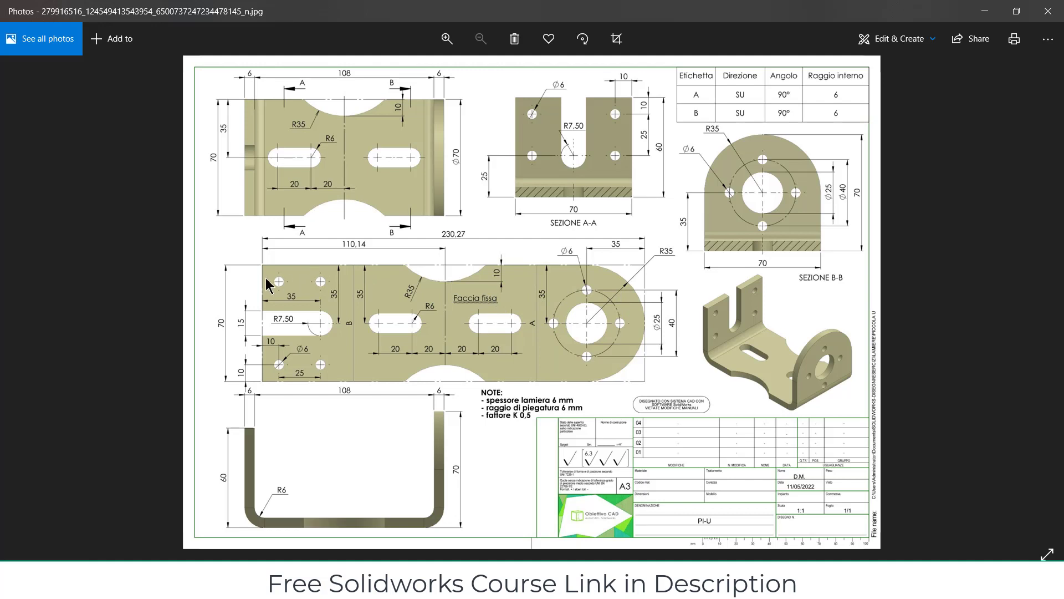
mouse_move(650, 403)
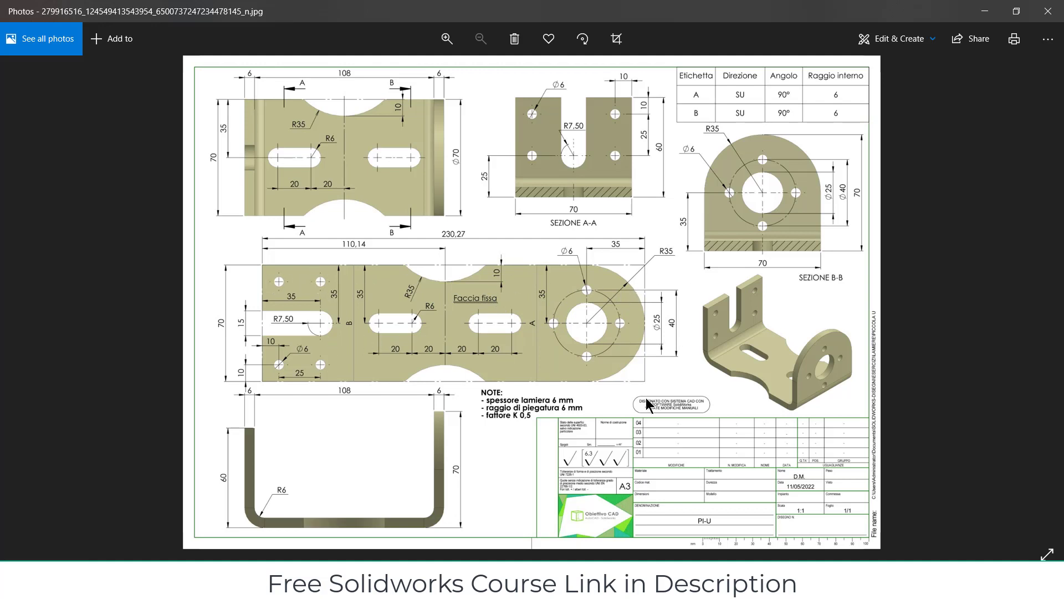
mouse_move(533, 340)
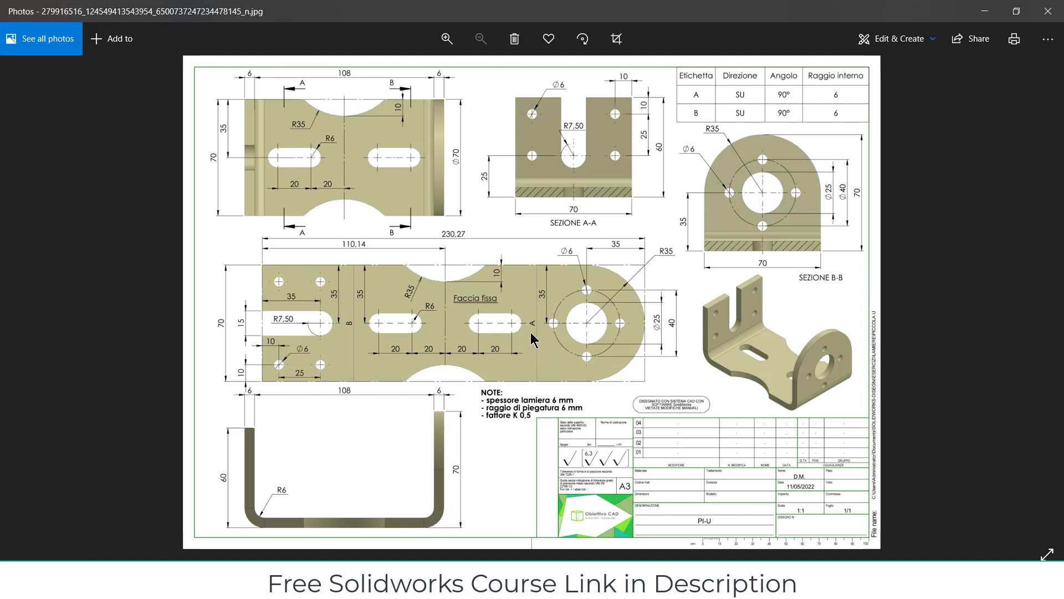
mouse_move(512, 290)
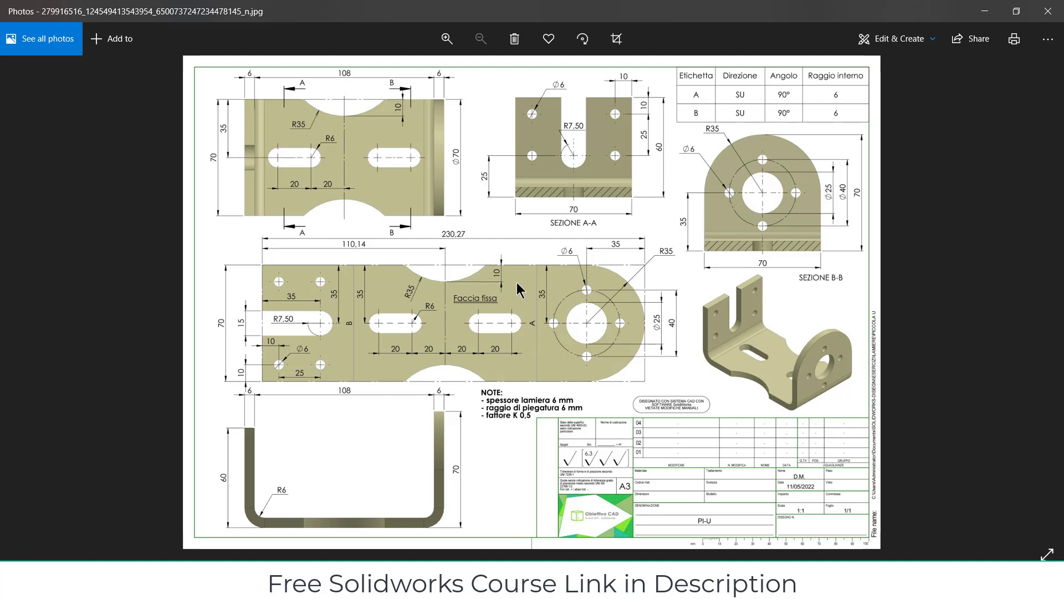
mouse_move(550, 296)
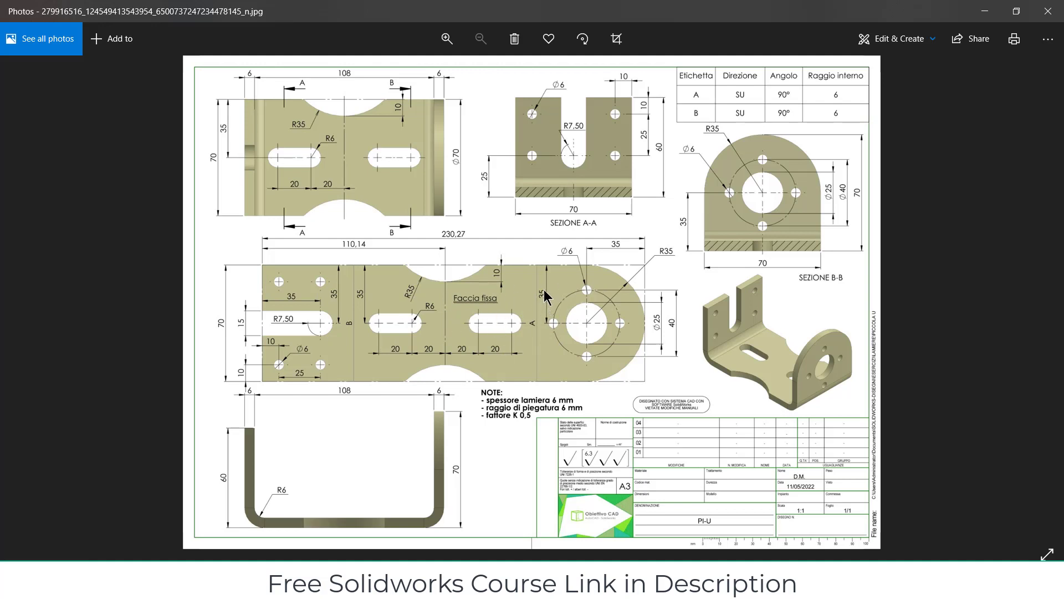
mouse_move(536, 249)
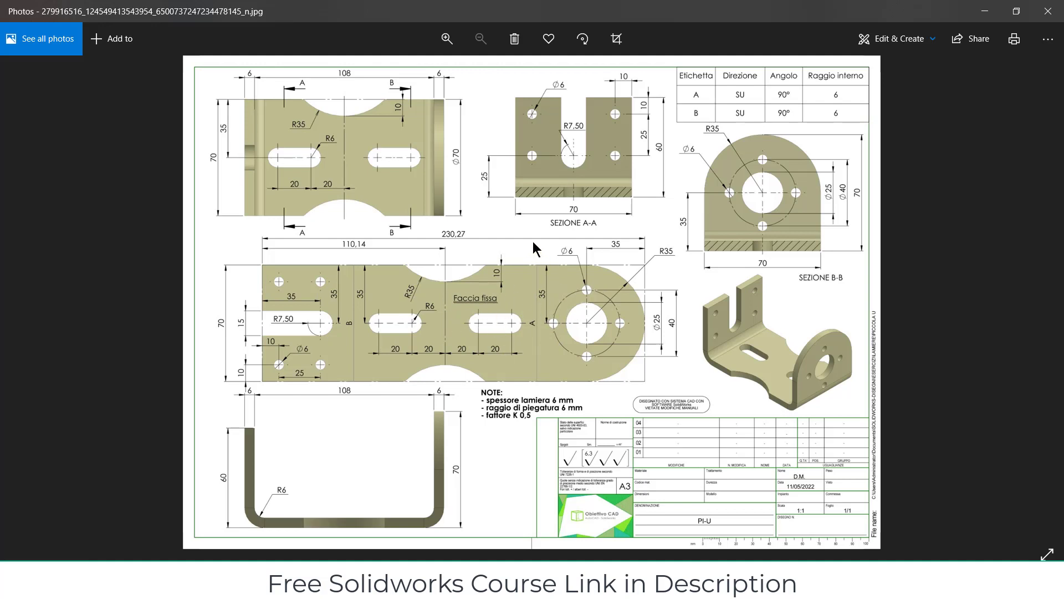
mouse_move(537, 378)
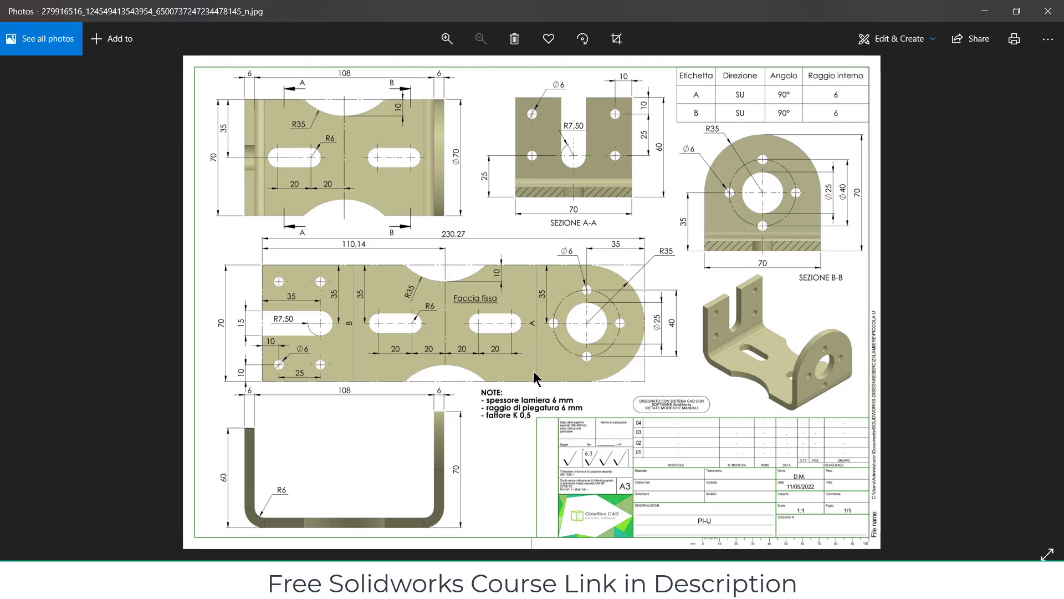
mouse_move(441, 166)
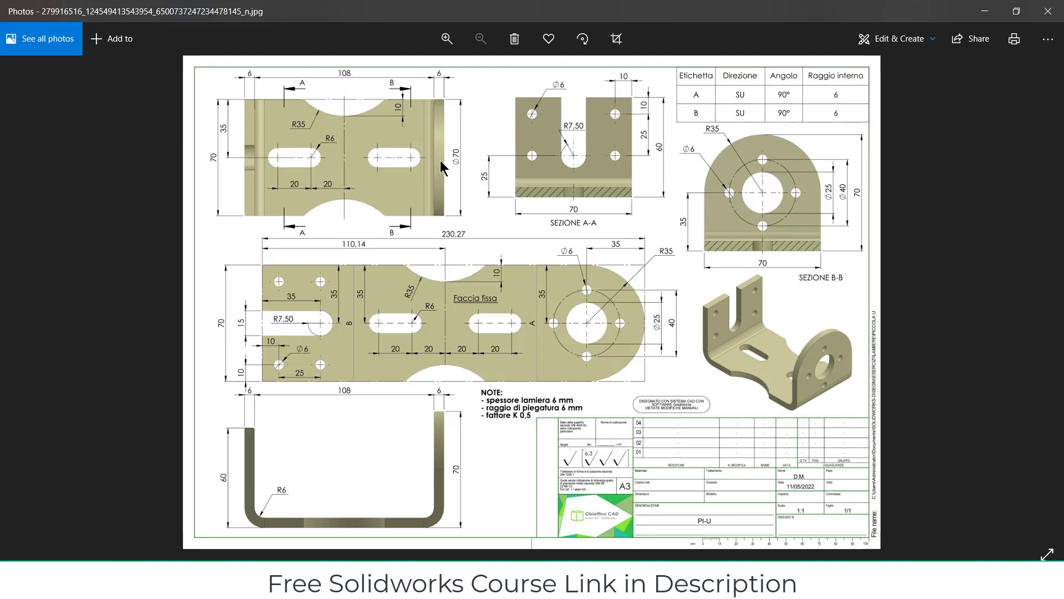
mouse_move(443, 506)
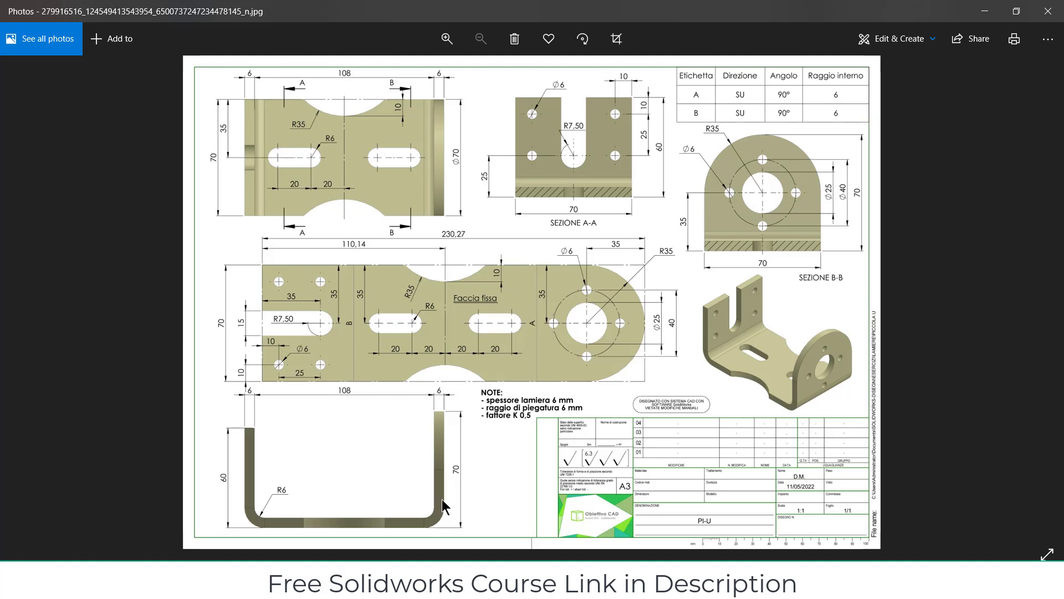
mouse_move(615, 271)
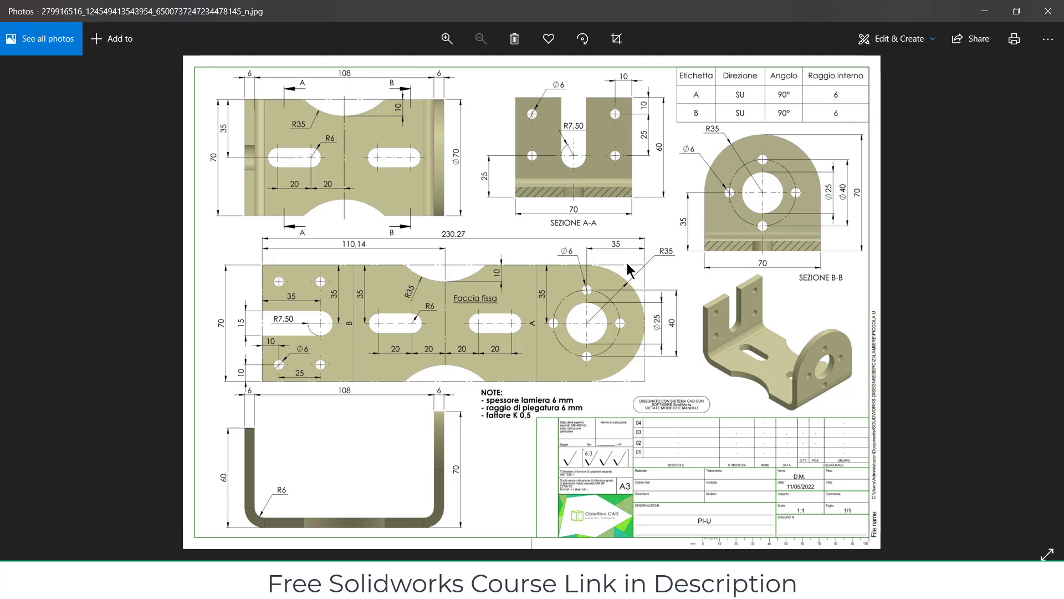
mouse_move(454, 395)
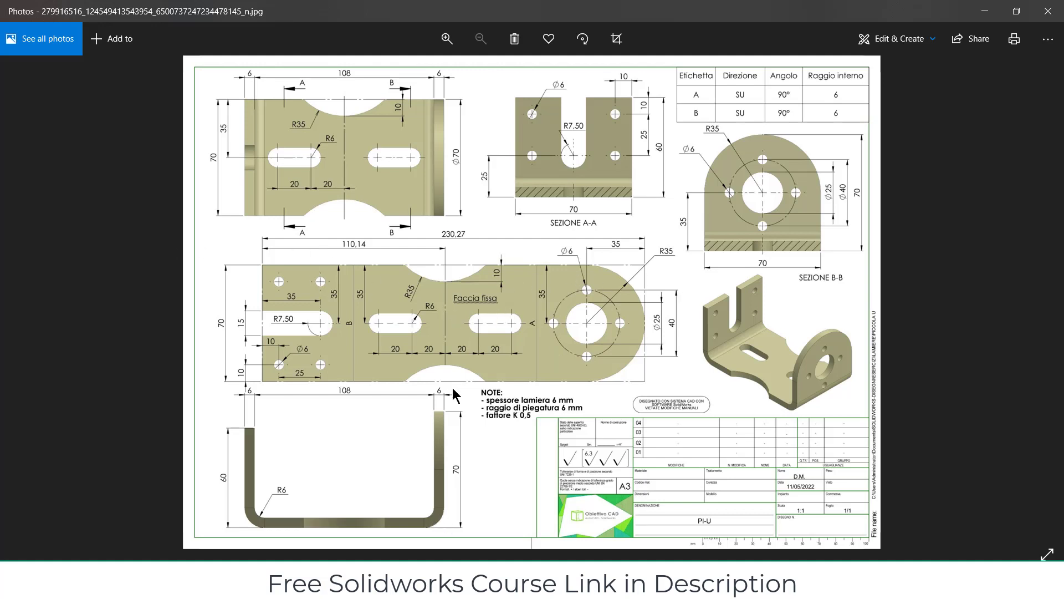
mouse_move(470, 545)
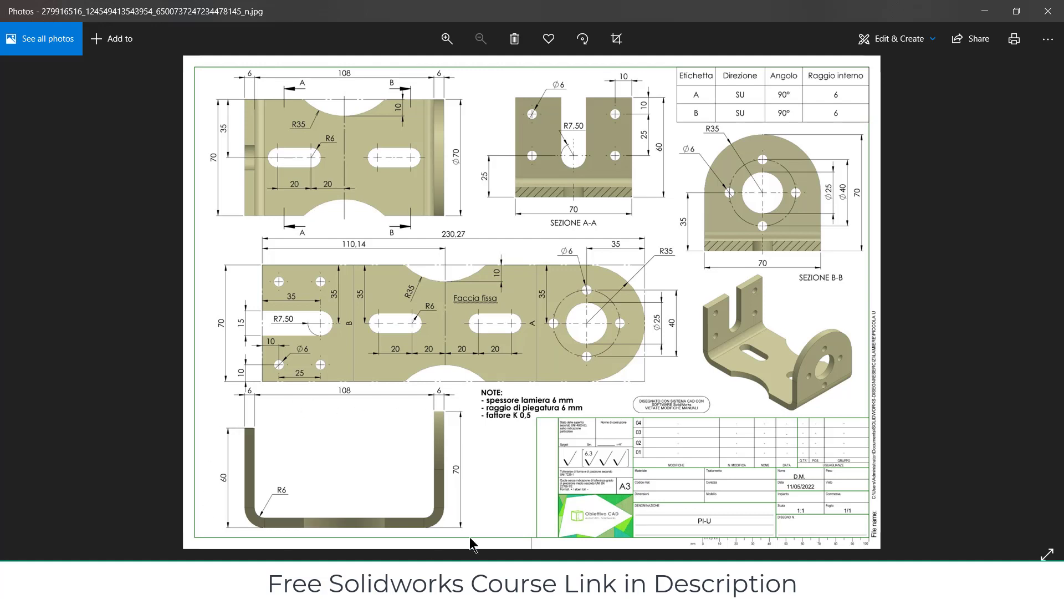
mouse_move(232, 386)
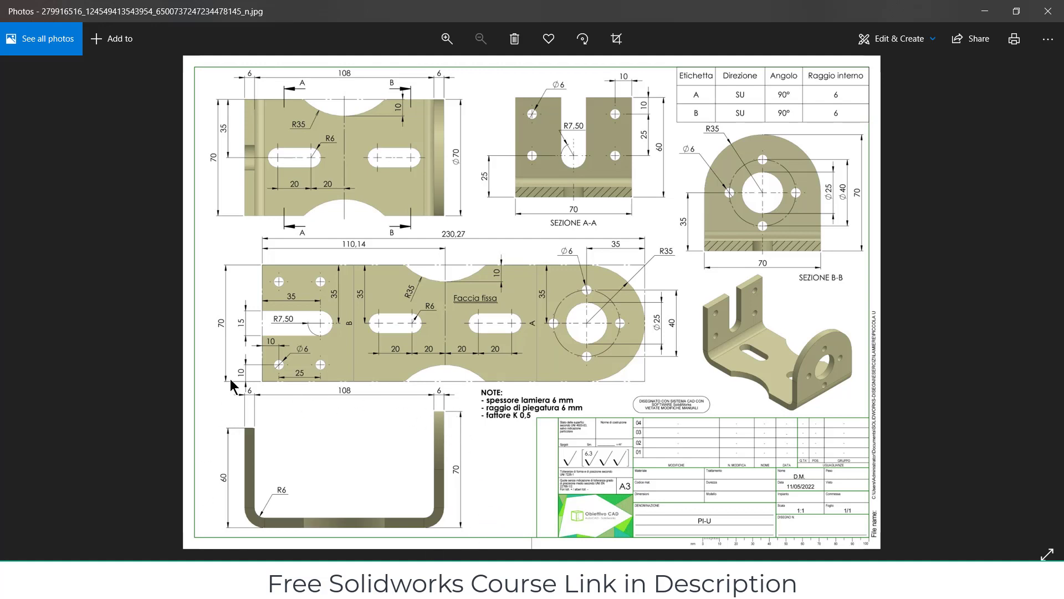
mouse_move(606, 468)
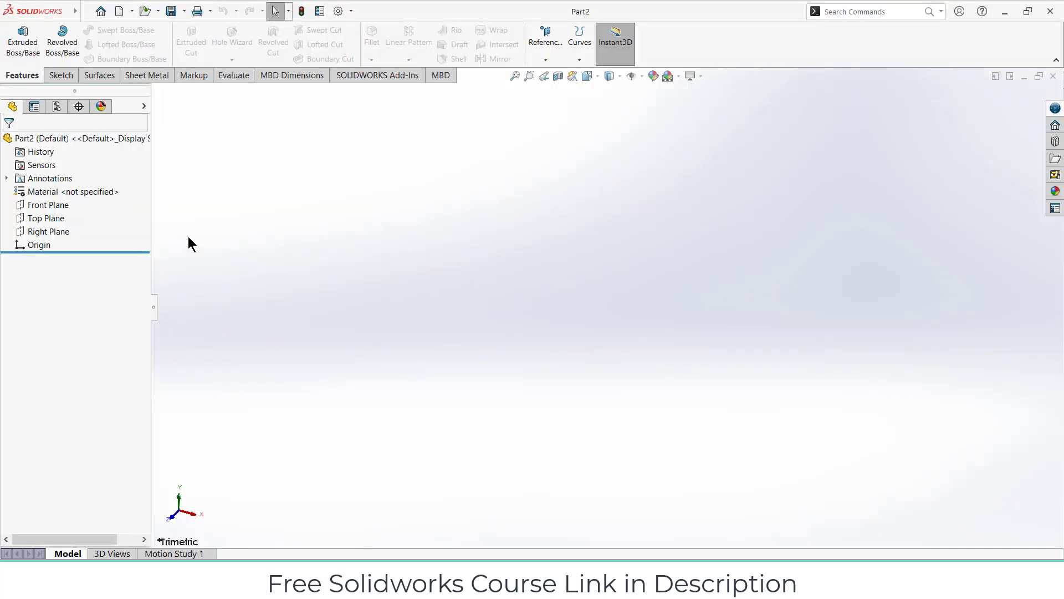
Step: Start a new sketch on the Front Plane of the empty part
left_click(49, 205)
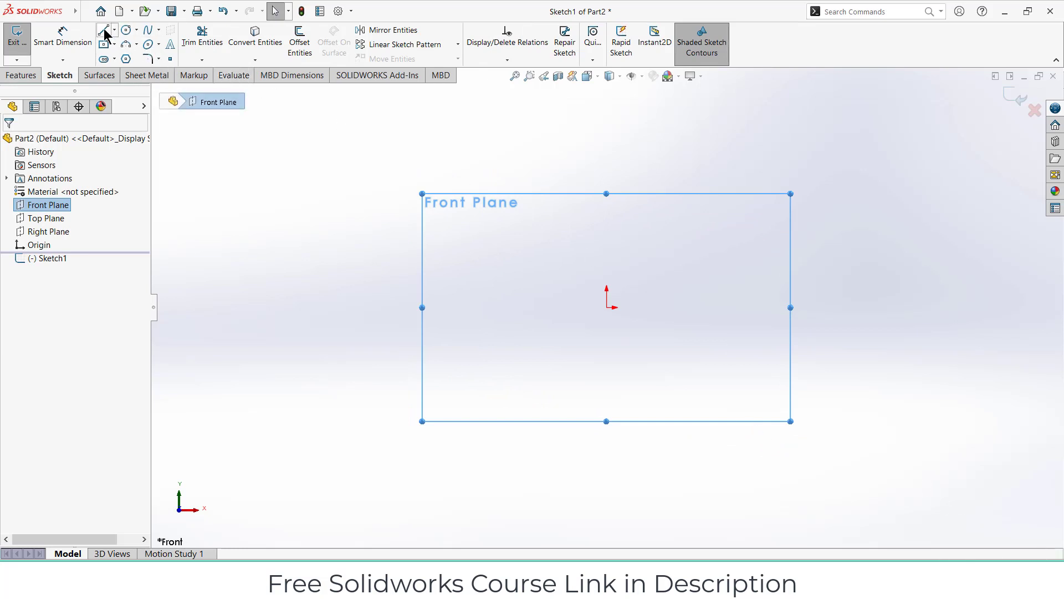
Step: Draw the U profile lines and dimension the 60/70 legs, 108 base and 54 offset from origin
left_click(102, 30)
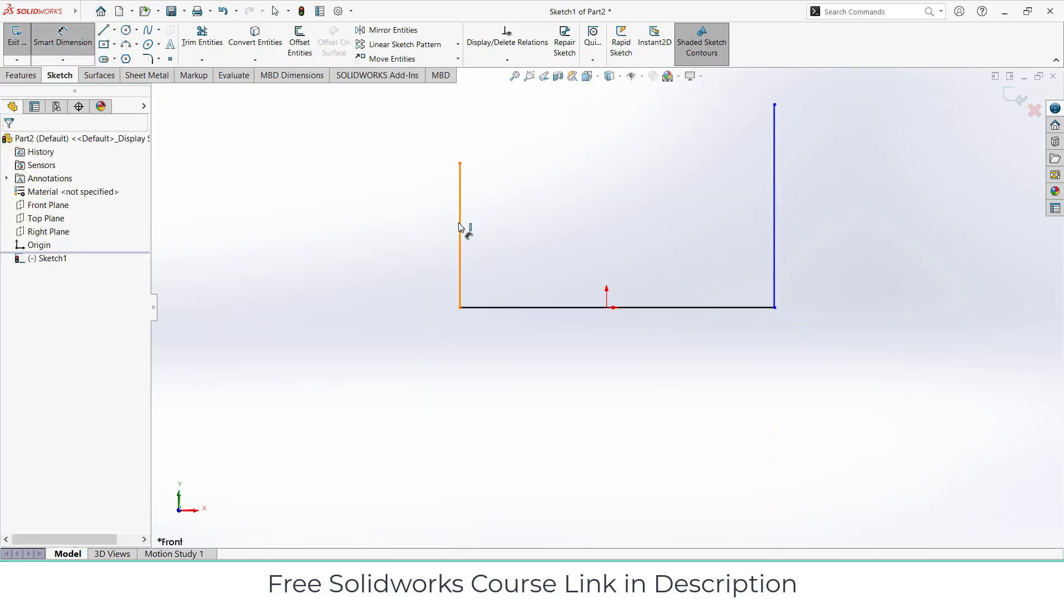
left_click(460, 225)
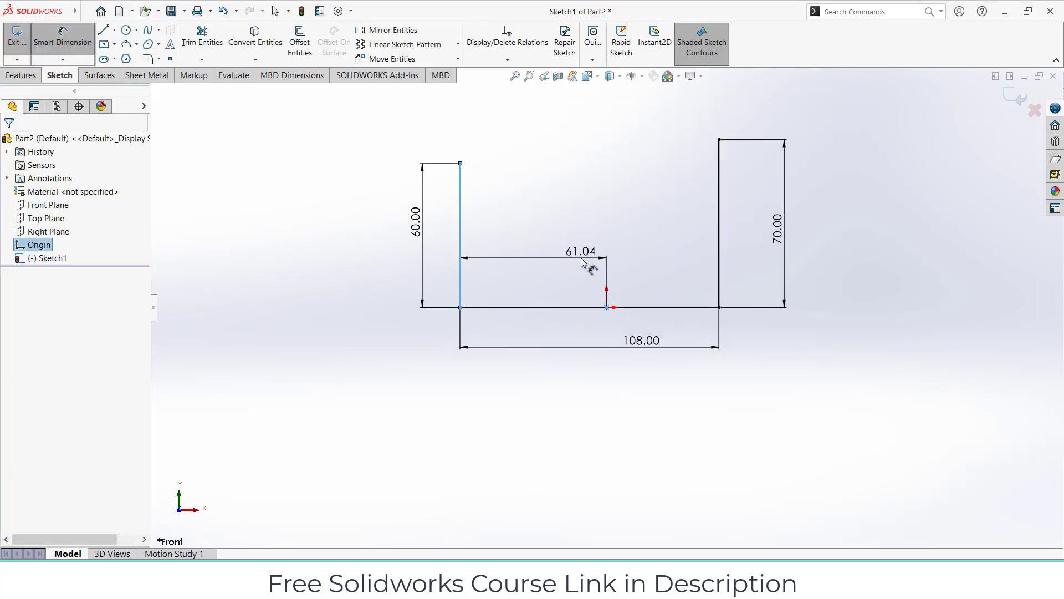
double_click(580, 251)
type("54")
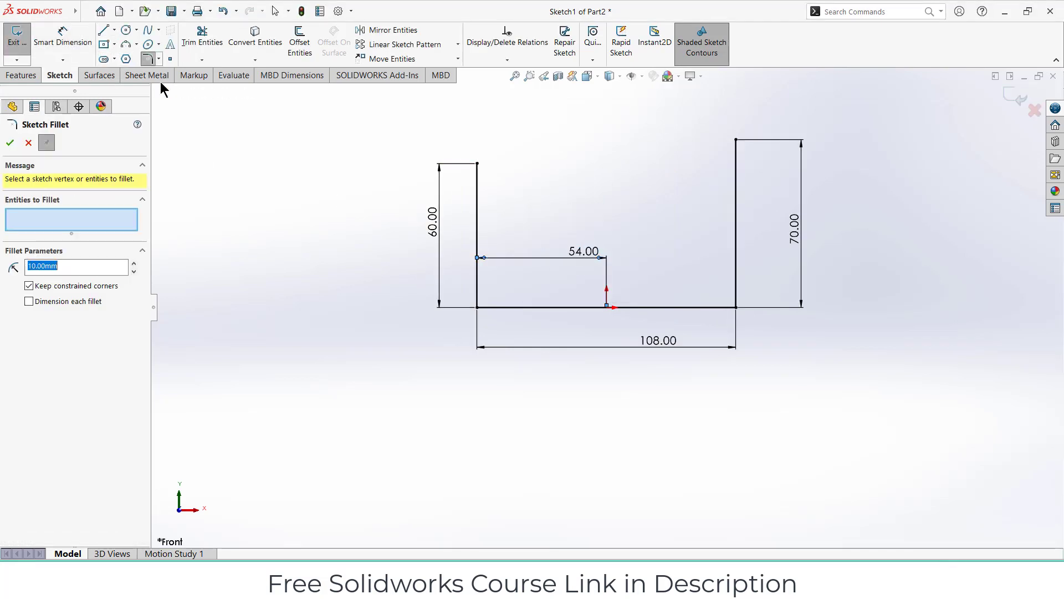
Step: Round the bottom corners of the U profile with a 6 mm sketch fillet
left_click(477, 308)
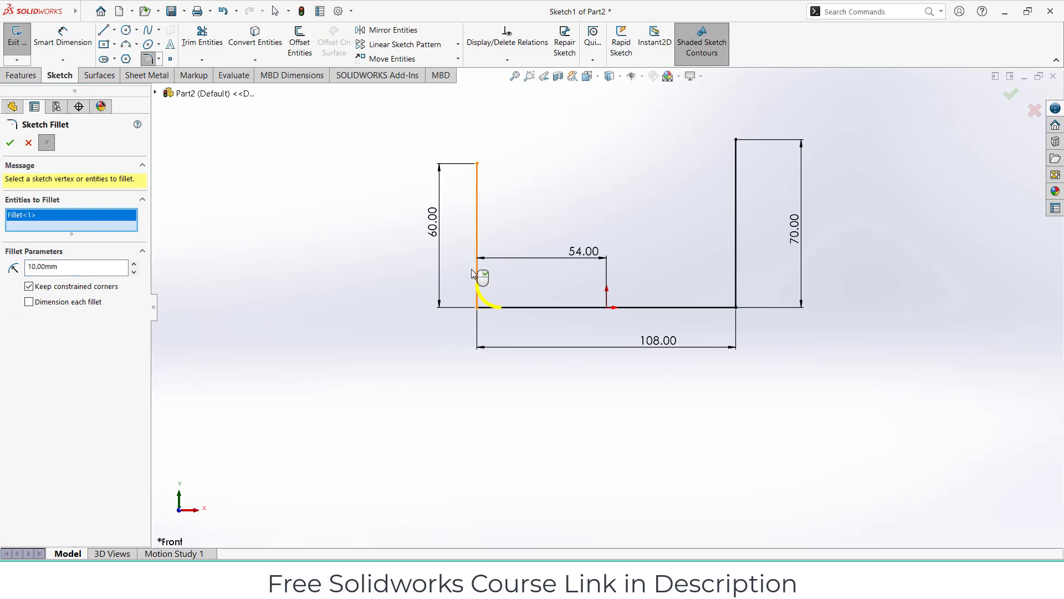
type("6")
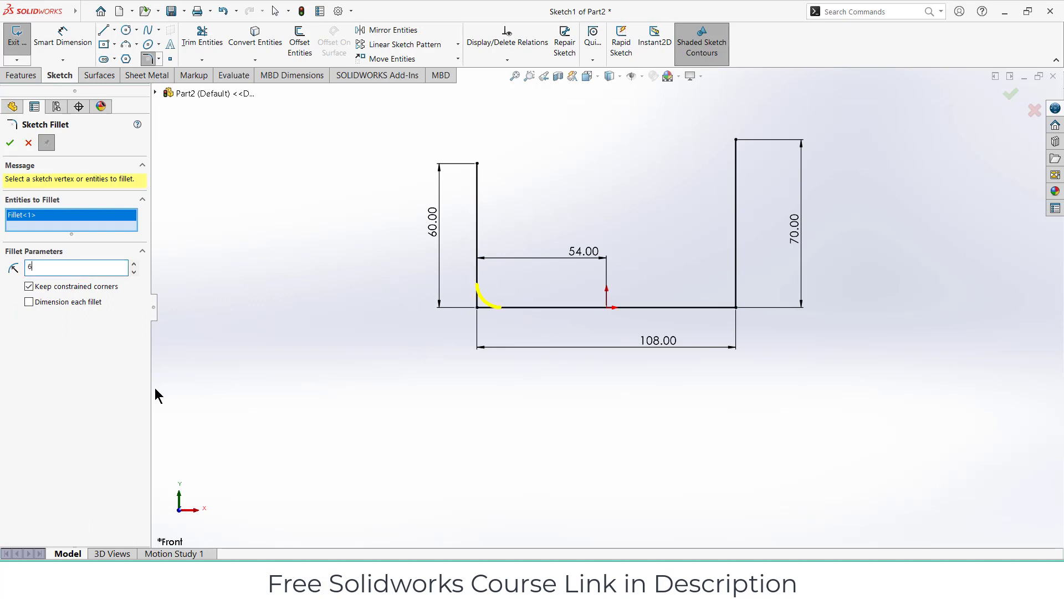
left_click(735, 307)
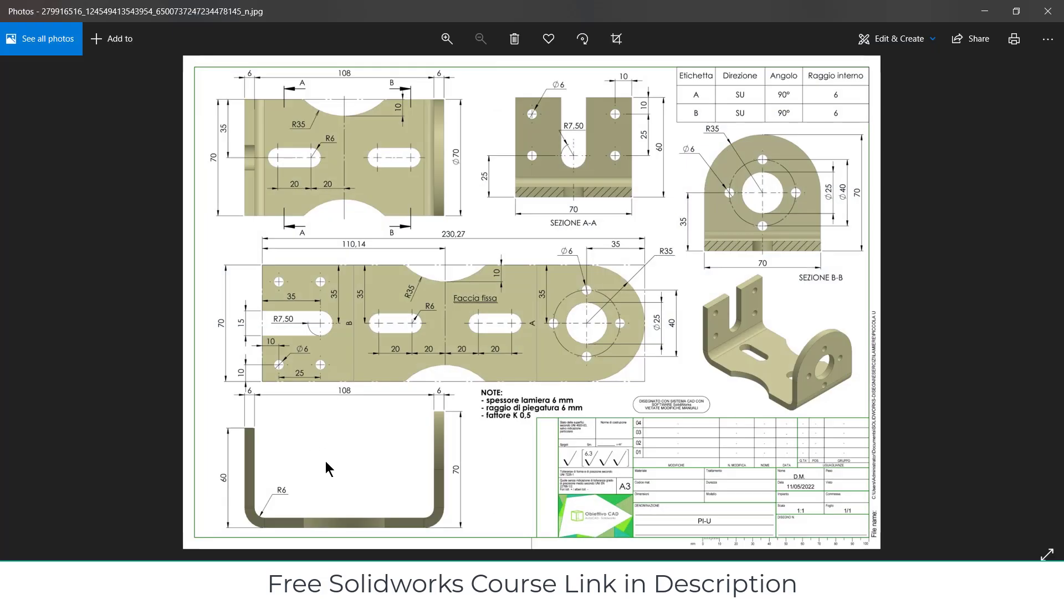
mouse_move(215, 113)
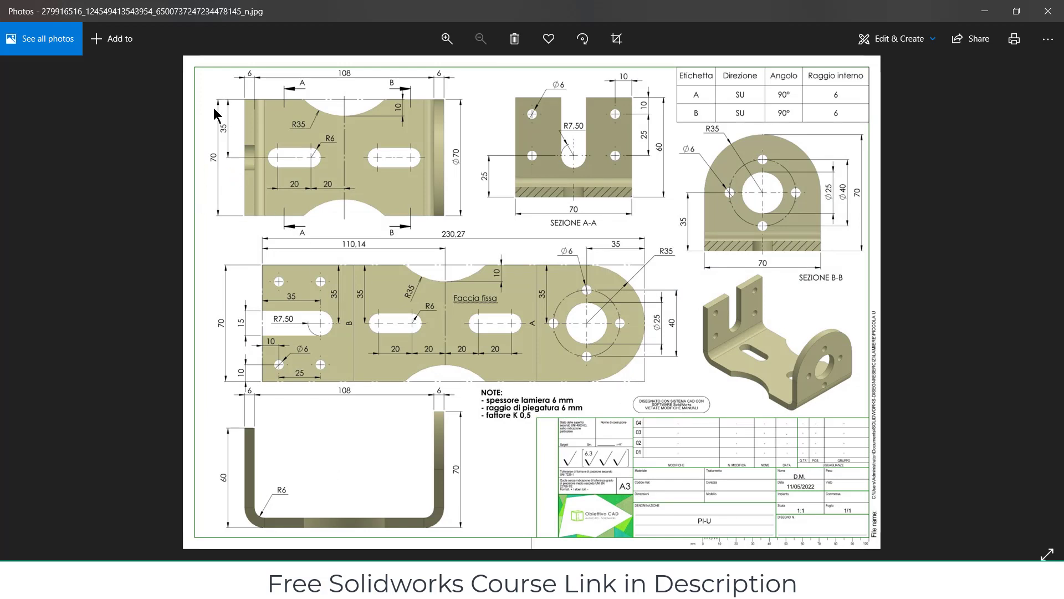
mouse_move(438, 403)
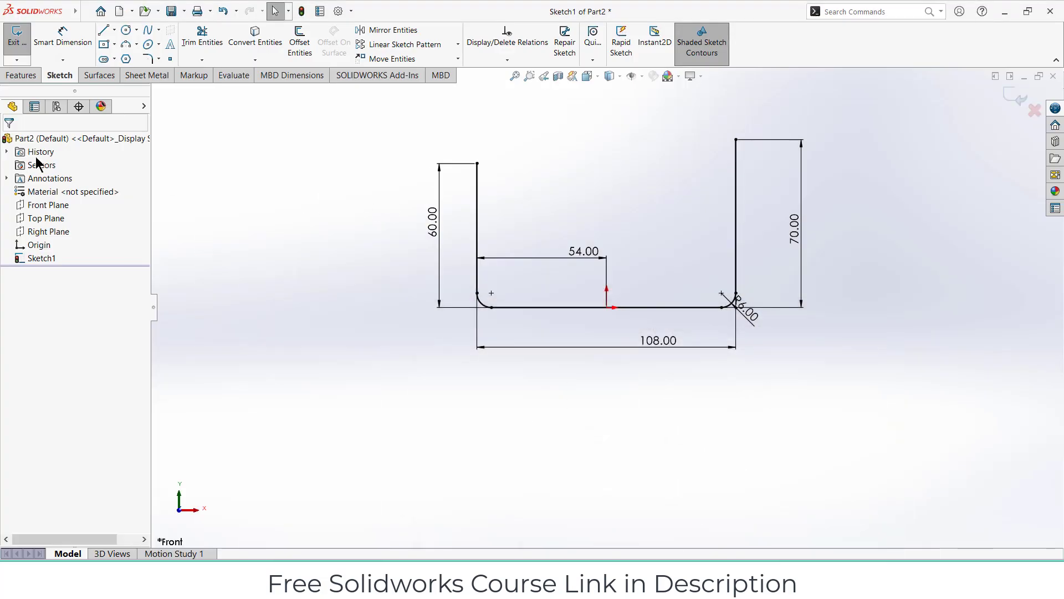
Step: Extrude the U sketch 70 mm mid-plane as a thin feature with 6.00 mm walls
left_click(20, 74)
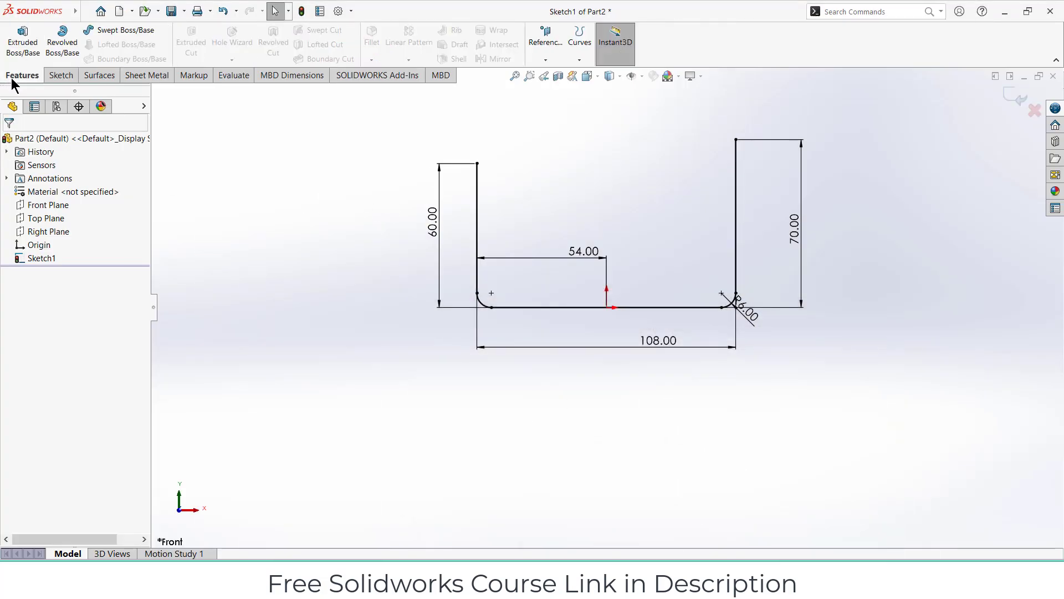
left_click(21, 39)
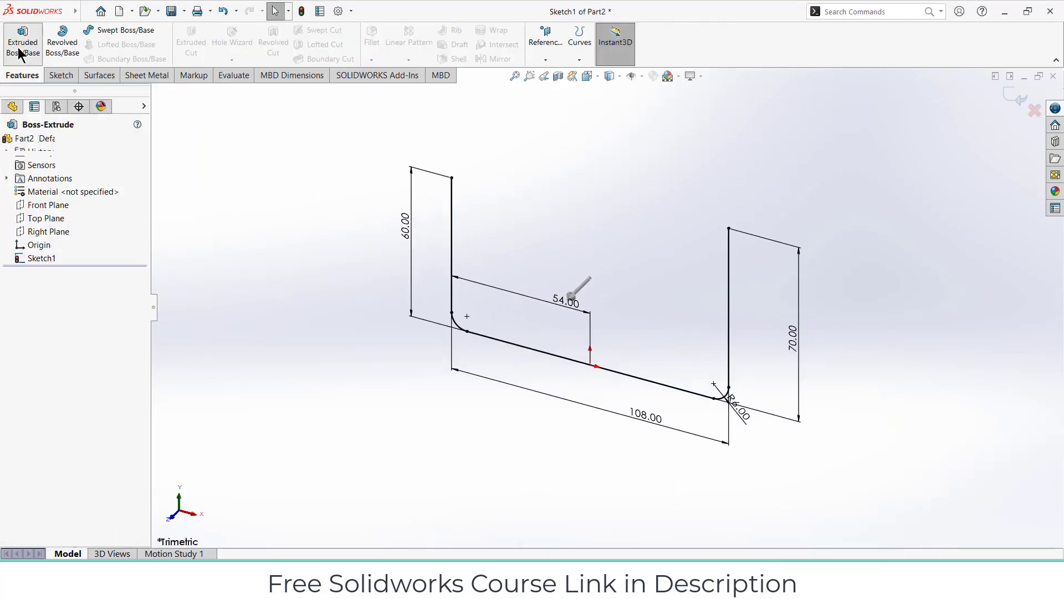
left_click(20, 39)
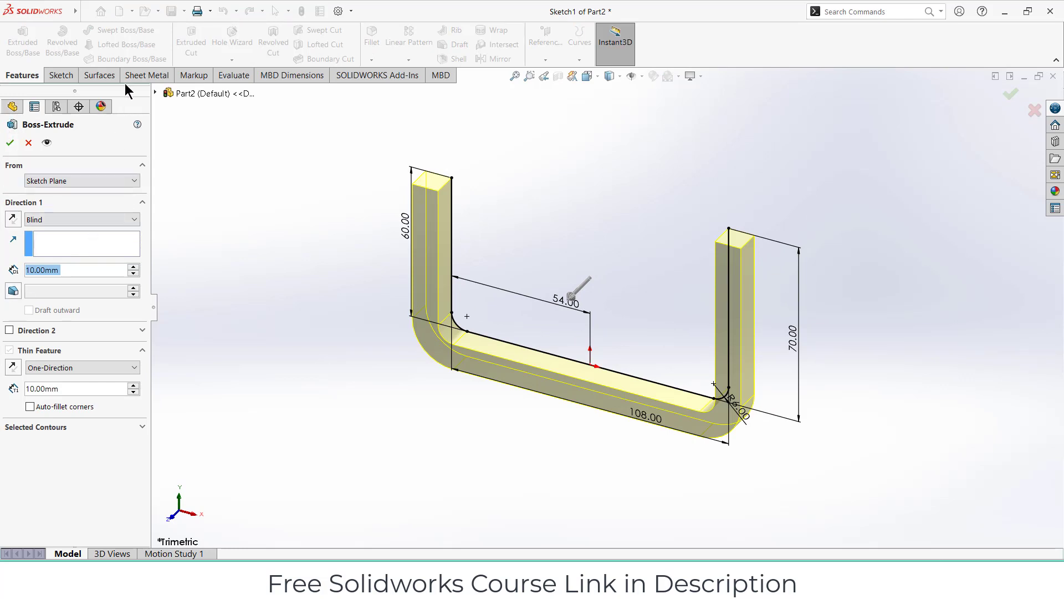
mouse_move(142, 79)
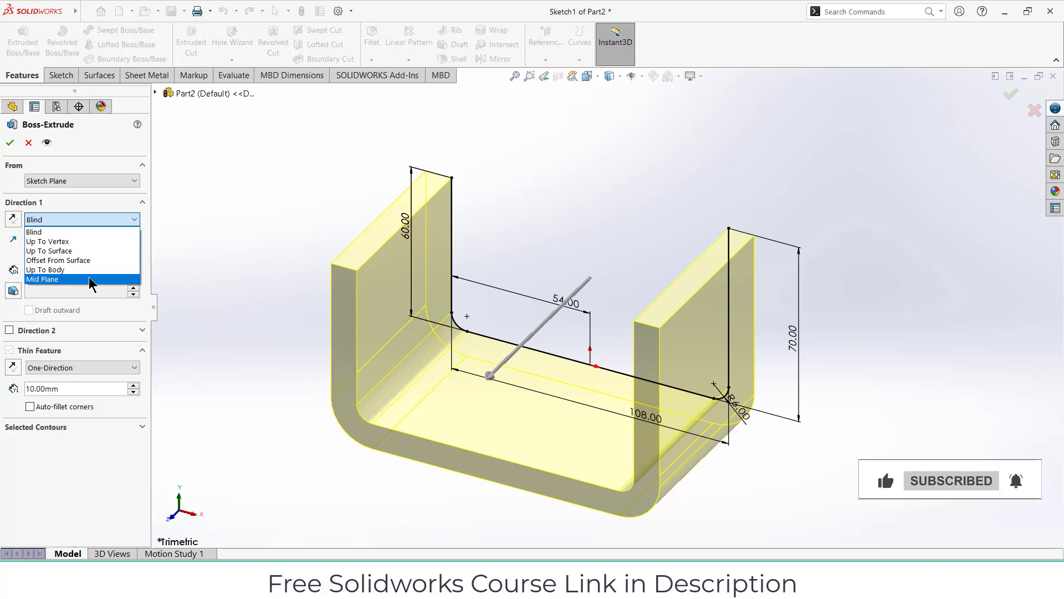
left_click(42, 279)
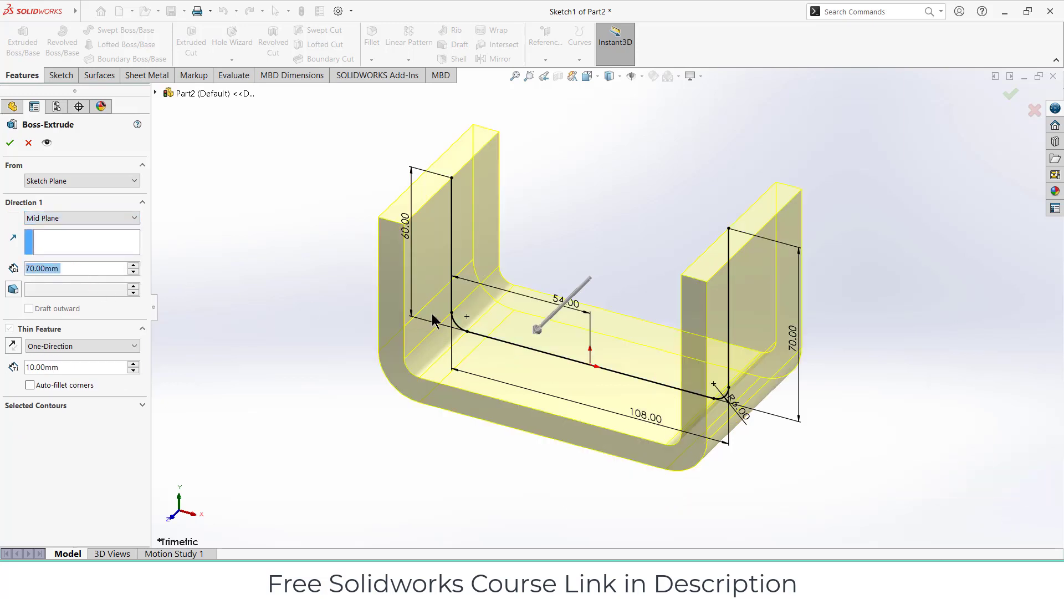
mouse_move(432, 352)
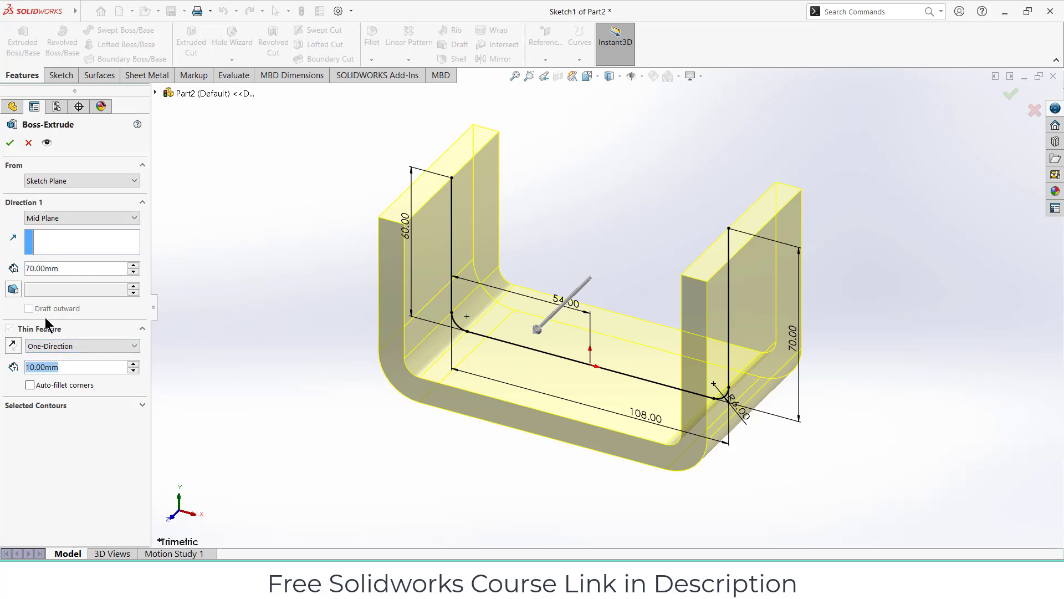
type("6.00mm")
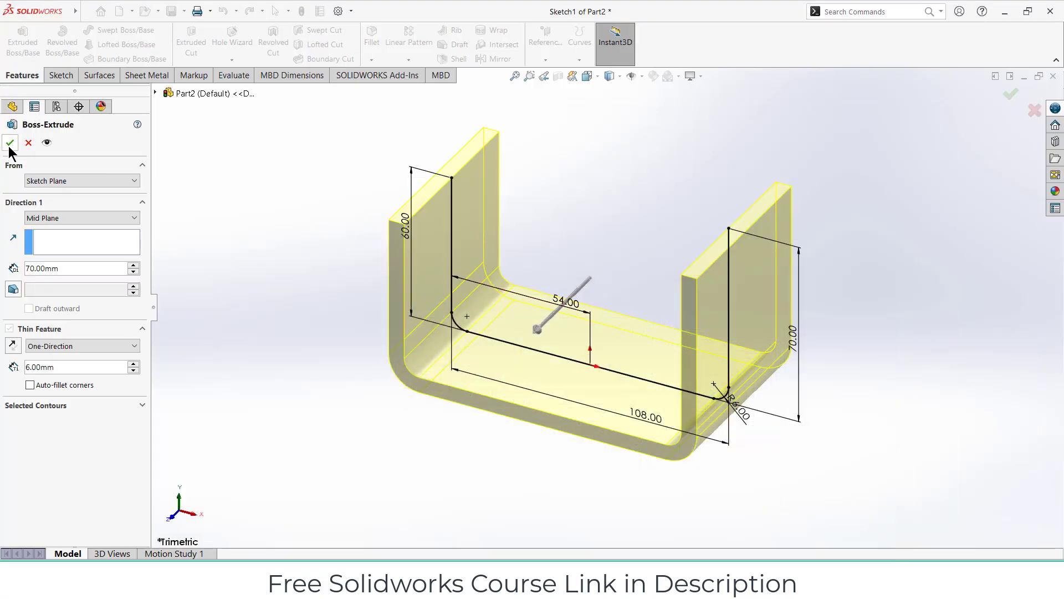
left_click(10, 143)
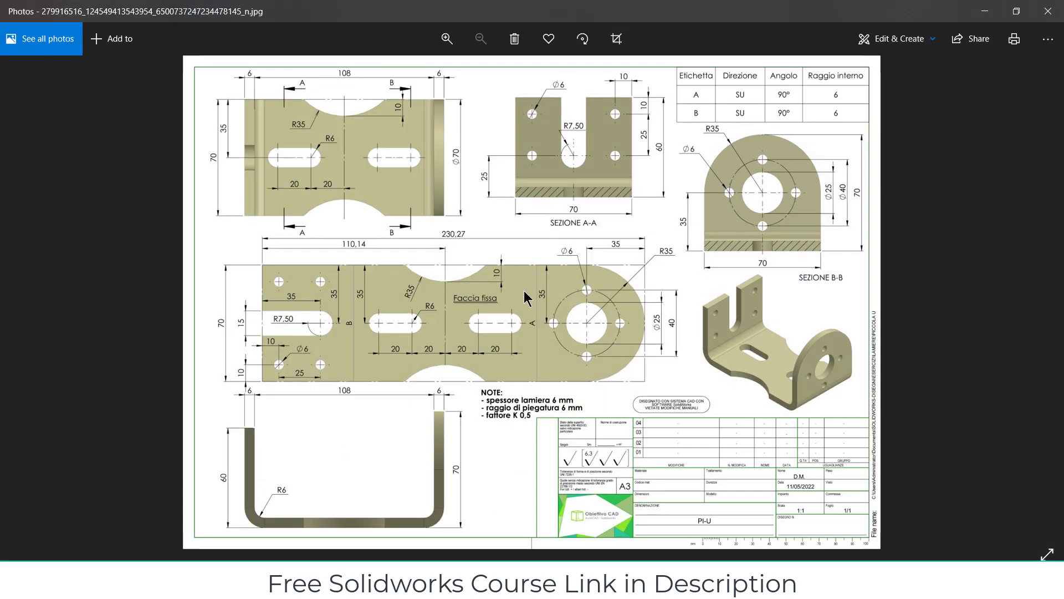
mouse_move(572, 303)
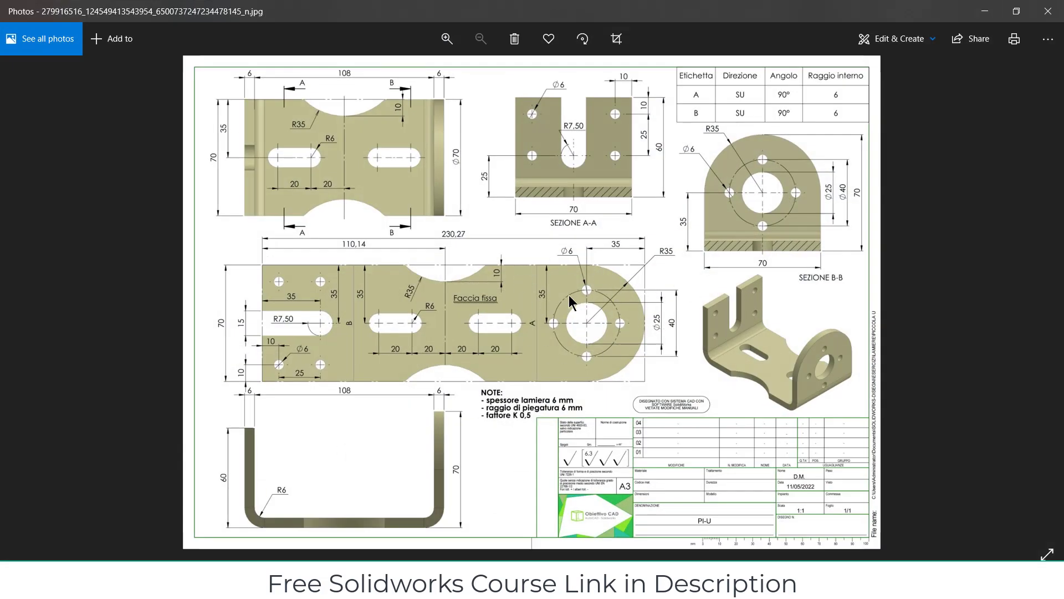
mouse_move(913, 83)
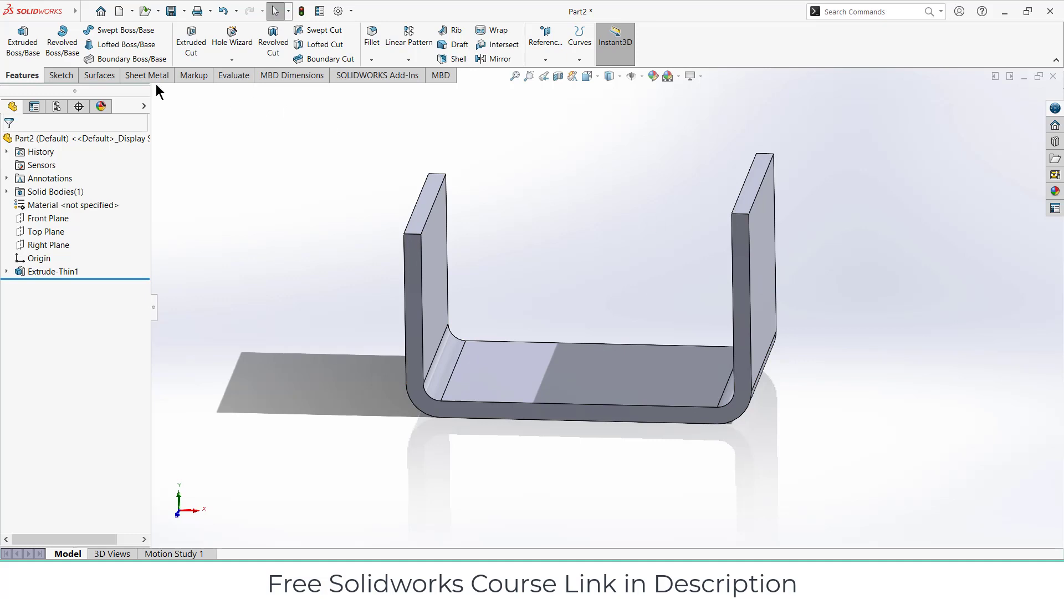
Step: Bring up the CommandManager tab list to enable the Sheet Metal tool set
left_click(147, 75)
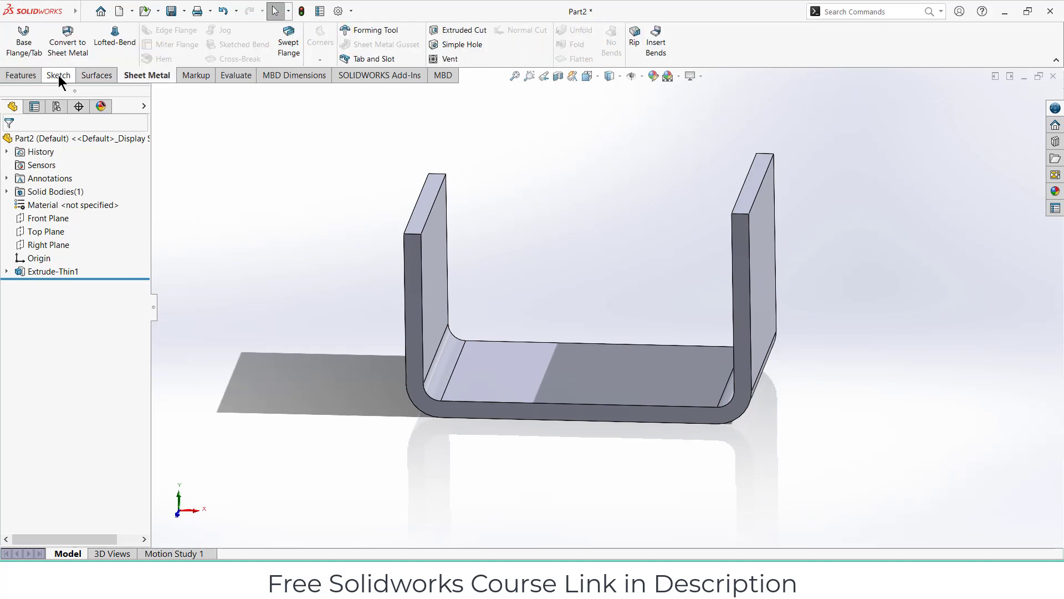
left_click(20, 75)
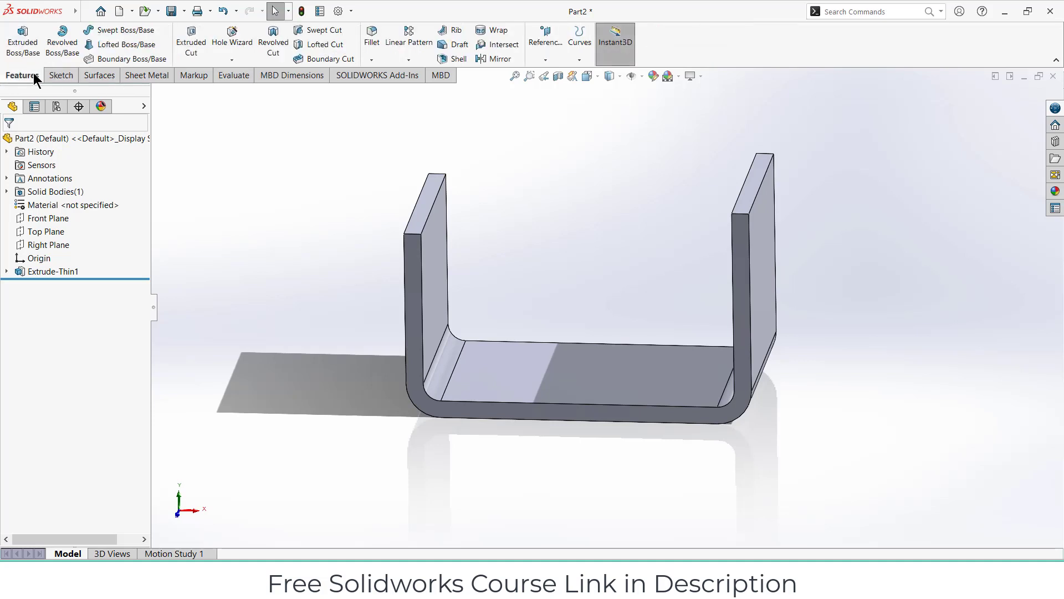
left_click(61, 74)
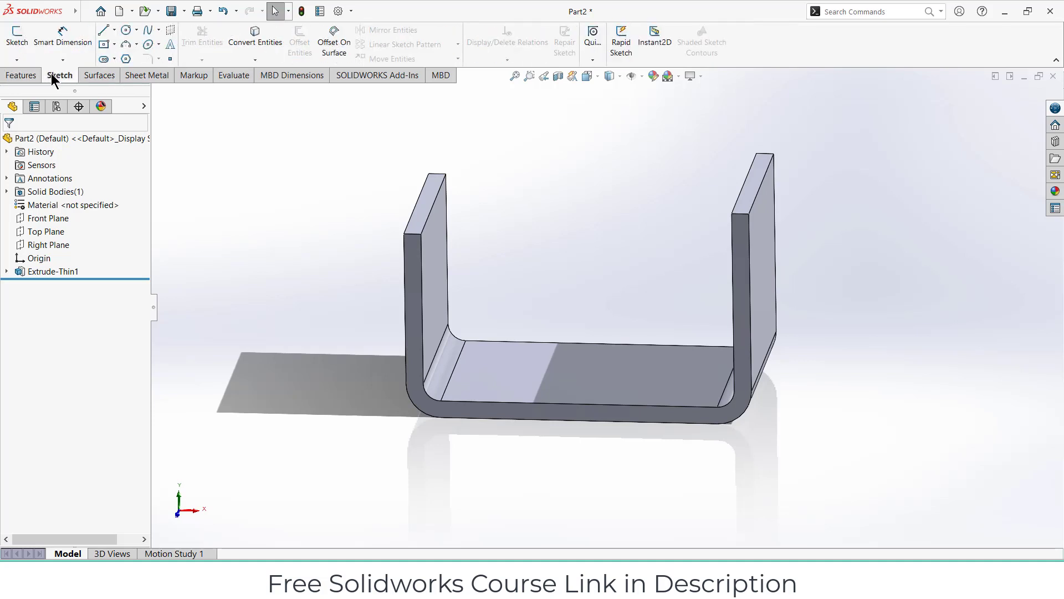
right_click(60, 75)
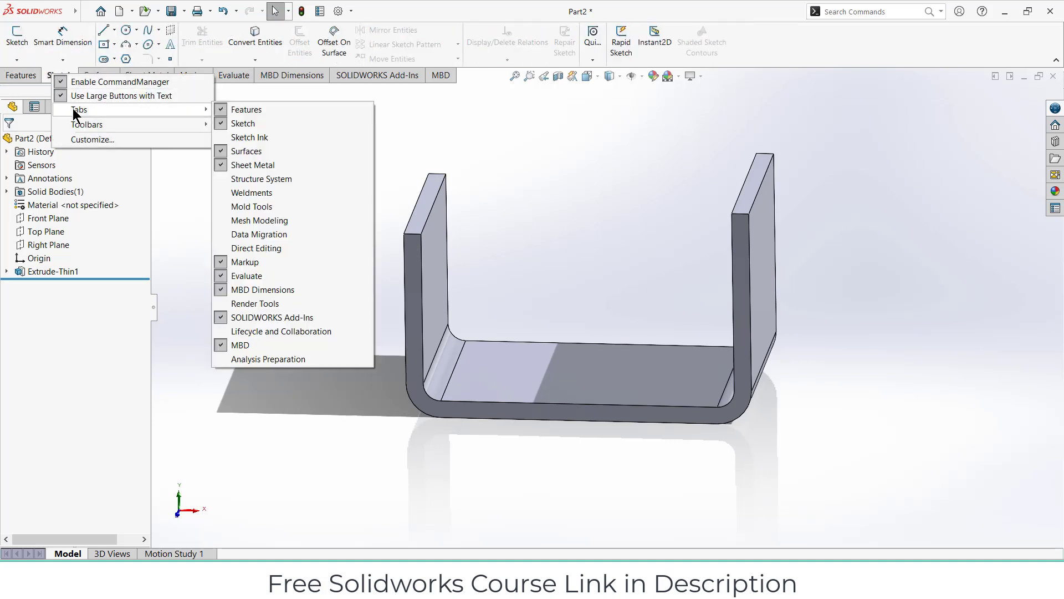
mouse_move(258, 169)
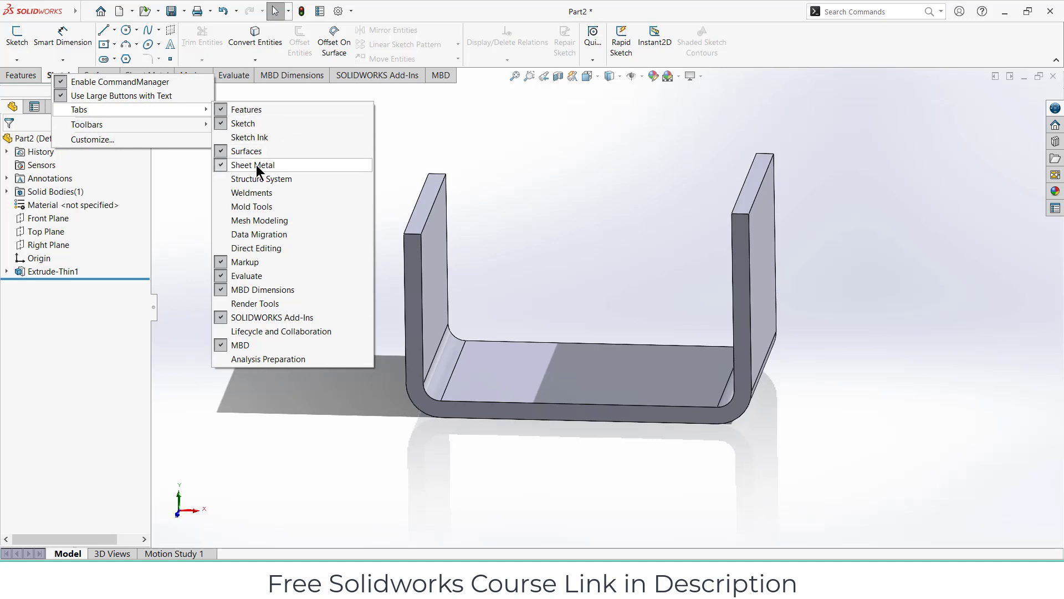
mouse_move(258, 181)
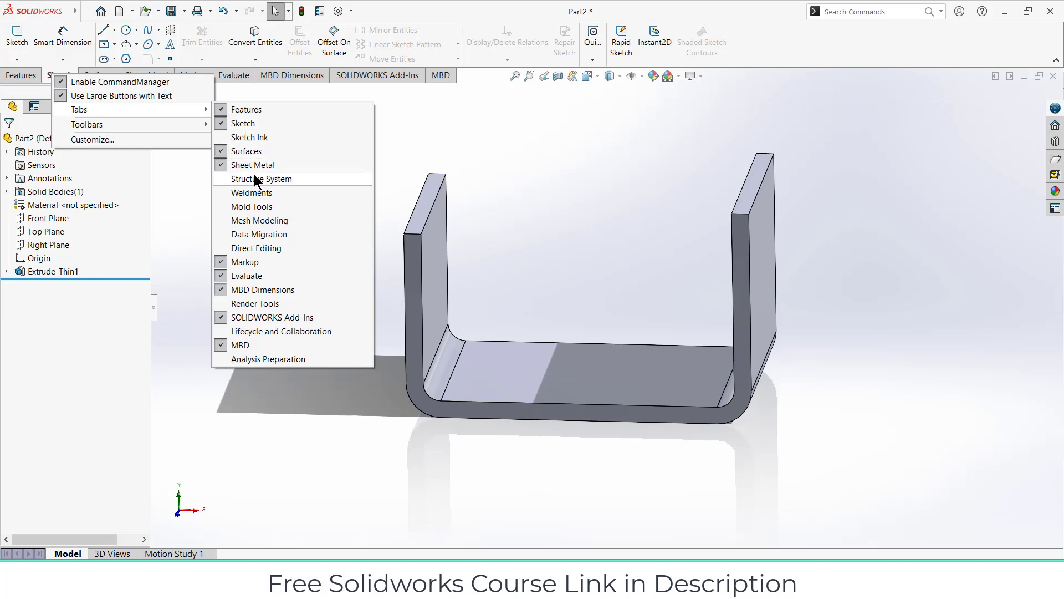
mouse_move(248, 167)
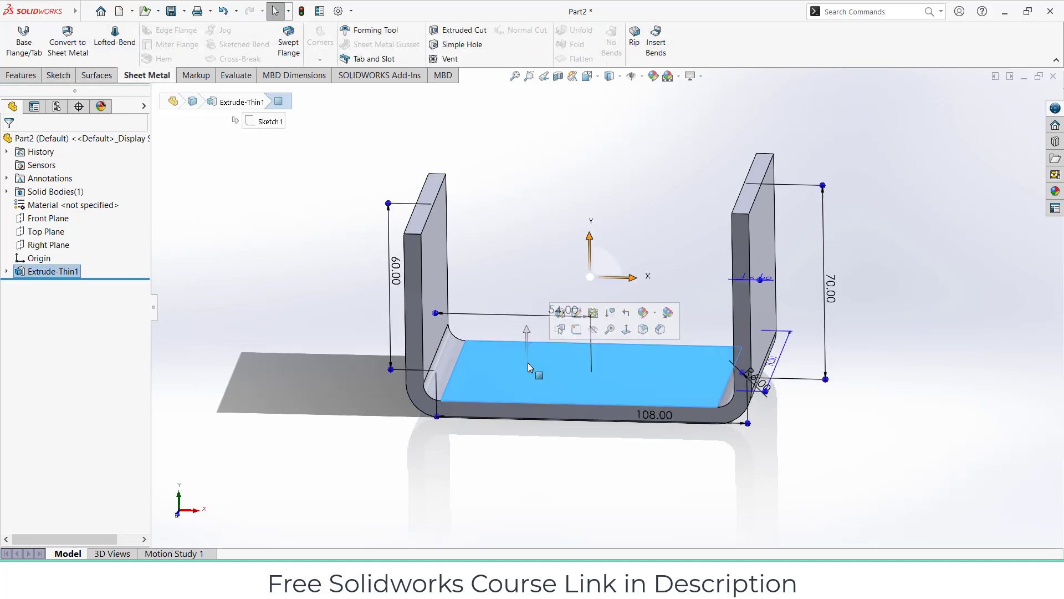
mouse_move(68, 44)
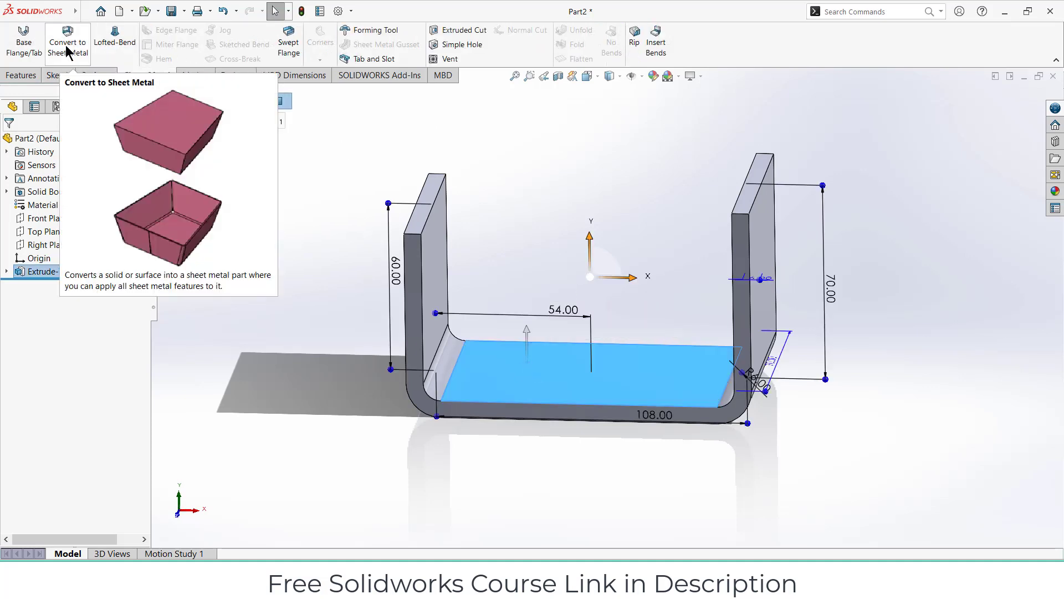
Step: Convert the solid to 6 mm sheet metal with both bends collected and confirm
left_click(67, 40)
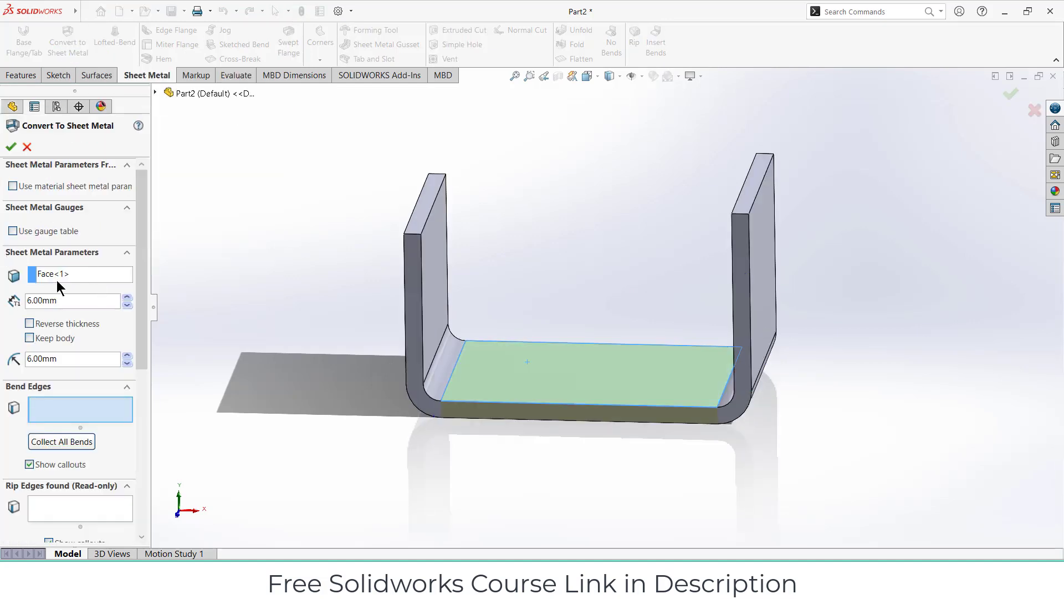
mouse_move(51, 447)
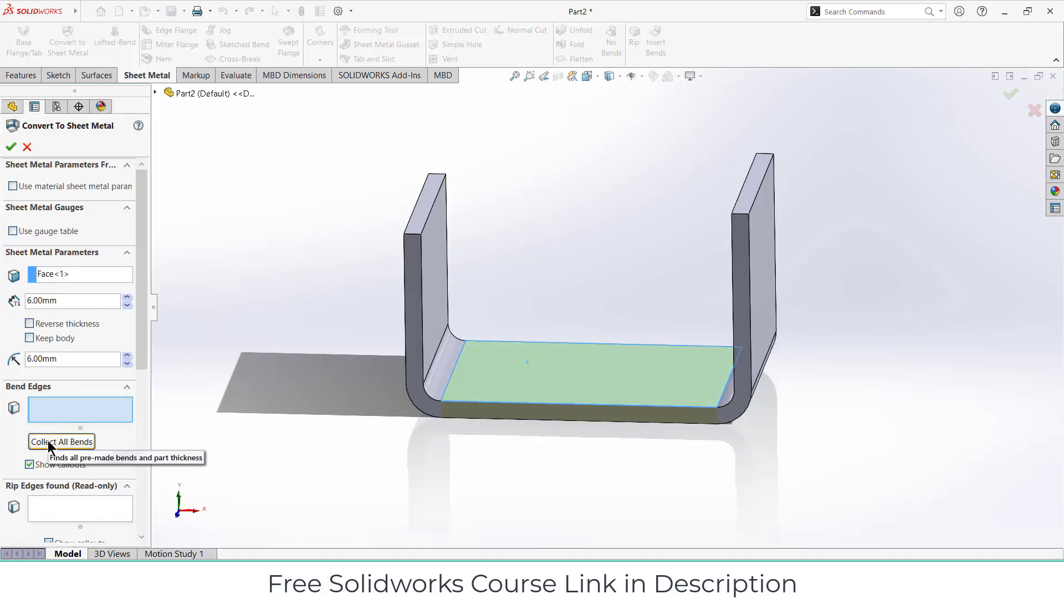
left_click(61, 442)
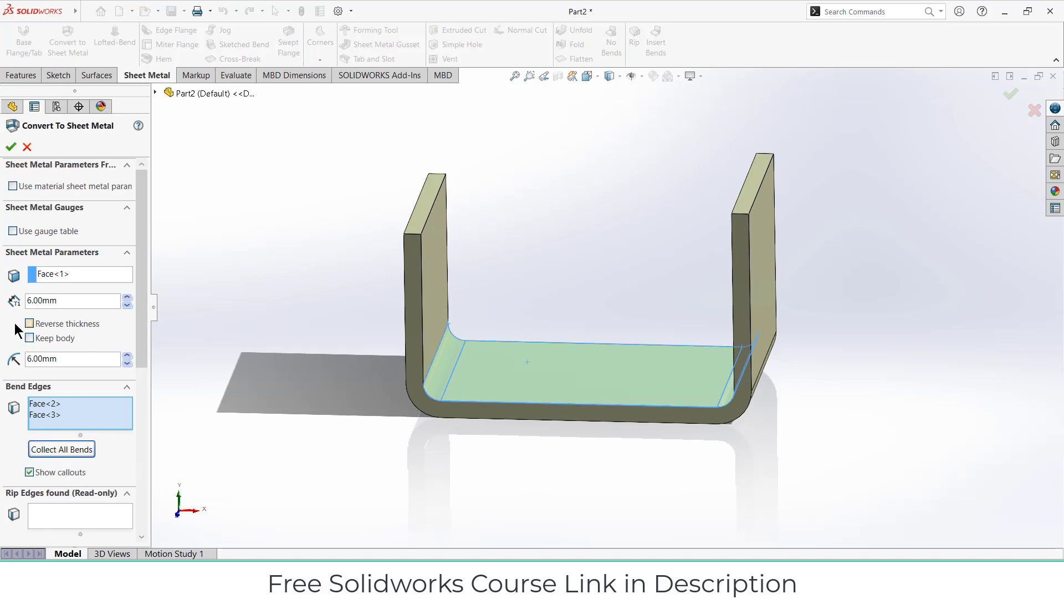
scroll("down", 3)
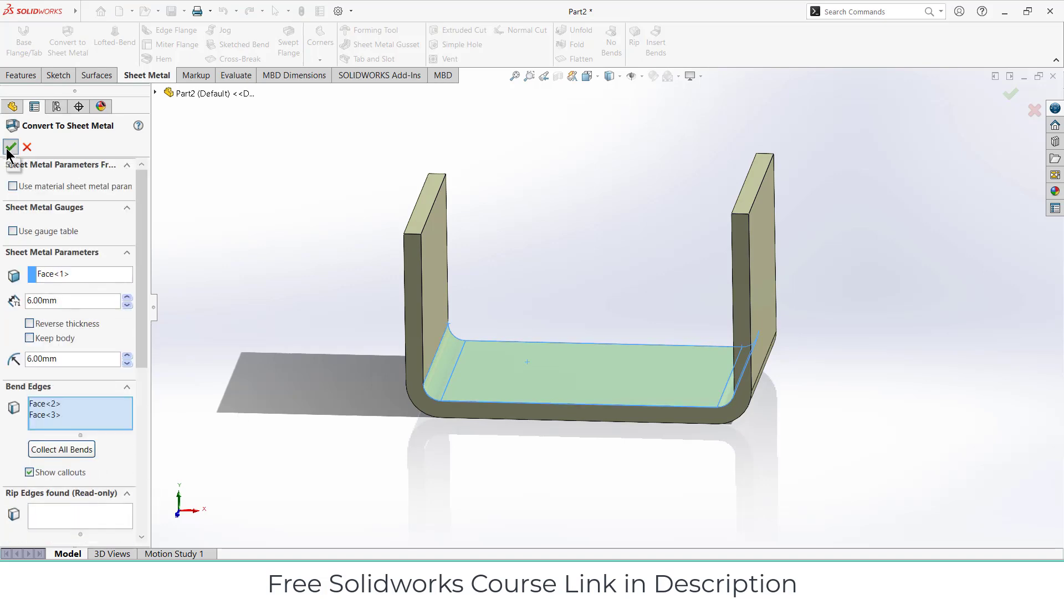
left_click(9, 147)
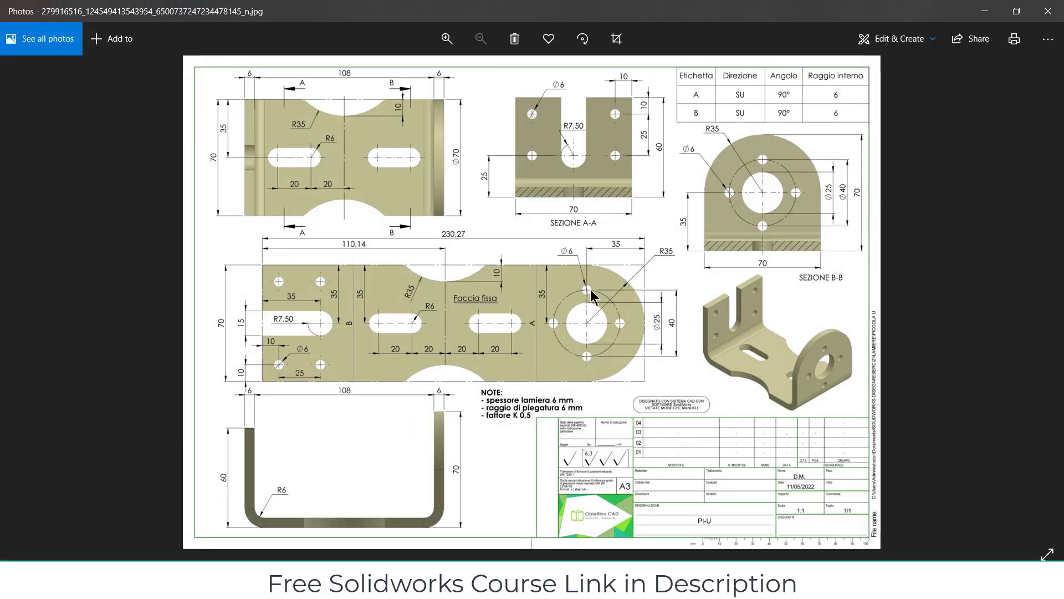
mouse_move(904, 121)
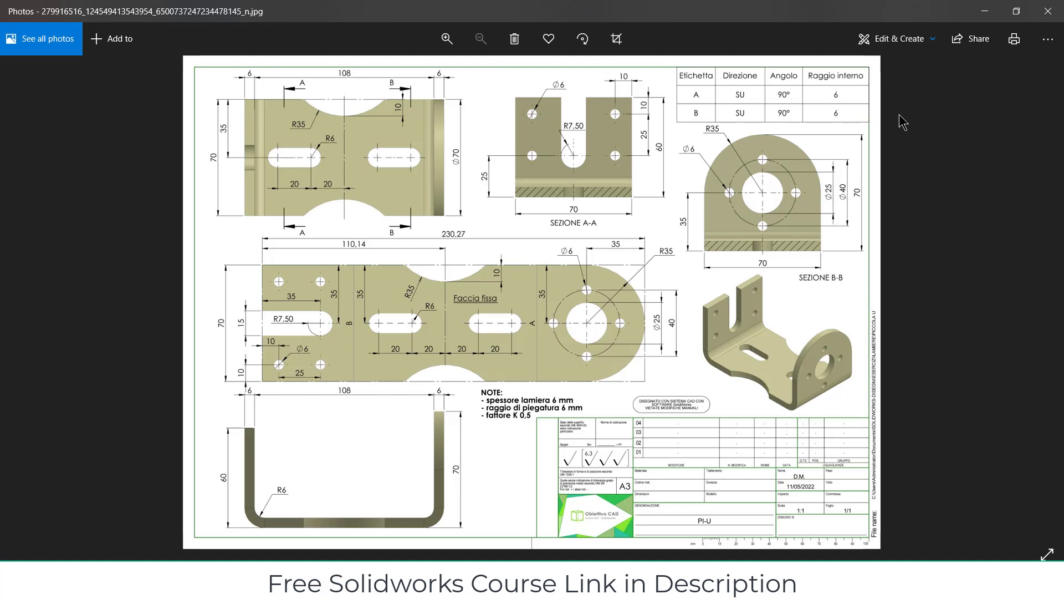
mouse_move(814, 198)
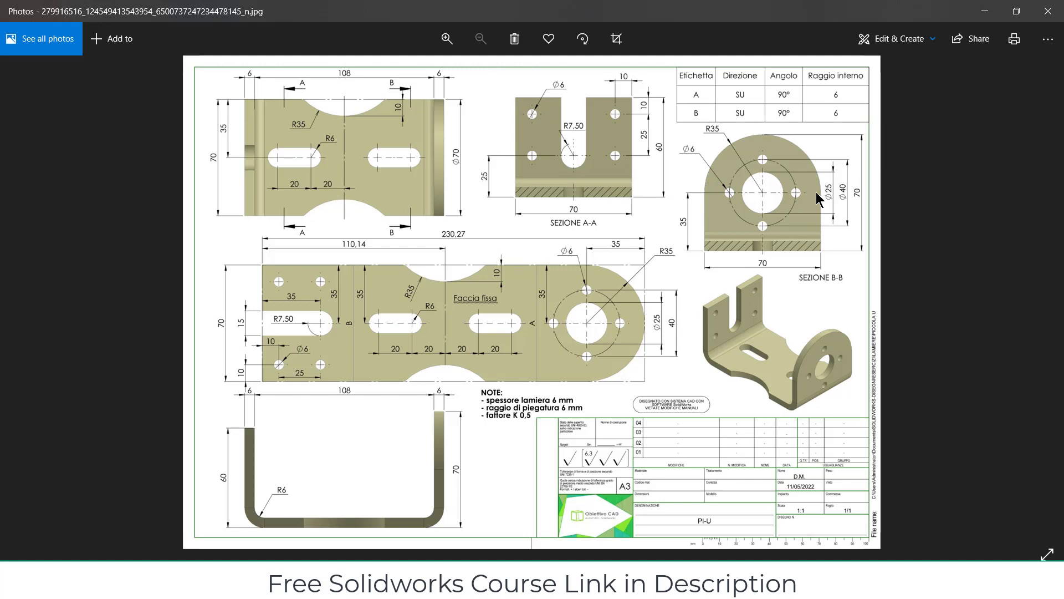
mouse_move(723, 141)
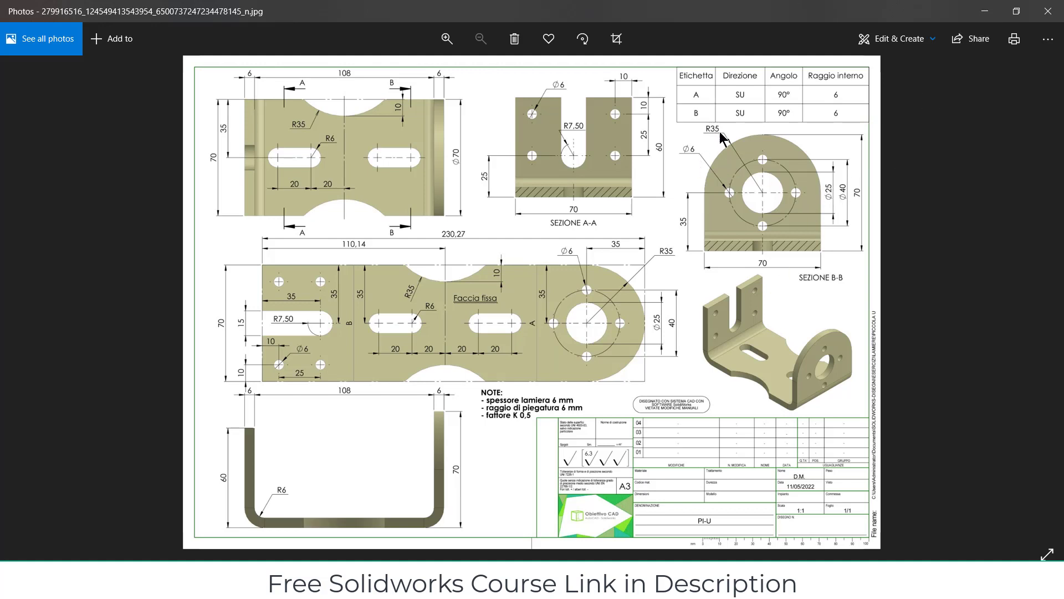
mouse_move(960, 9)
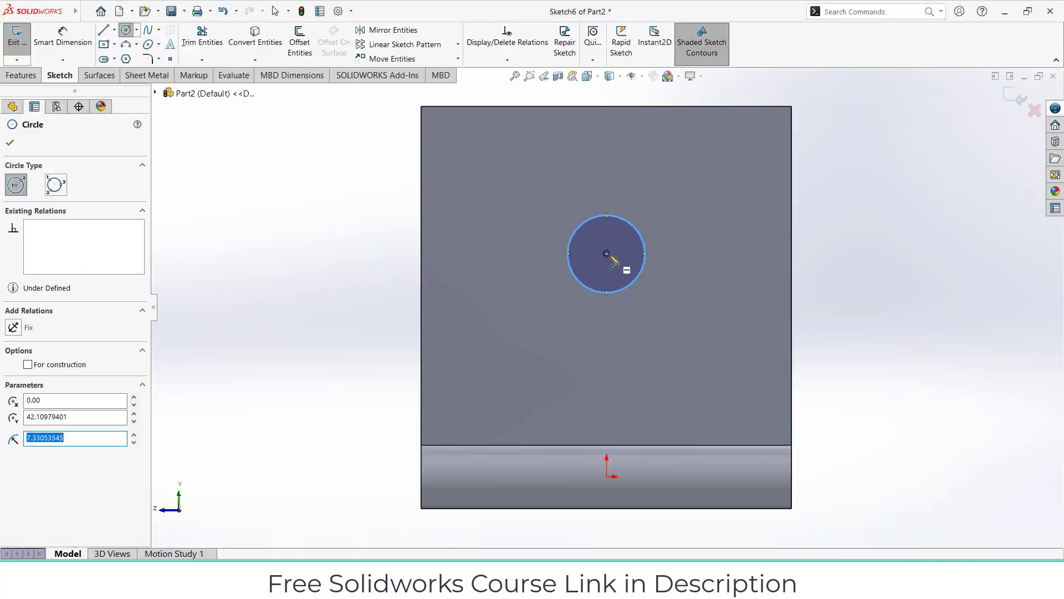
Step: Draw a circle at the flange centre and apply the Ø25 diameter
left_click_drag(606, 254, 606, 178)
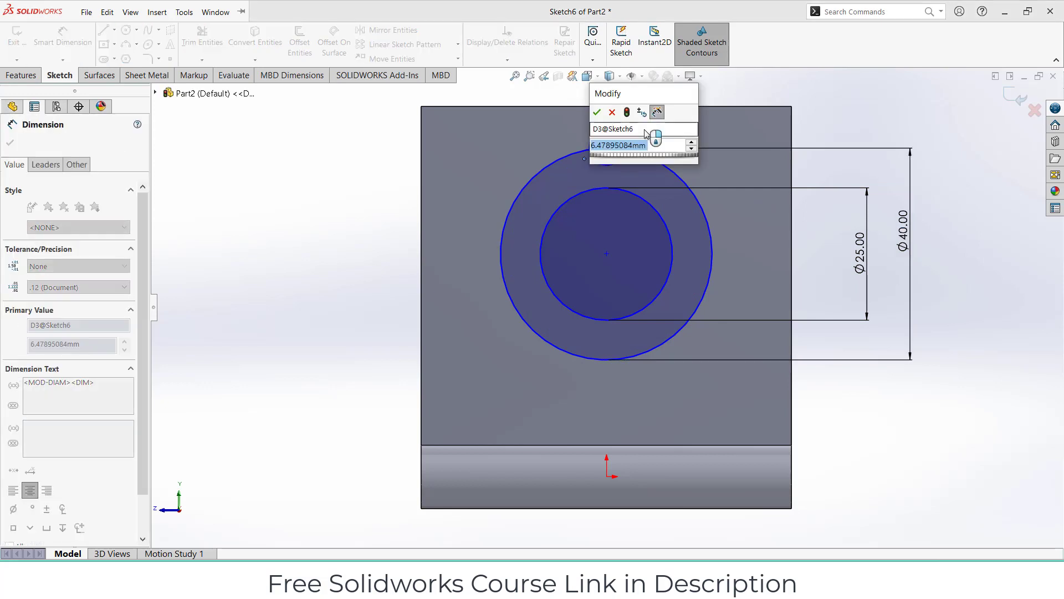
left_click(597, 112)
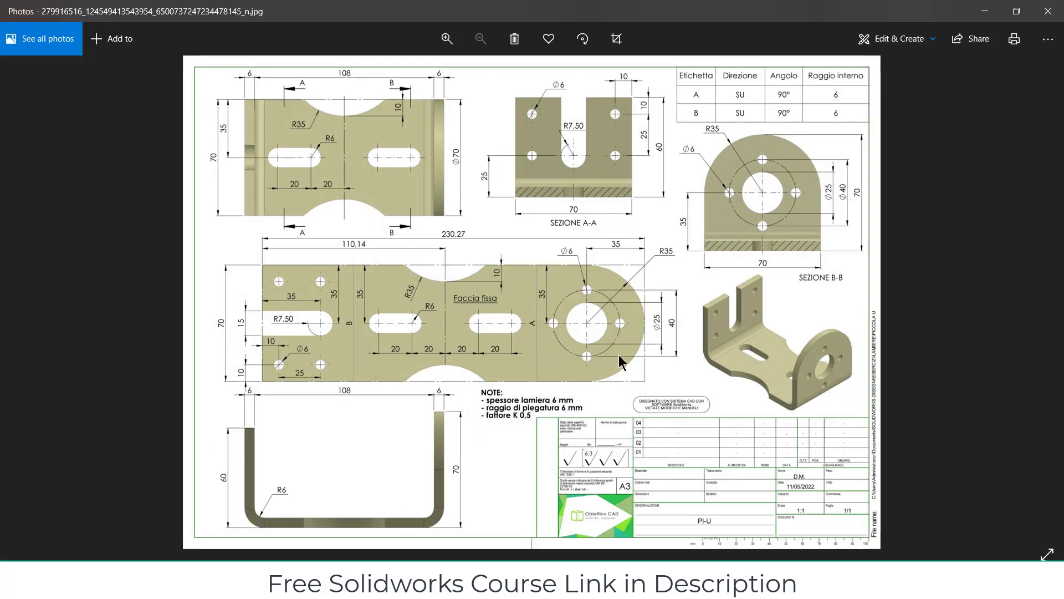
mouse_move(728, 235)
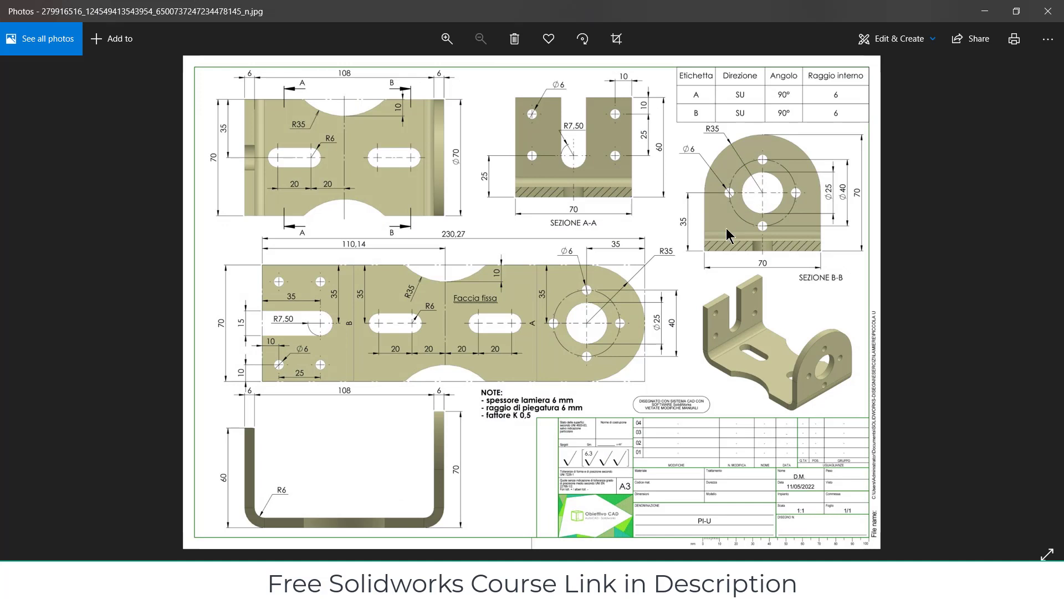
mouse_move(639, 303)
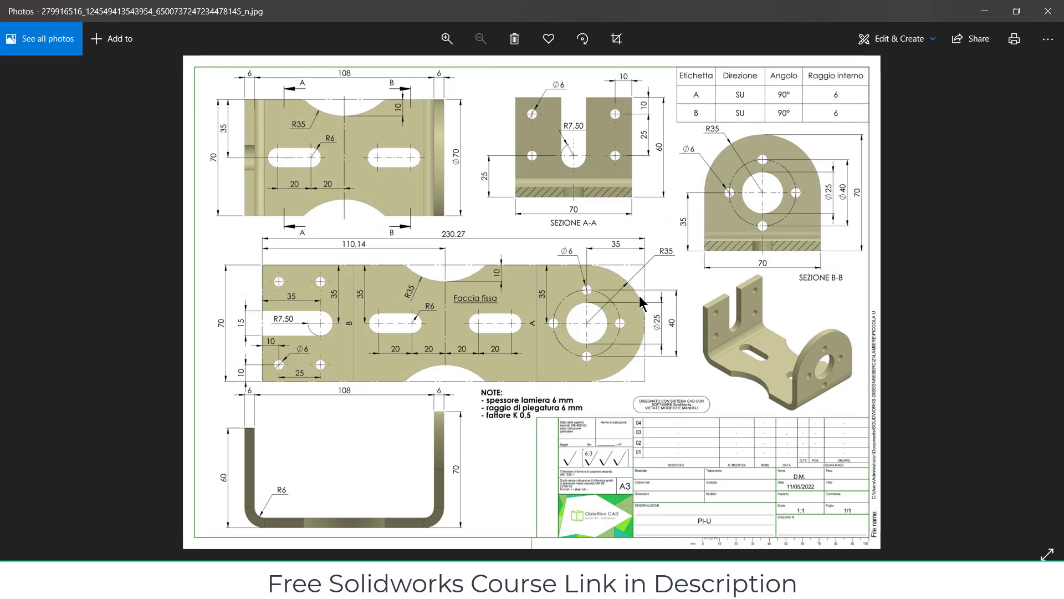
mouse_move(616, 256)
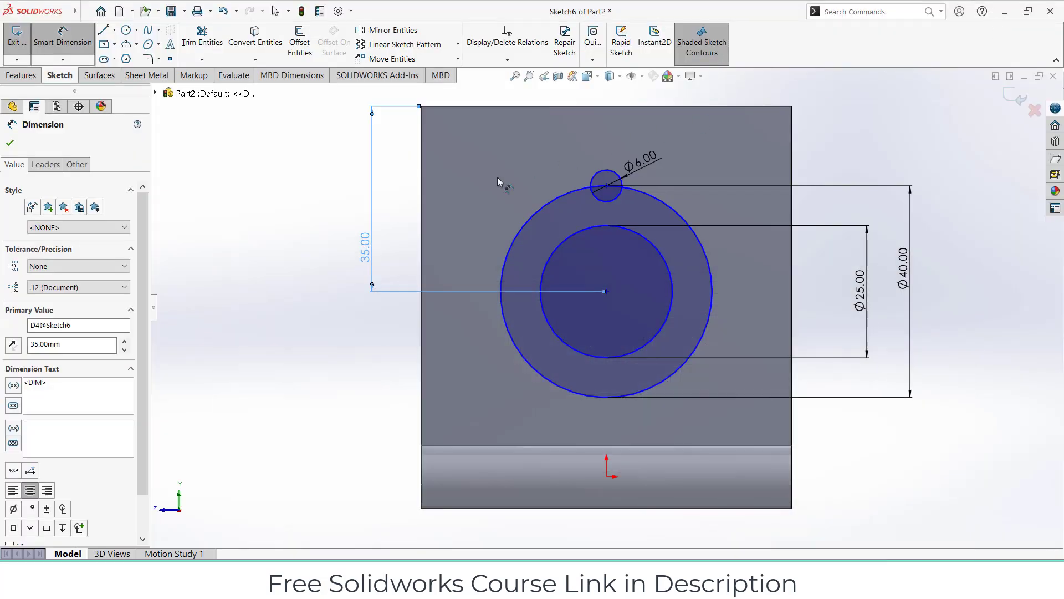
Step: Place the Ø6 hole 35 mm from the top and pattern it into four holes around the Ø40 circle
left_click(603, 291)
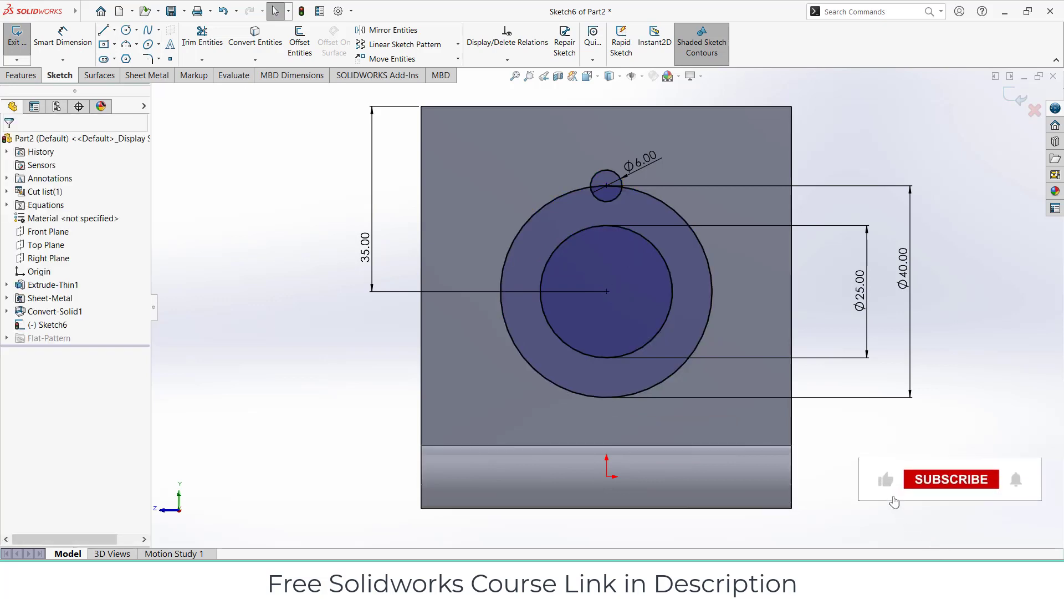
left_click(606, 183)
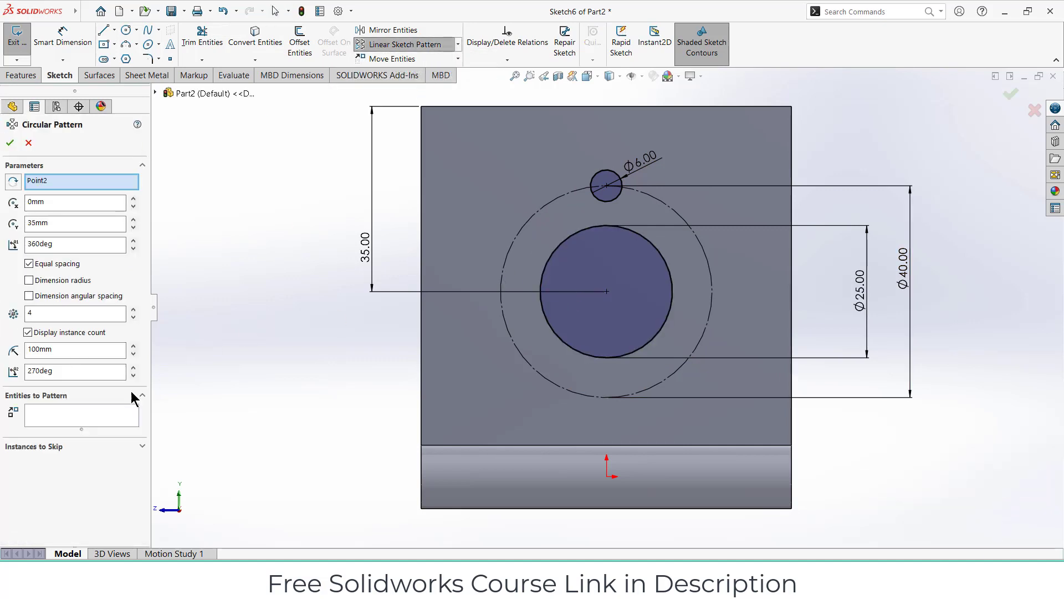
left_click(606, 185)
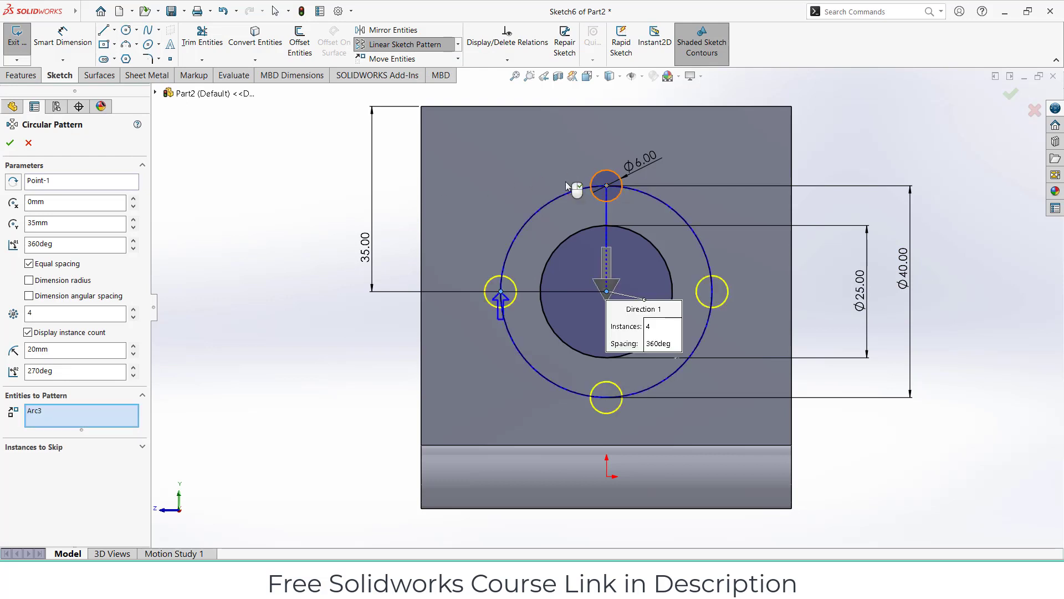
left_click(9, 143)
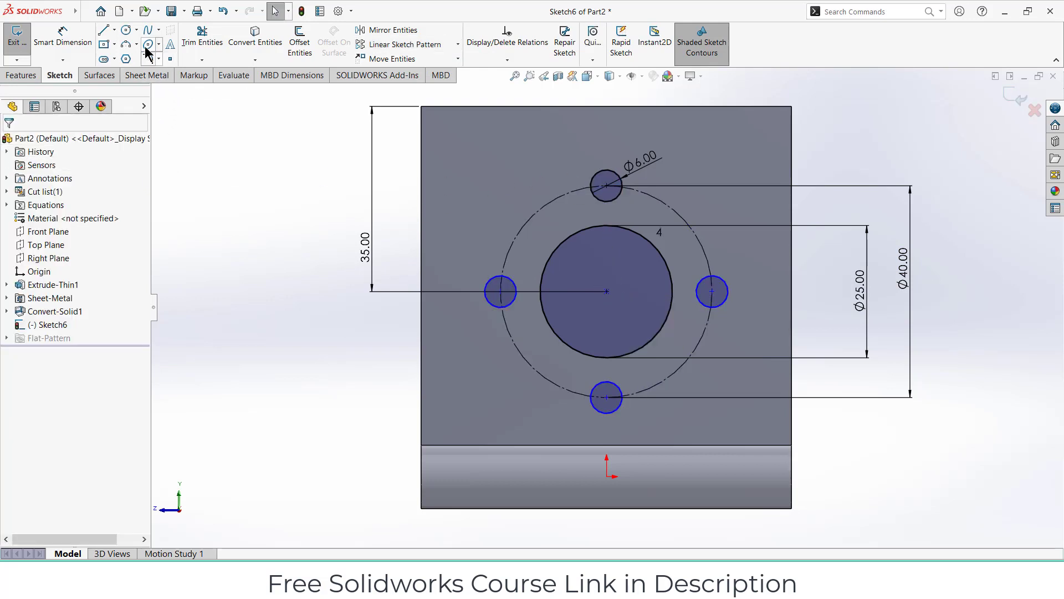
Step: Draw the R35 arc tangent to the top edge and close the upper-left corner region with lines
left_click(147, 45)
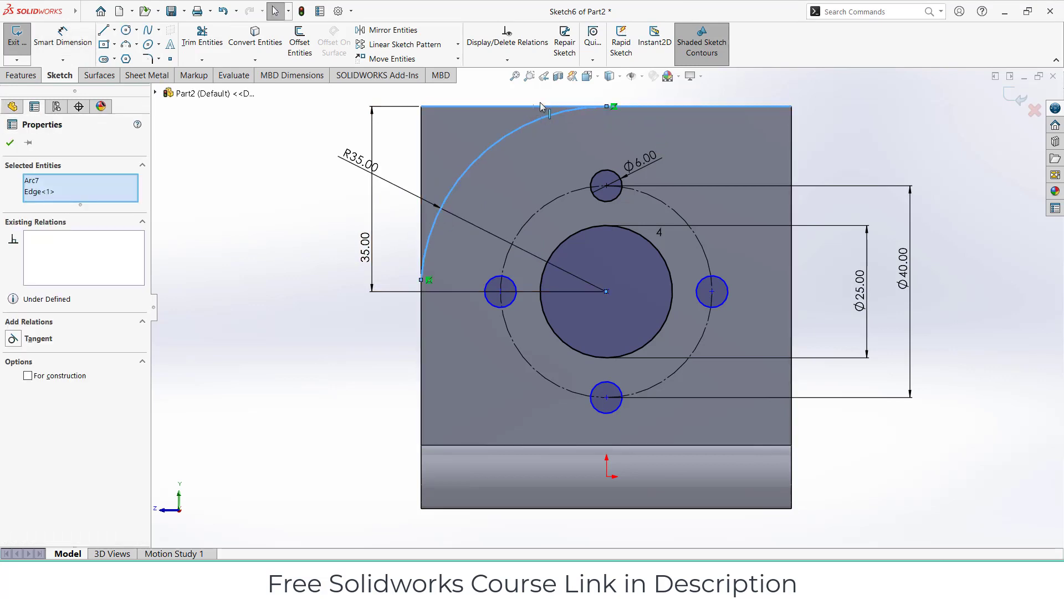
left_click(13, 339)
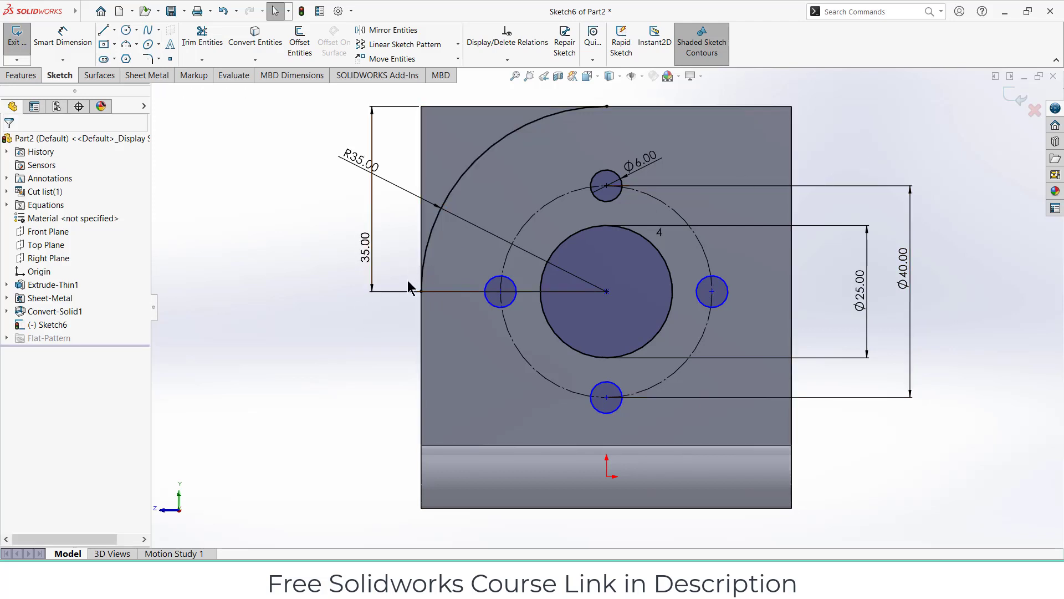
left_click(104, 29)
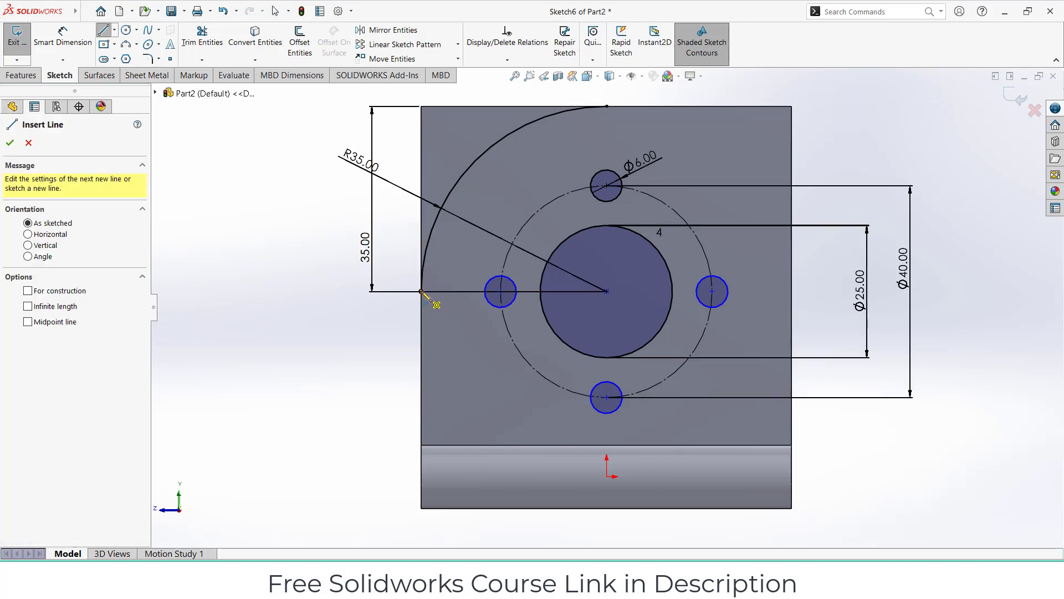
left_click_drag(421, 291, 356, 291)
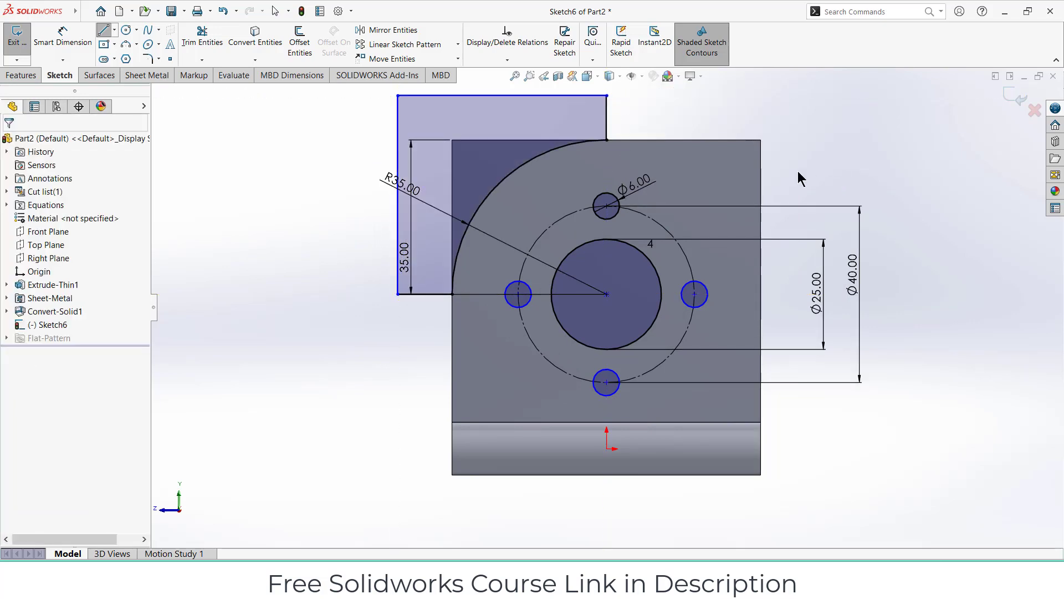
Step: Mirror the arc and corner lines about the vertical centerline to complete the R35 top
left_click(365, 30)
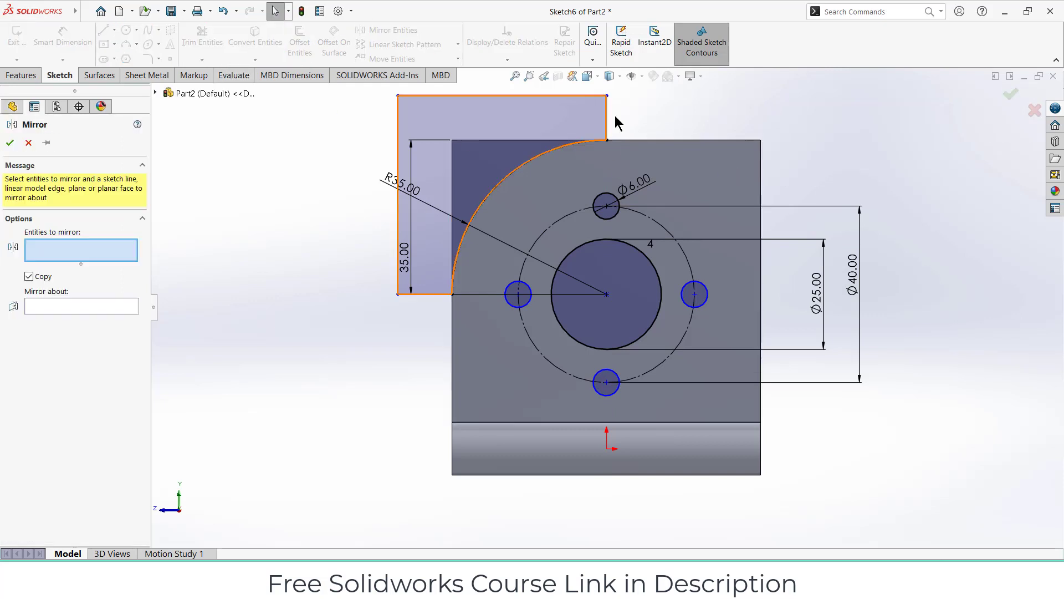
left_click(501, 99)
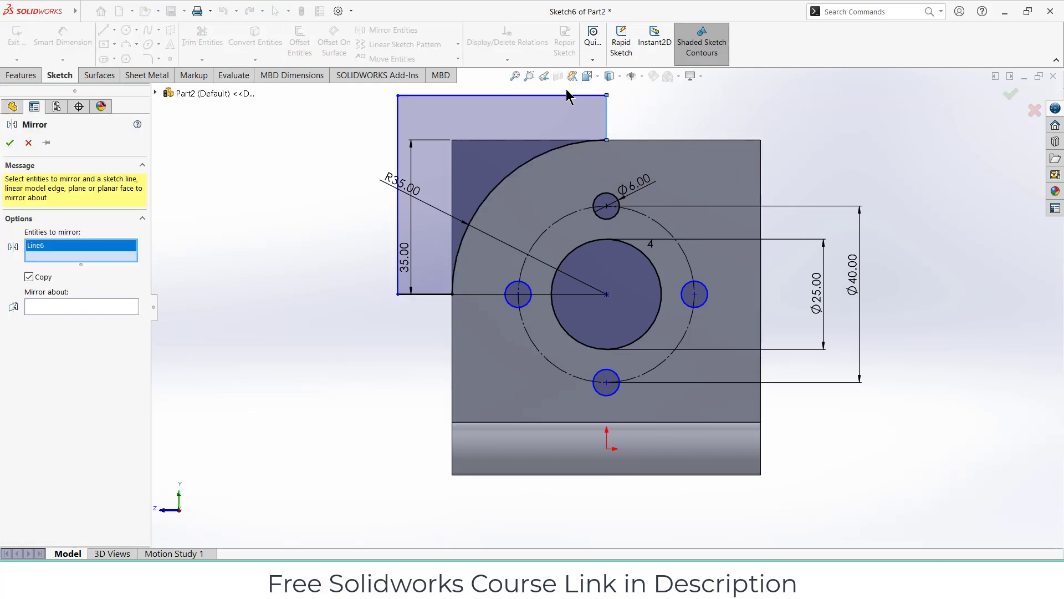
left_click(397, 297)
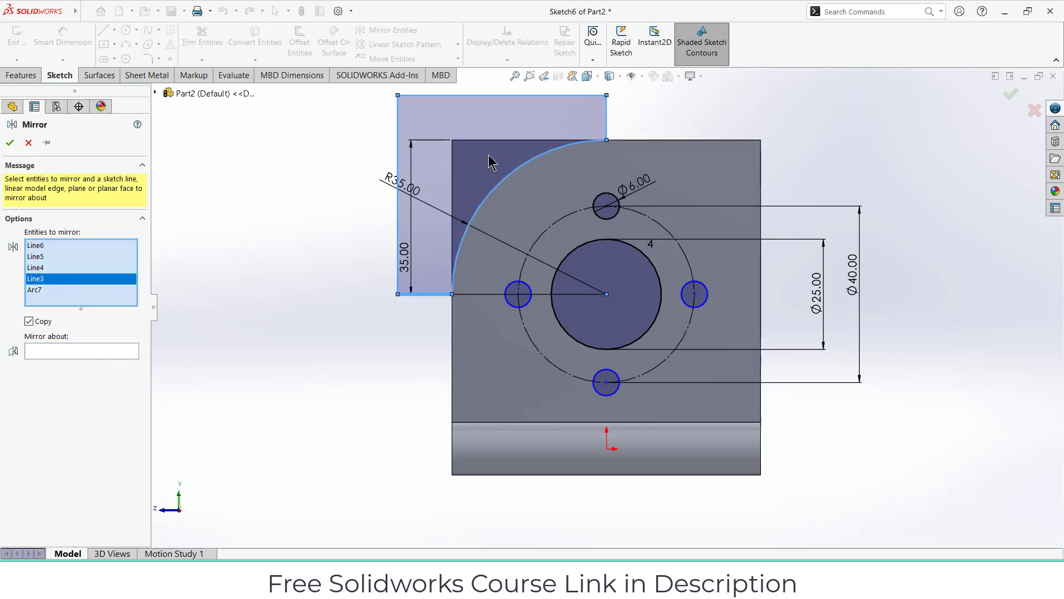
left_click(81, 340)
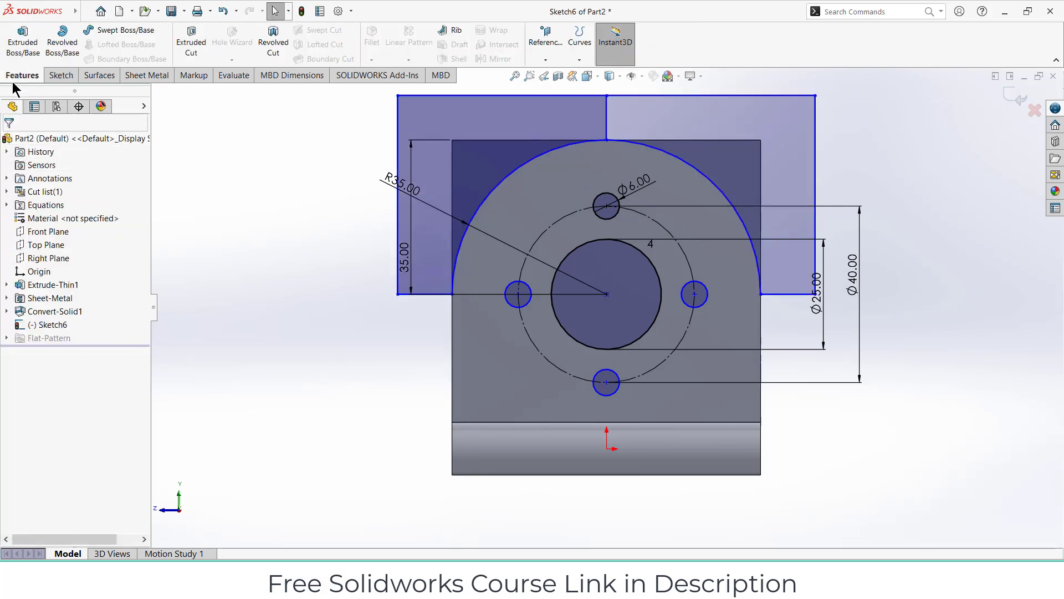
mouse_move(191, 44)
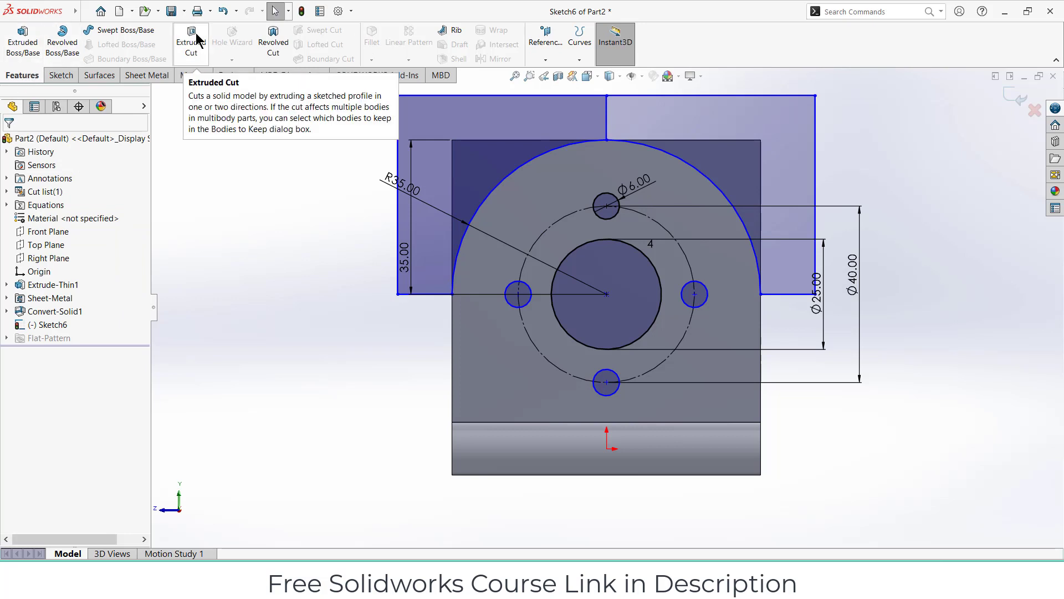
Step: Set up a cut-extrude selecting the R35 corner regions, Ø25 hole and Ø6 holes as contours
left_click(146, 74)
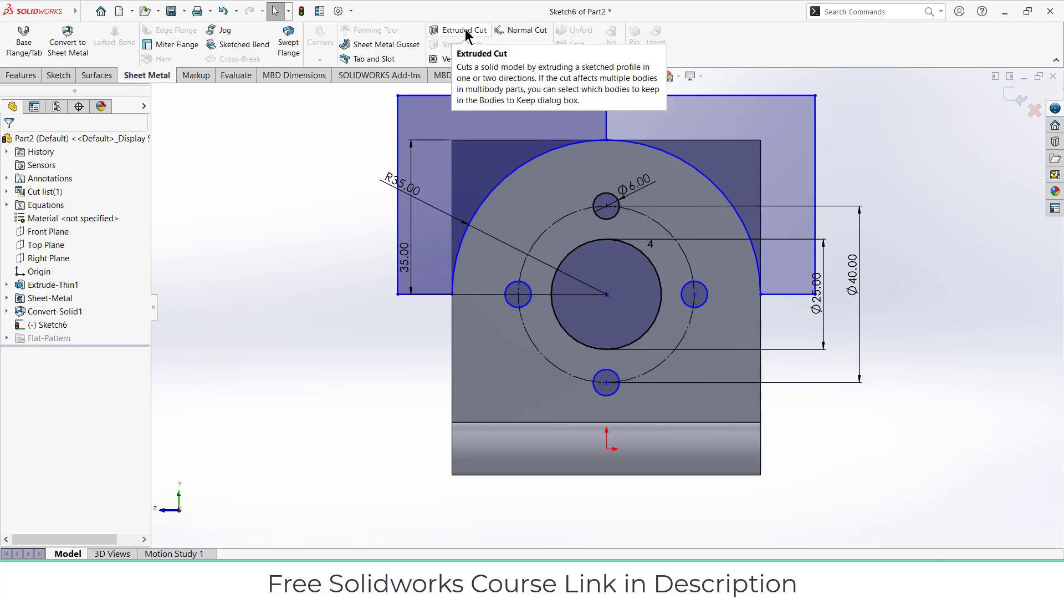
left_click(460, 29)
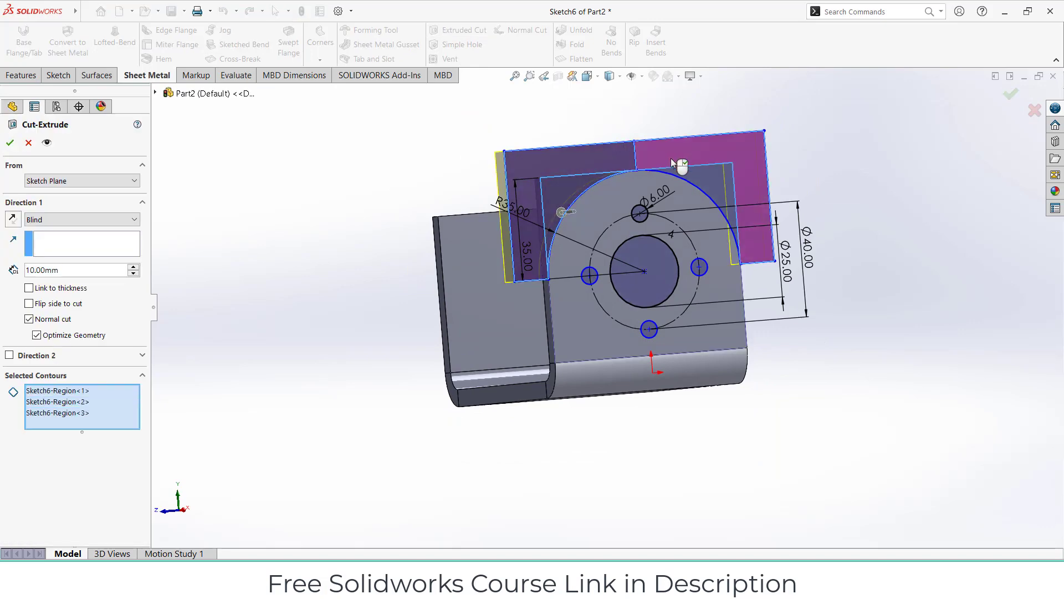
left_click(638, 214)
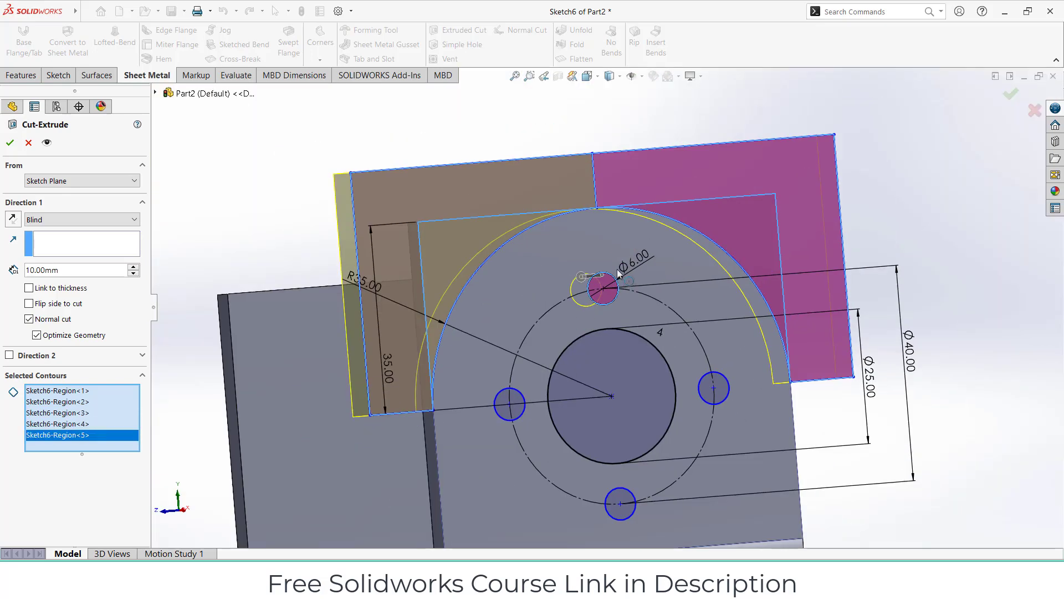
left_click(506, 404)
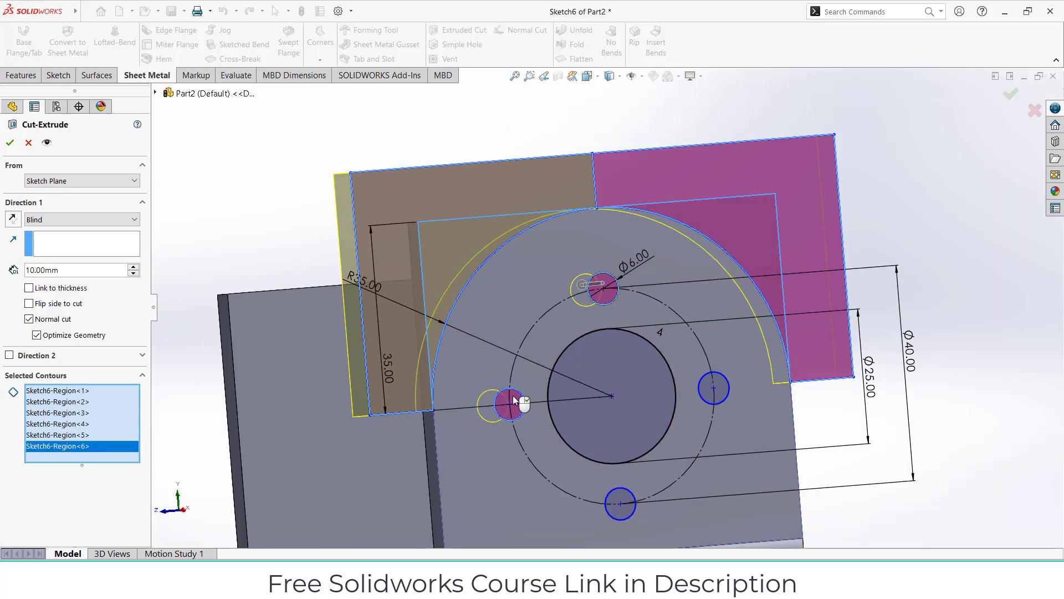
mouse_move(3, 369)
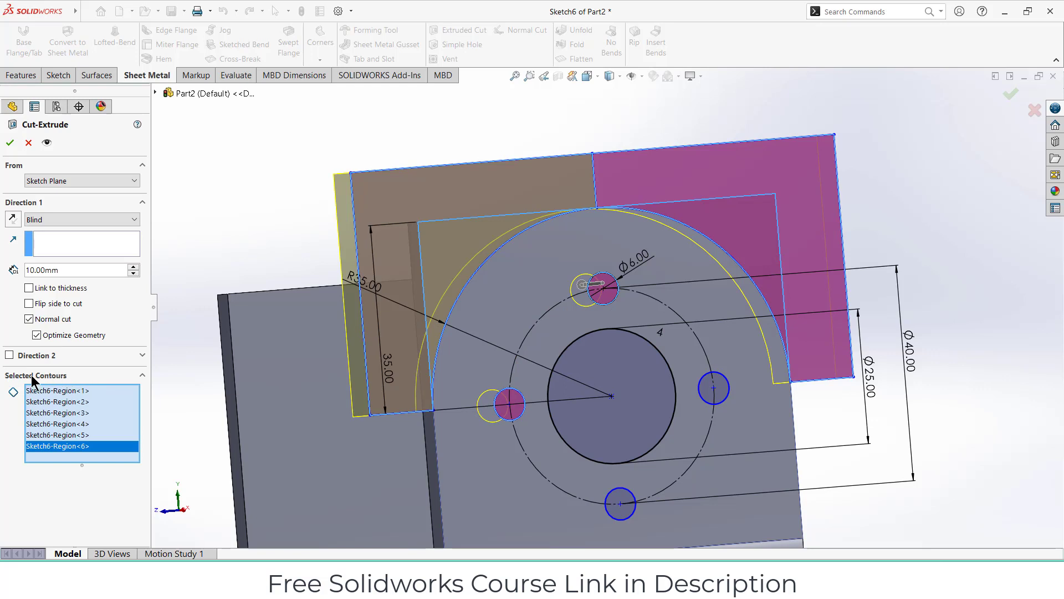
left_click(711, 387)
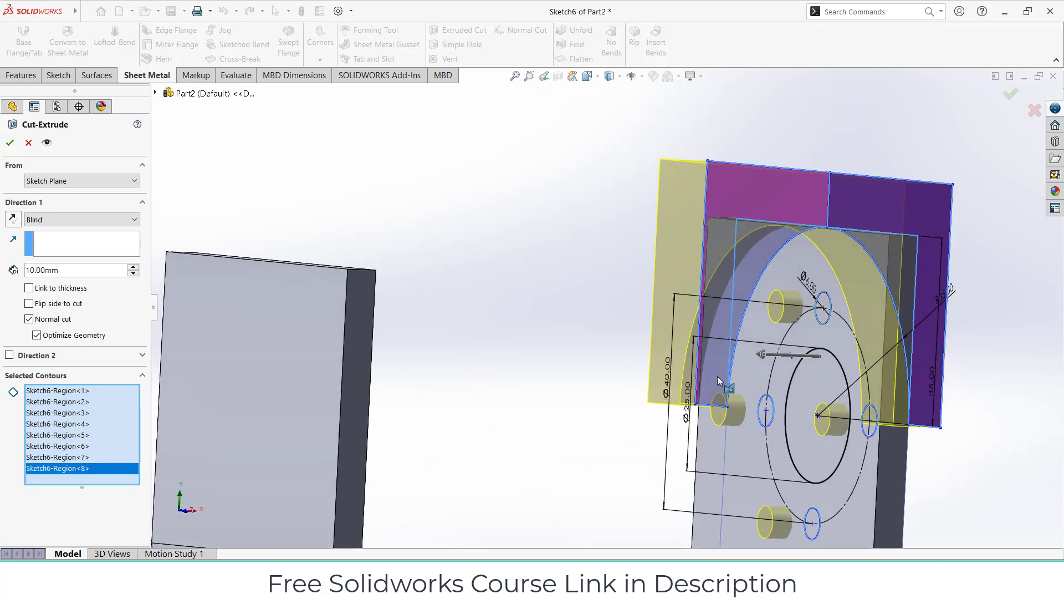
left_click_drag(720, 381, 669, 366)
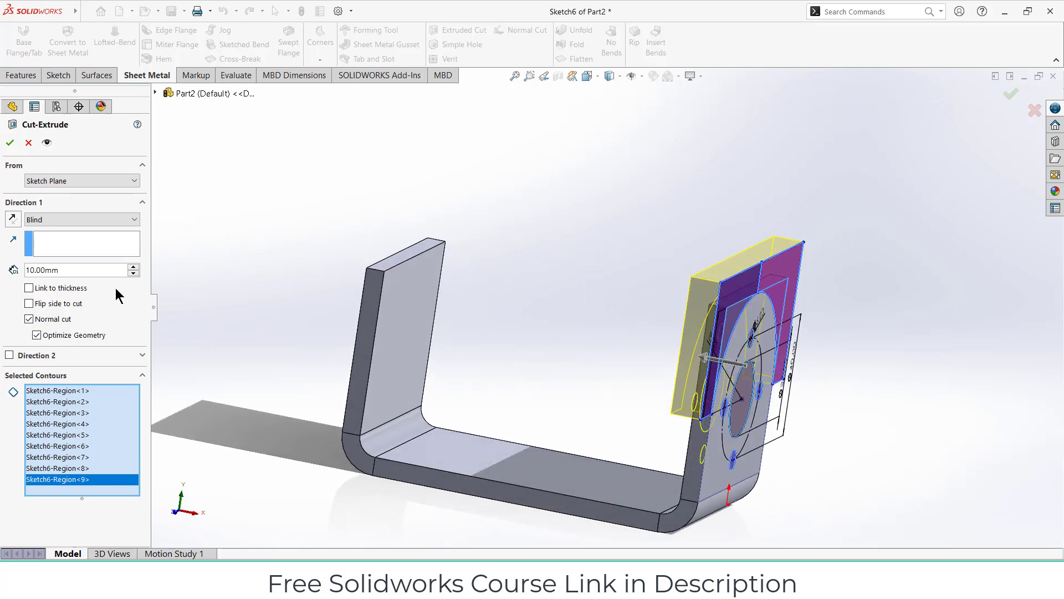
mouse_move(569, 284)
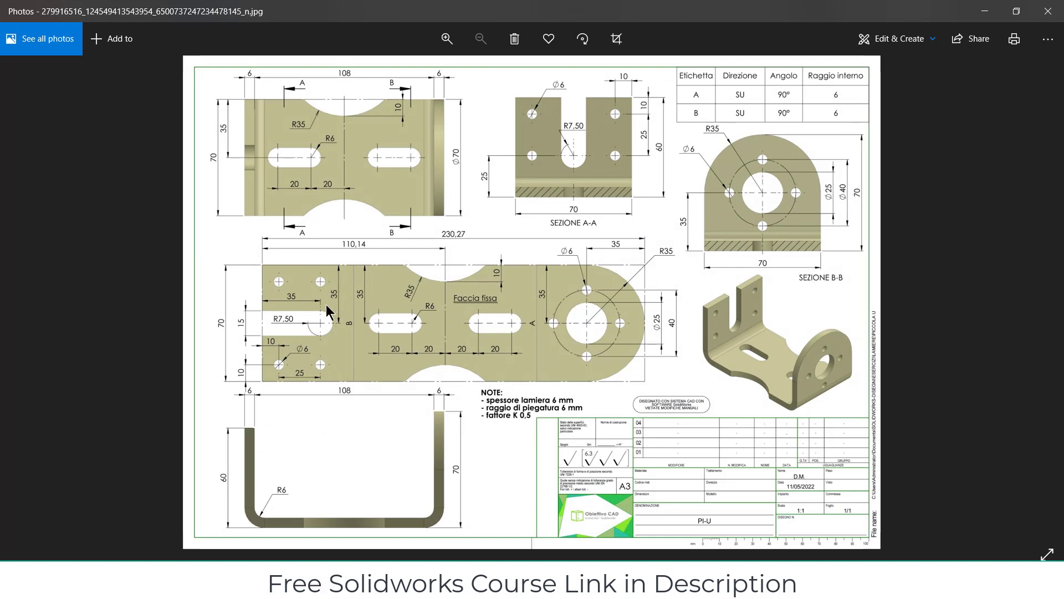
mouse_move(351, 310)
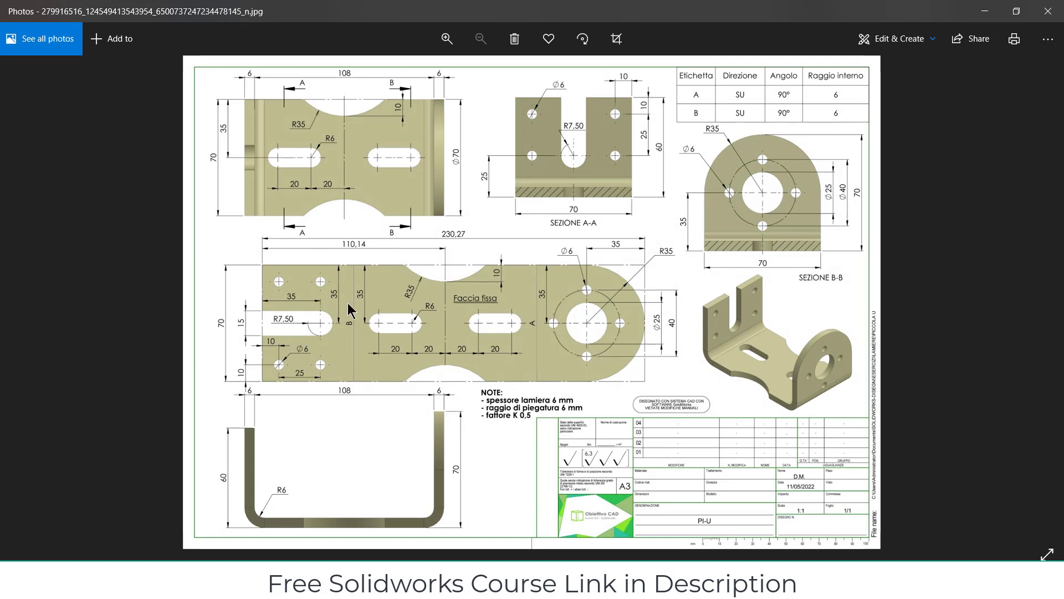
mouse_move(626, 96)
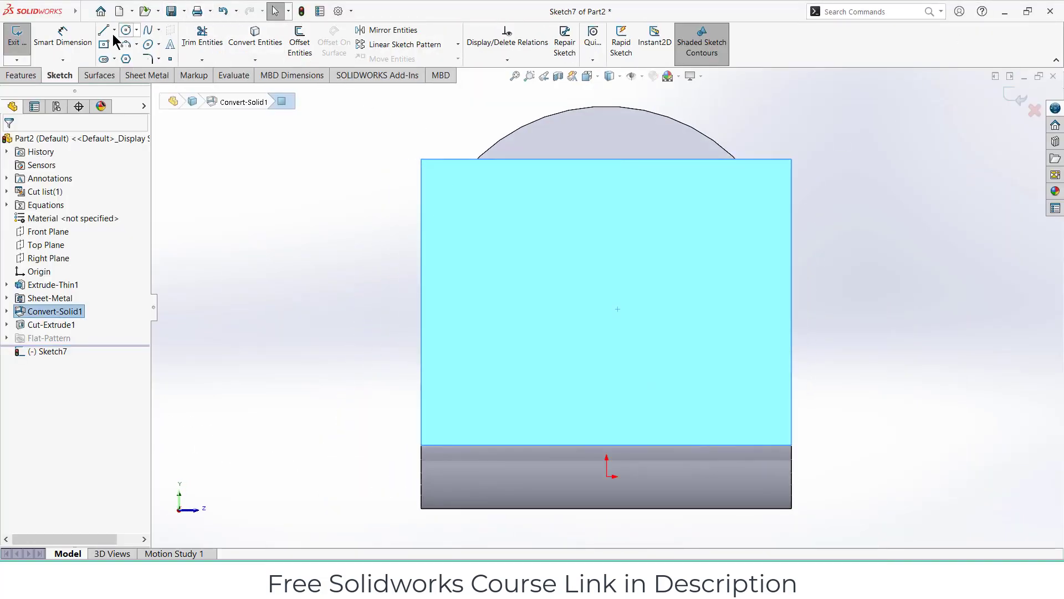
Step: Sketch the two hole circles and a vertical centreline down the middle of the side flange
left_click(126, 30)
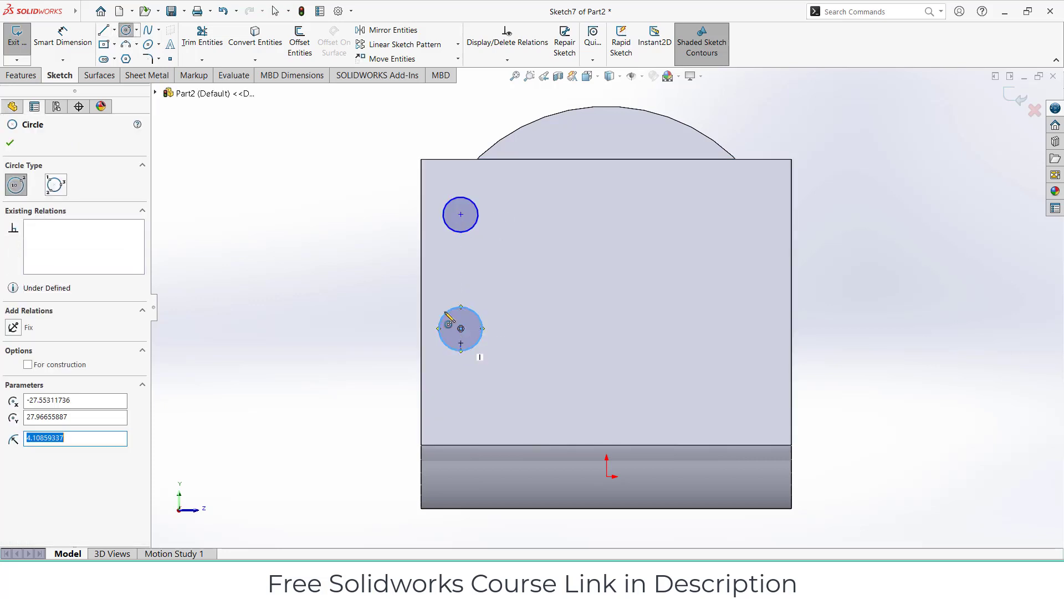
left_click(104, 29)
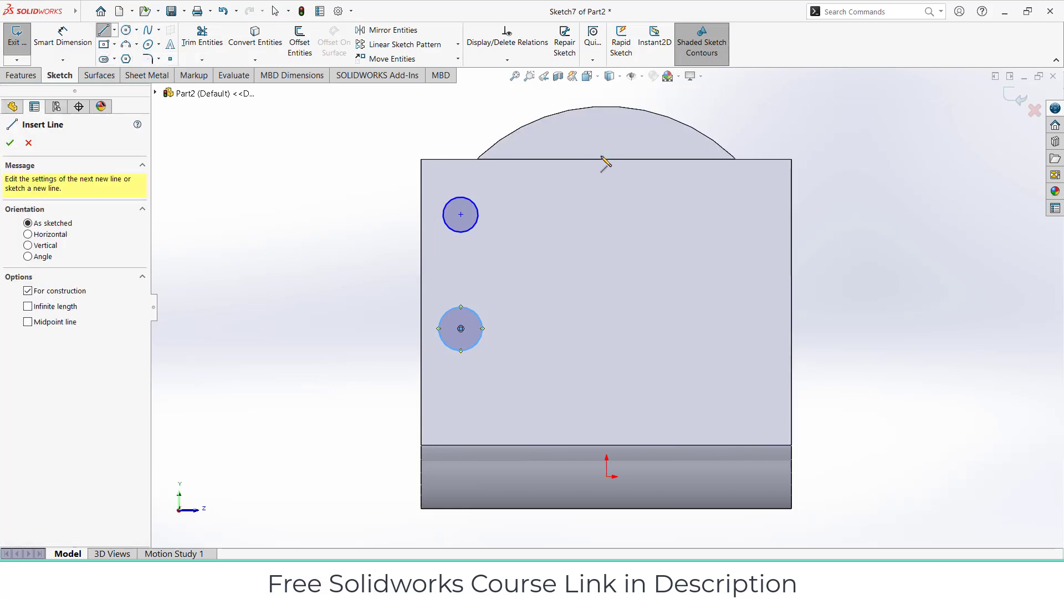
left_click_drag(605, 163, 606, 349)
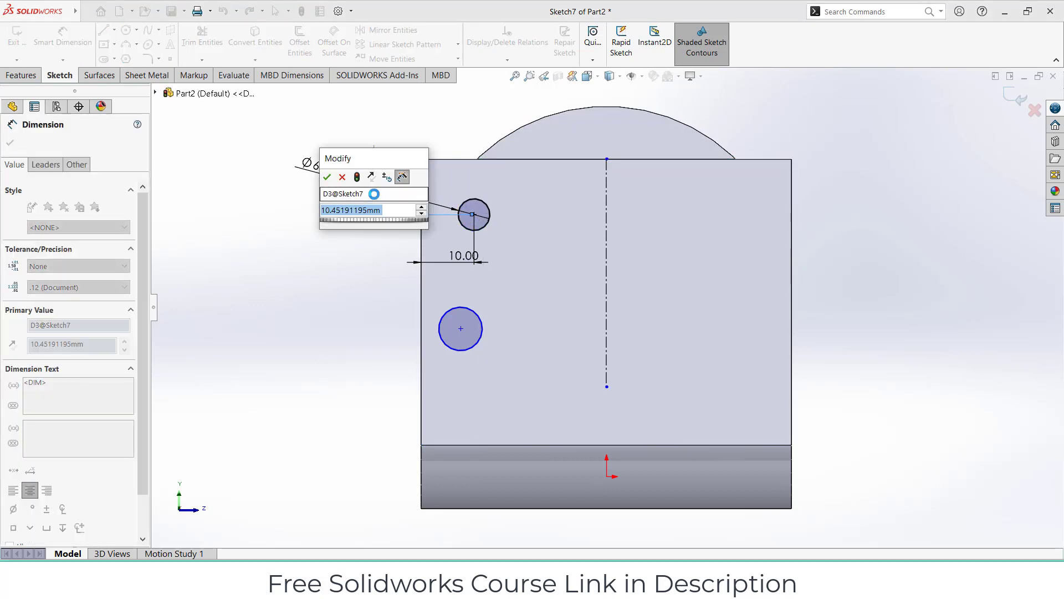
Step: Dimension the upper hole 10 from the top edge and set the 25 spacing between the holes
left_click(327, 176)
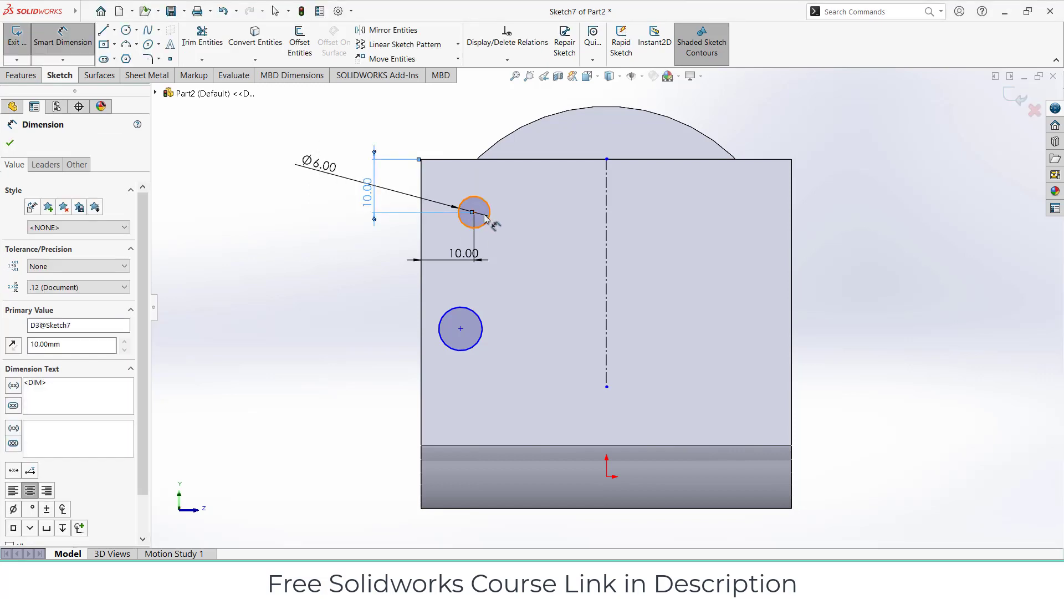
left_click(460, 328)
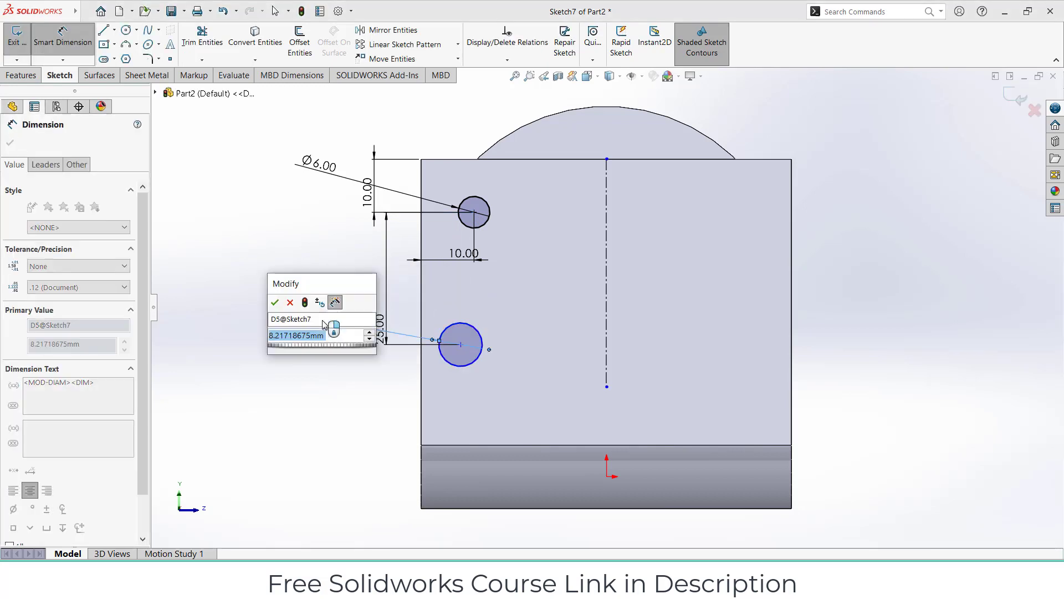
left_click(274, 303)
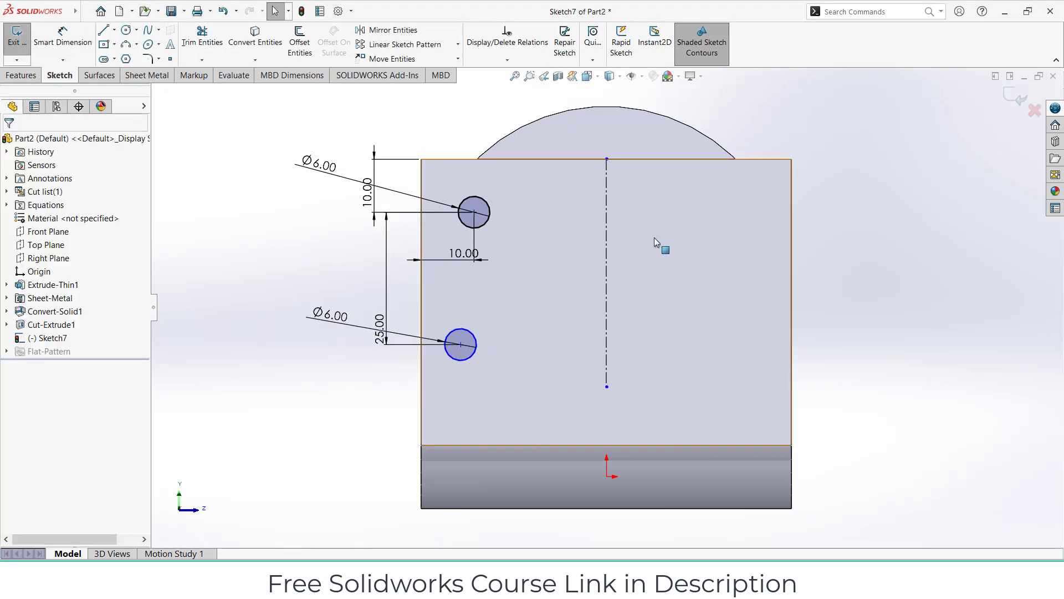
Step: Draw the slot rectangle on the centreline, width 15 with the 7.5 half-width accepted as driven
left_click(460, 344)
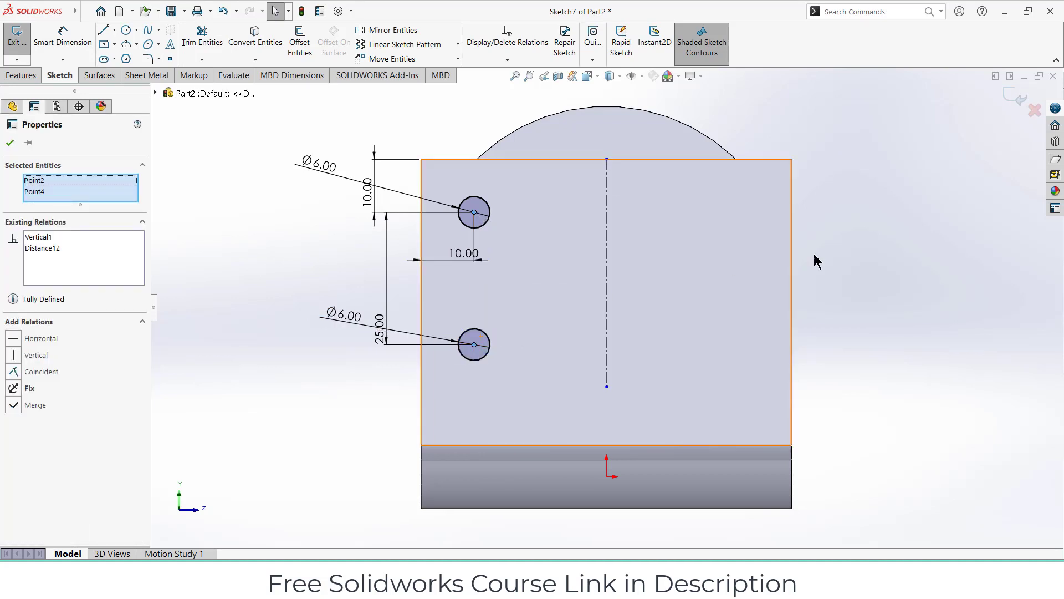
left_click(105, 44)
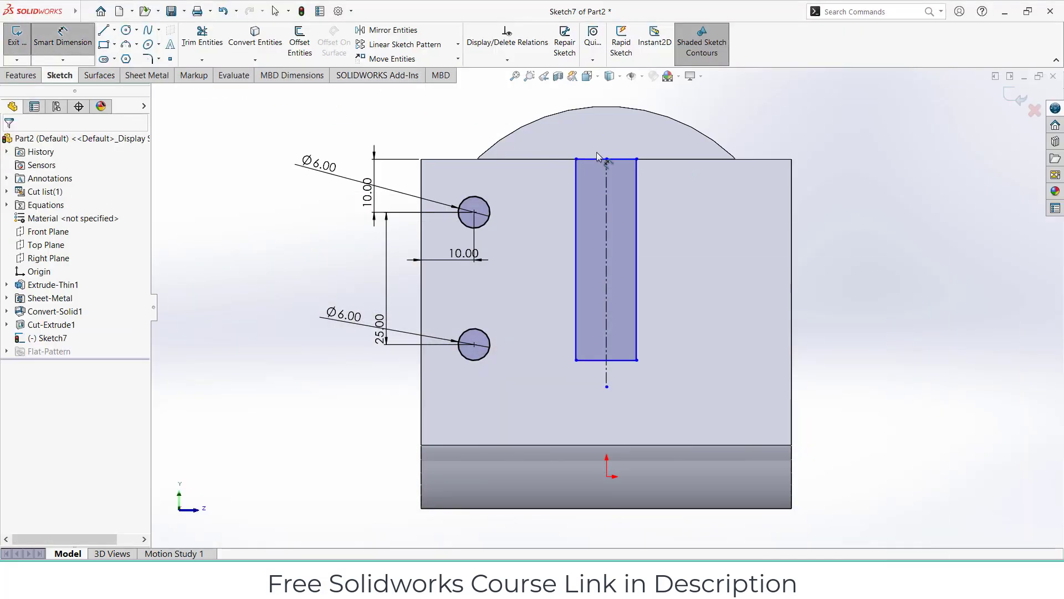
double_click(605, 157)
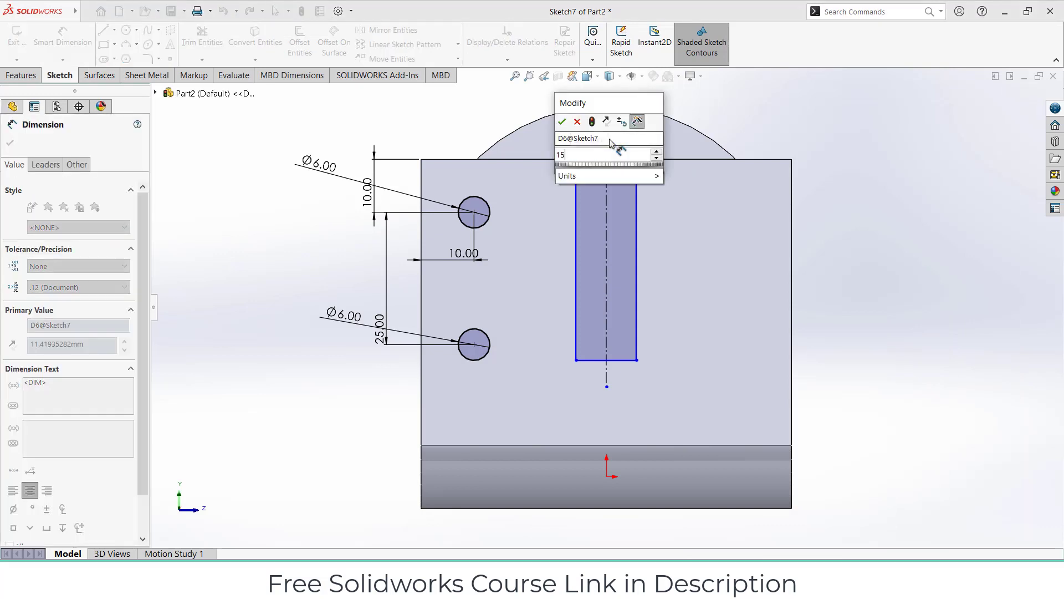
left_click(562, 121)
type("7")
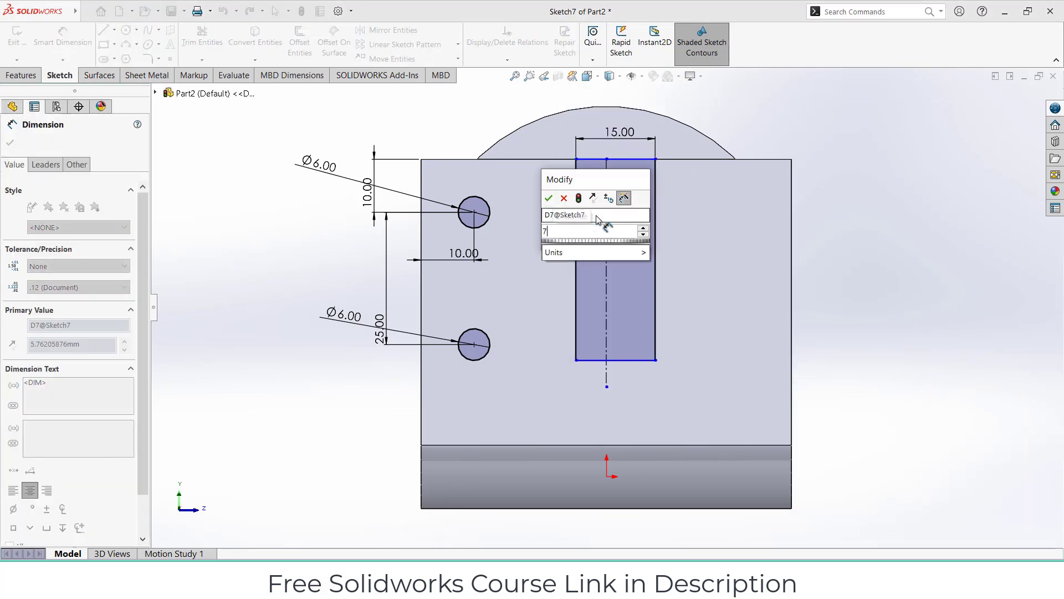
left_click(549, 198)
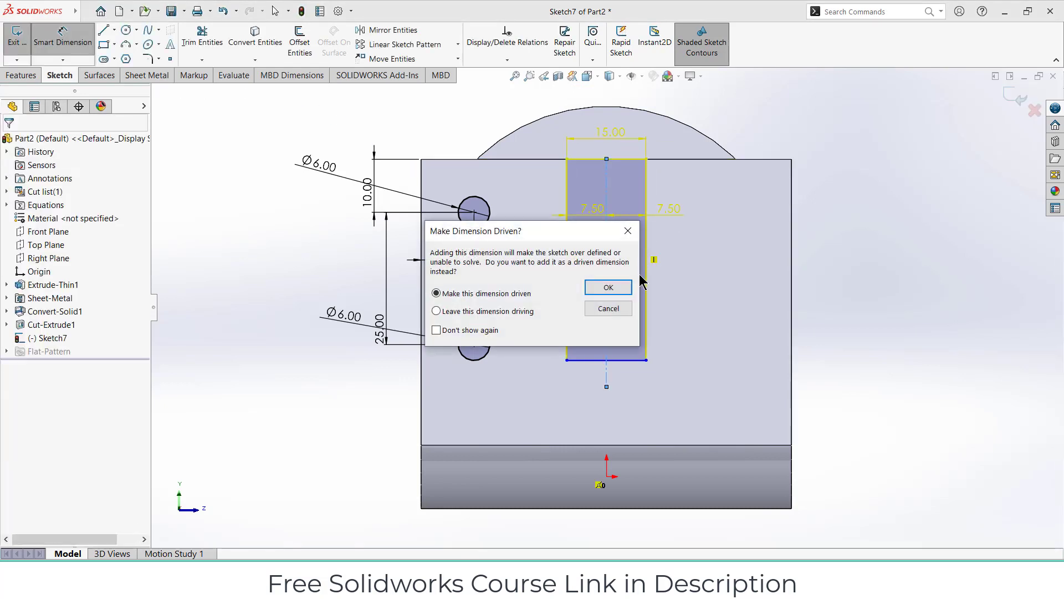
left_click(608, 287)
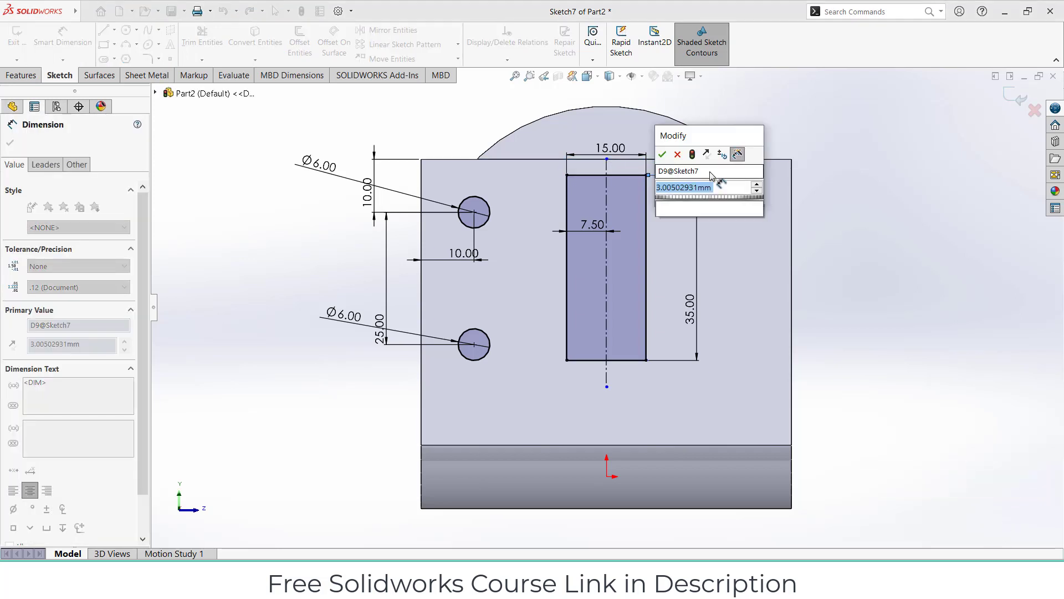
Step: Fix the rectangle to the flange edge, cap the slot's lower end with a circle and mirror the Ø6 holes
left_click(663, 155)
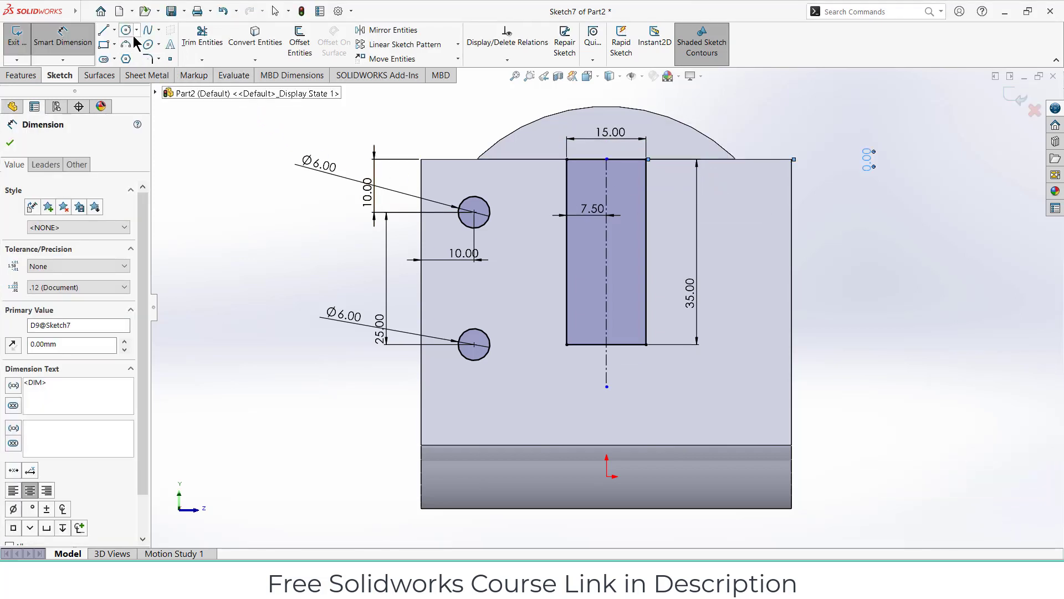
left_click(126, 30)
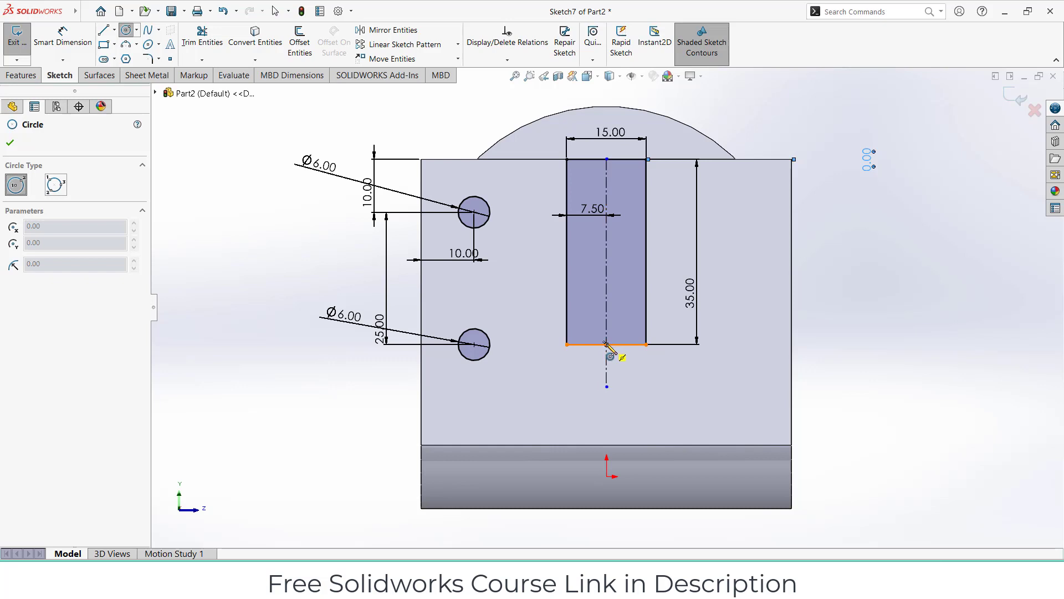
left_click(604, 346)
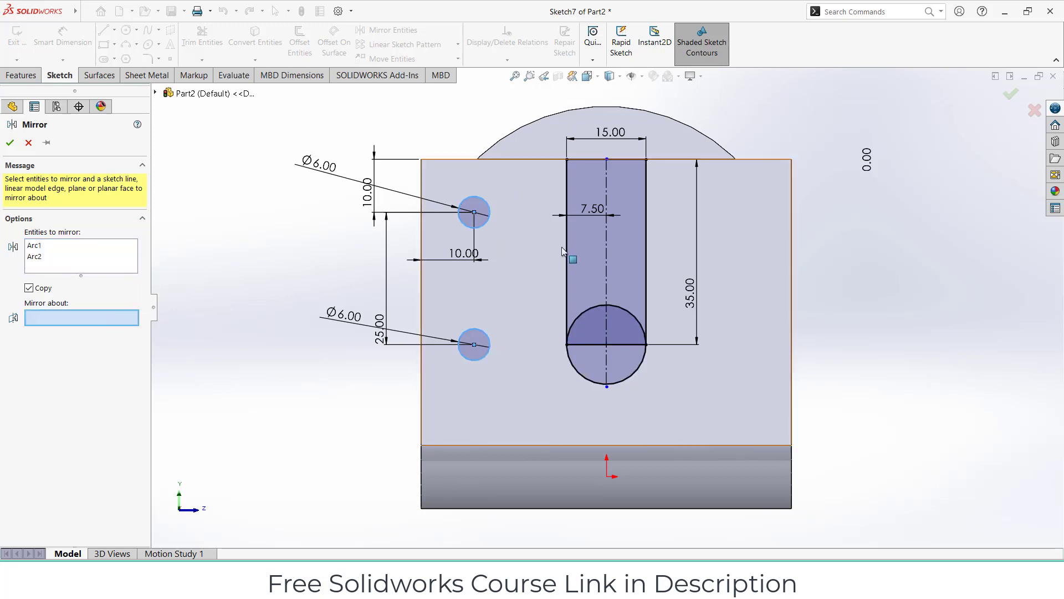
left_click(606, 271)
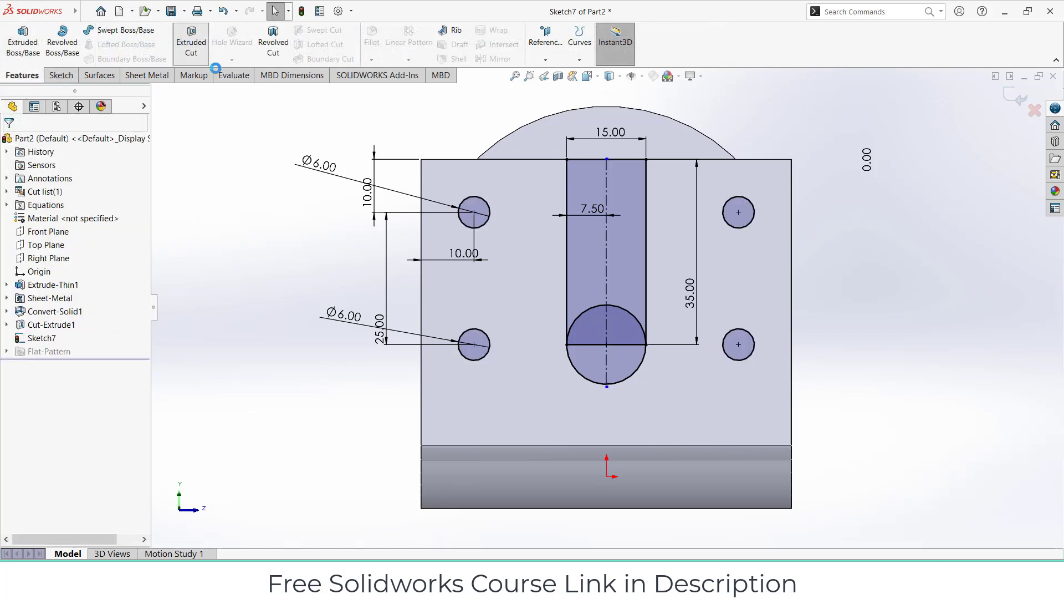
Step: Extruded Cut the slot and all four hole contours 10 mm through the side flange
left_click(191, 42)
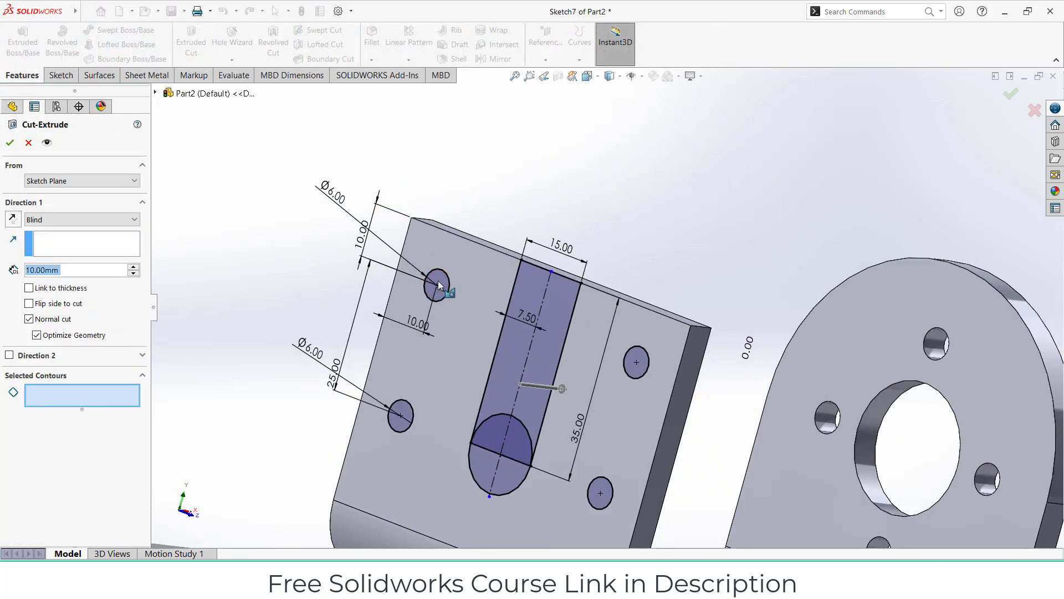
left_click(516, 441)
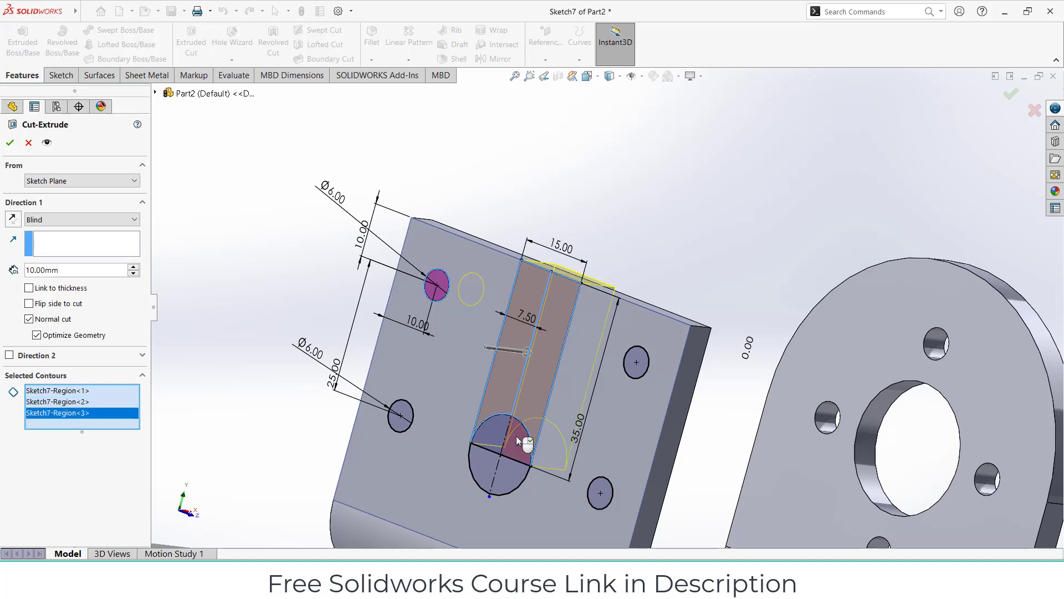
left_click(505, 475)
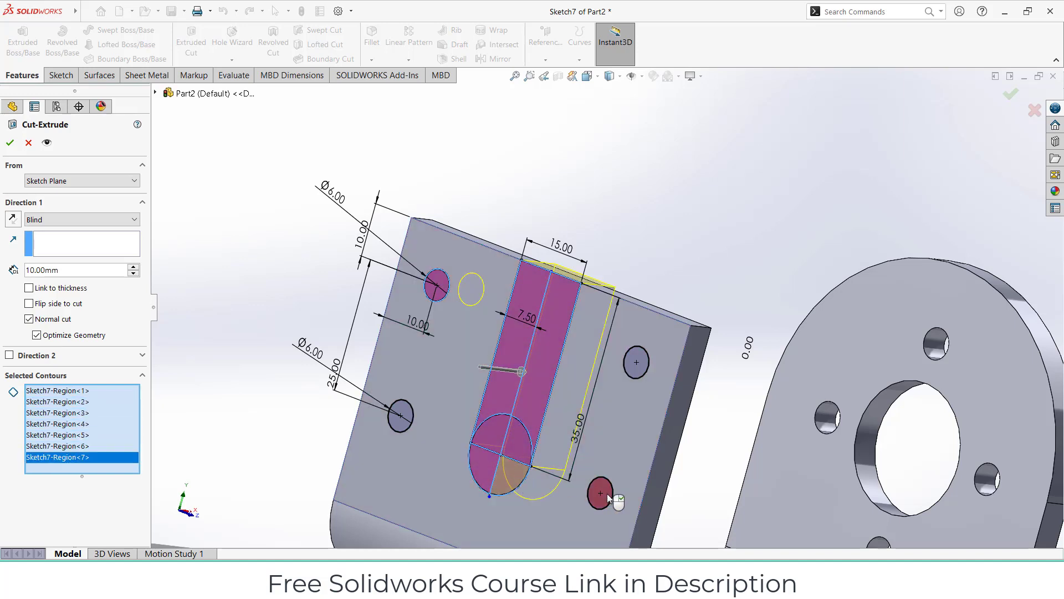
left_click(396, 416)
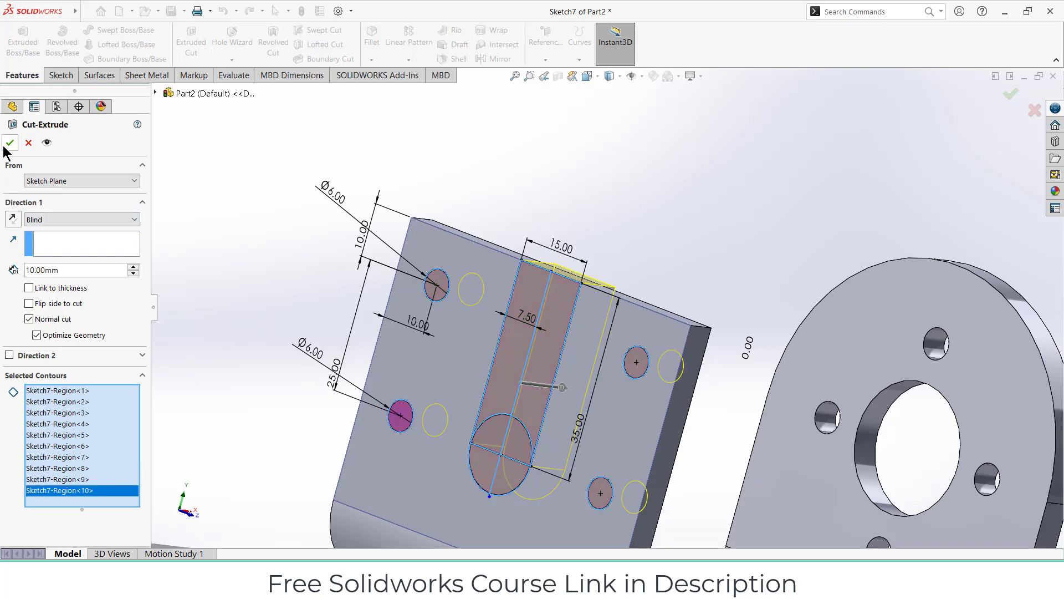
left_click(10, 143)
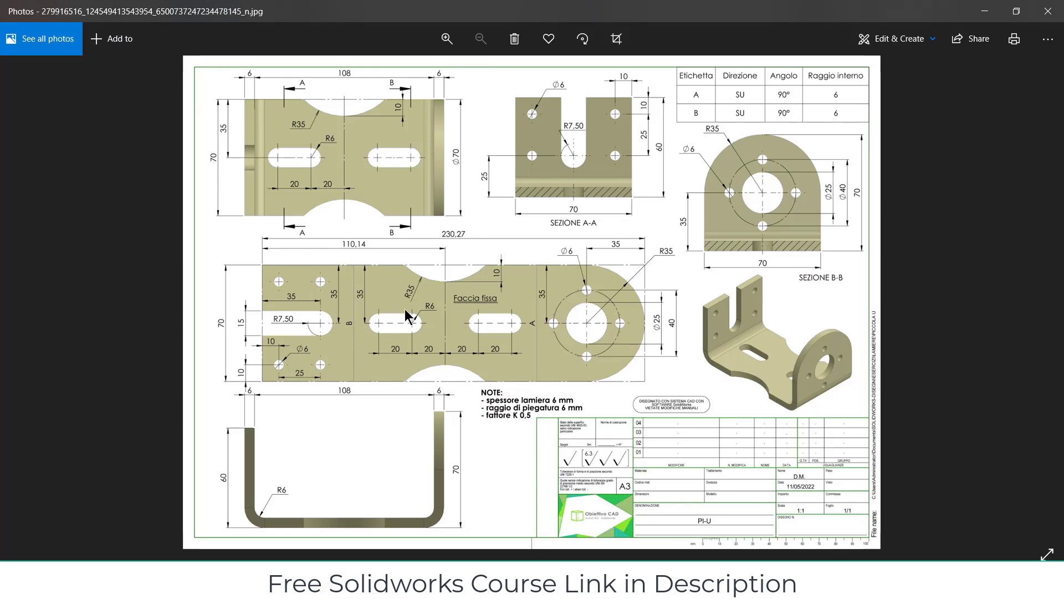
mouse_move(410, 337)
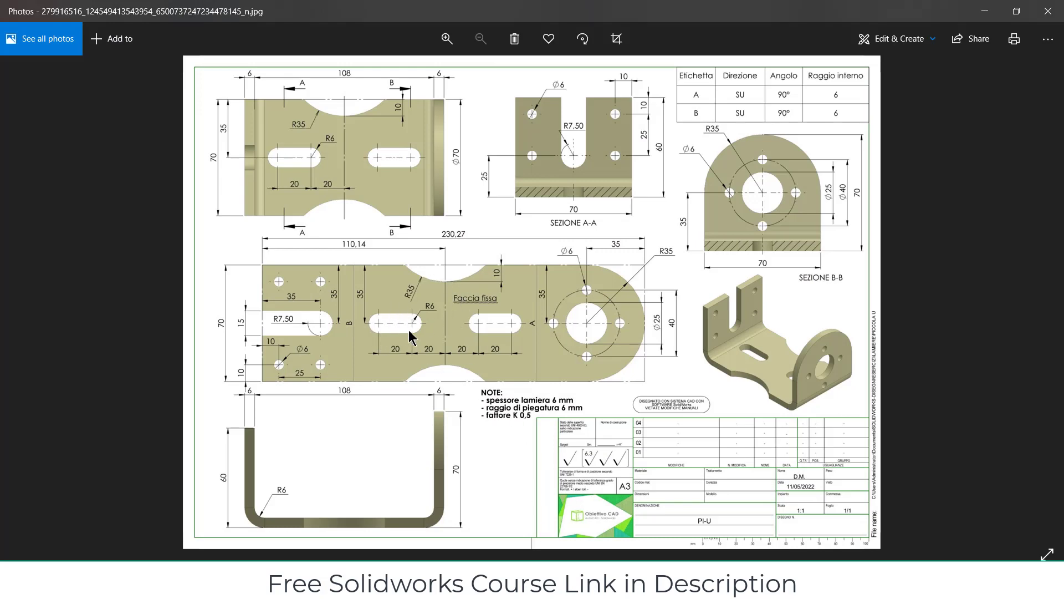
mouse_move(984, 11)
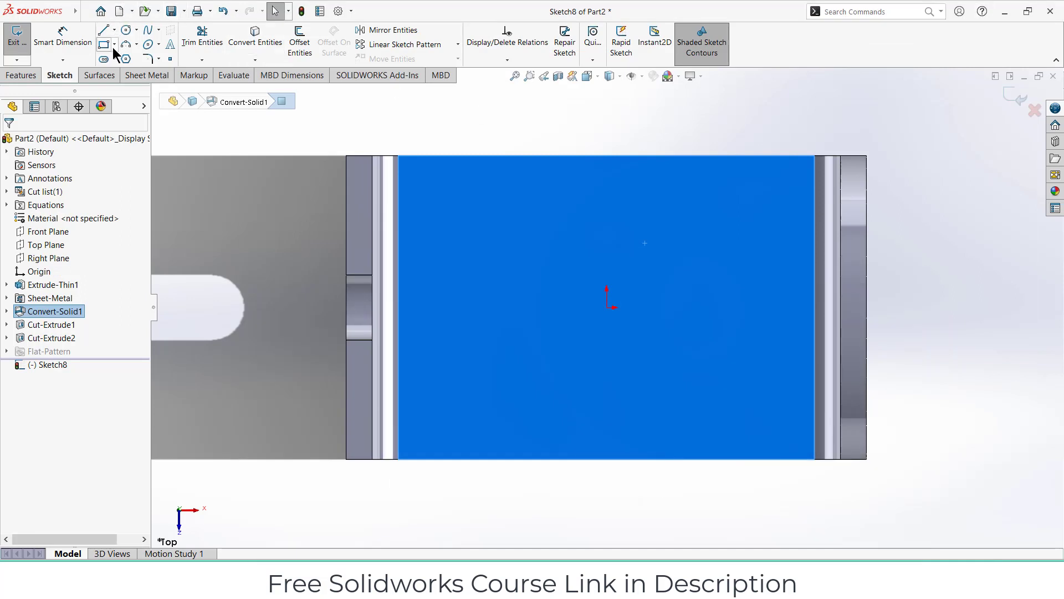
Step: Draw a straight slot on the base, length 20, offset 20 from the origin, end radius 6.00 mm
left_click(114, 58)
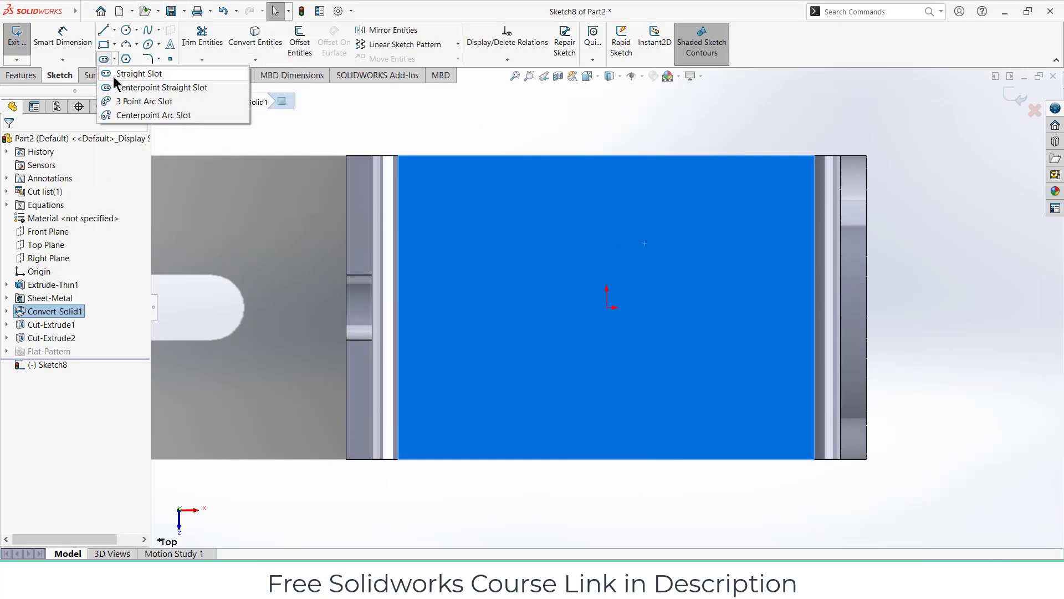
left_click(143, 73)
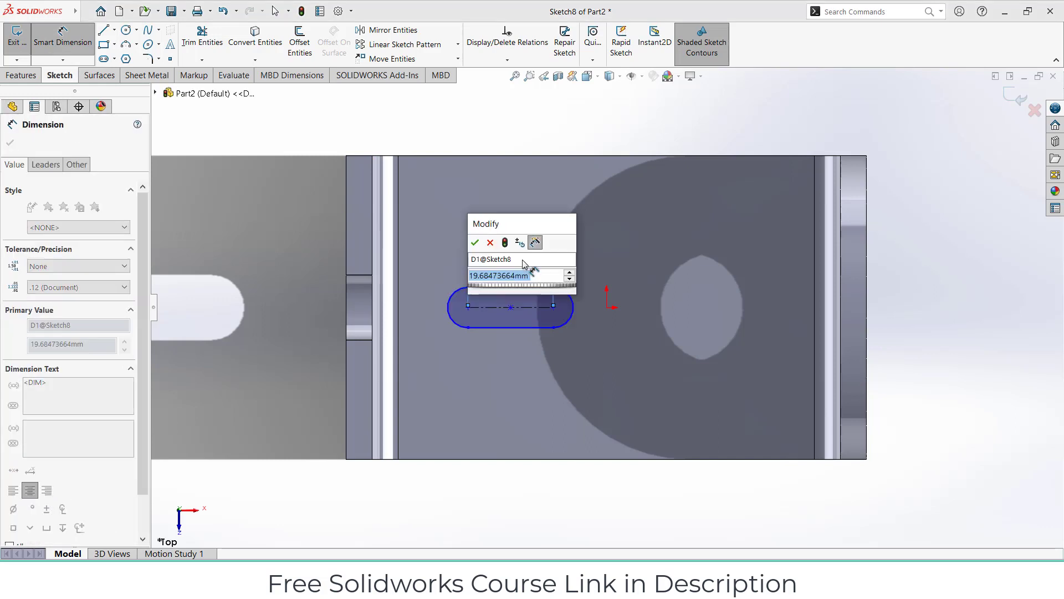
left_click(475, 242)
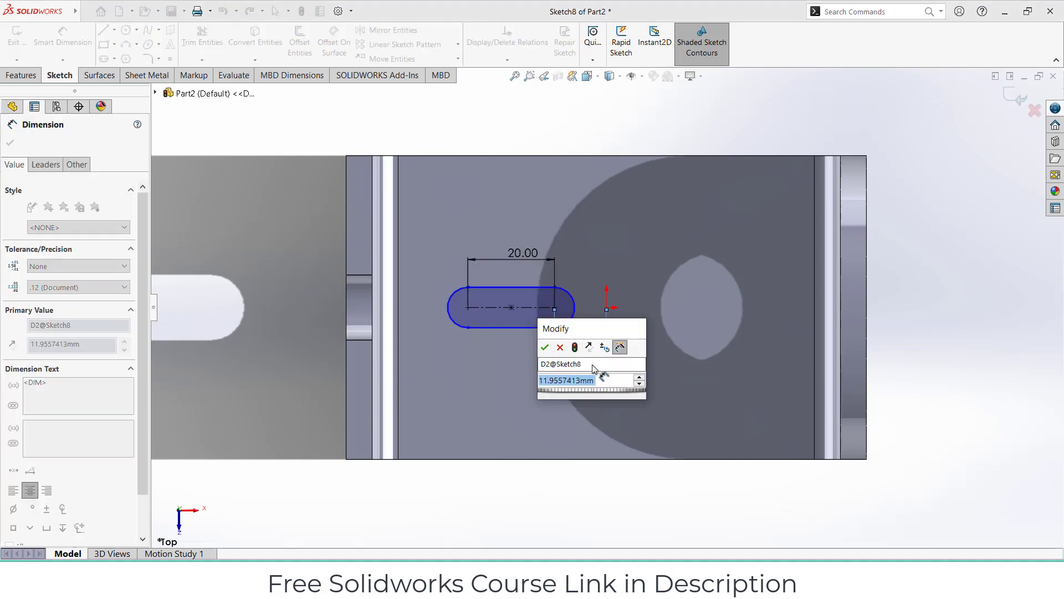
left_click(545, 347)
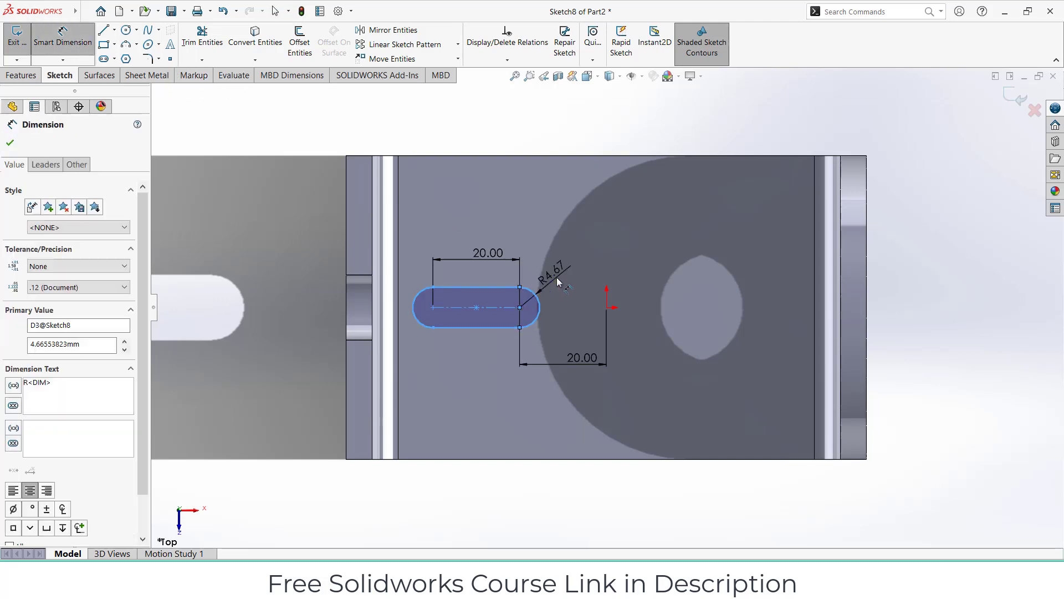
type("6.00mm")
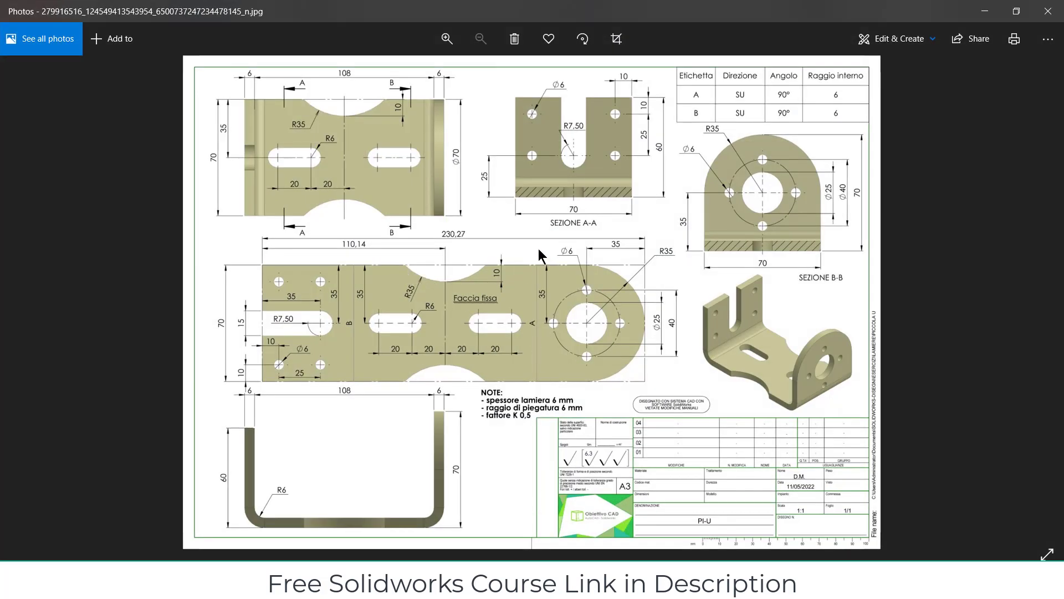
mouse_move(410, 284)
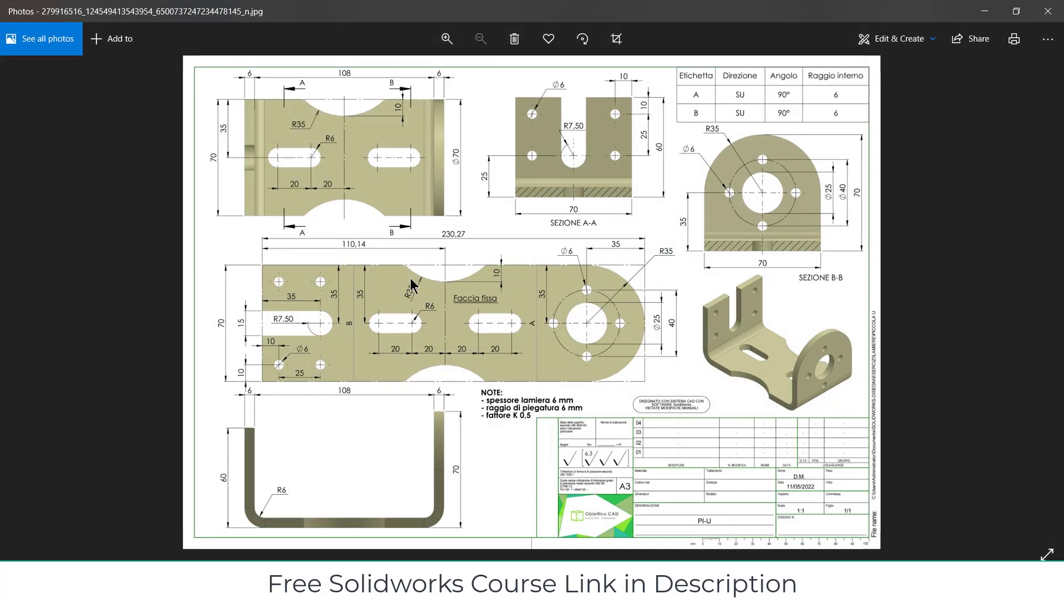
mouse_move(475, 312)
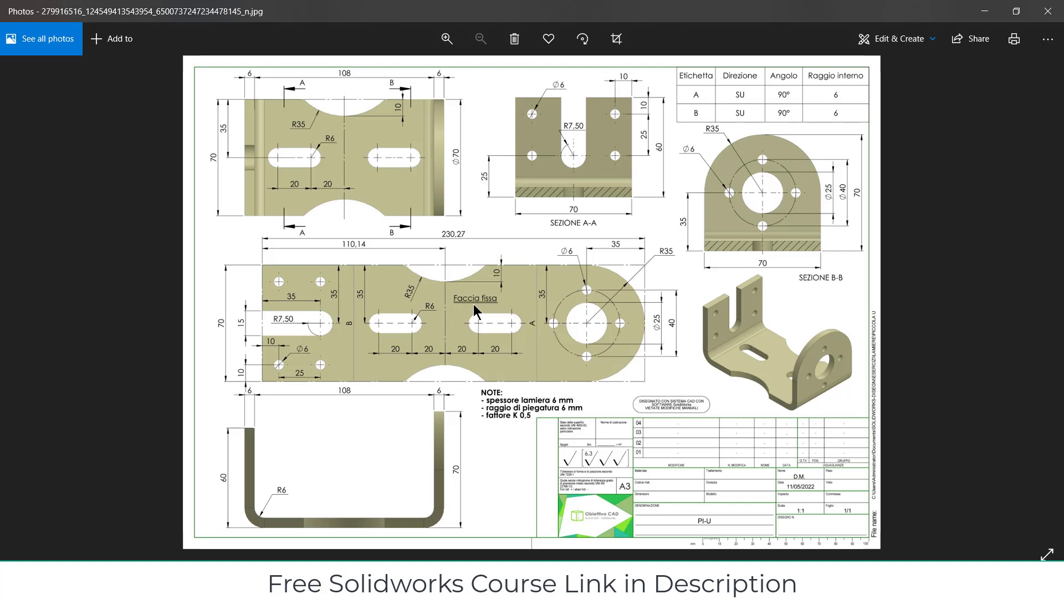
mouse_move(912, 59)
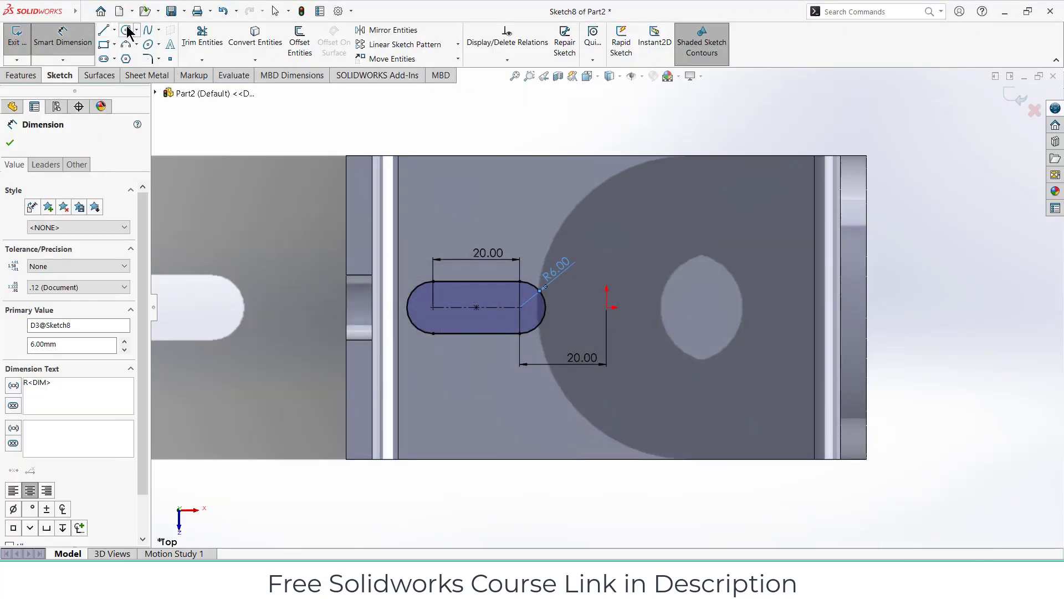
Step: Draw a circle across the base's top edge and dimension its diameter to 70
left_click(126, 30)
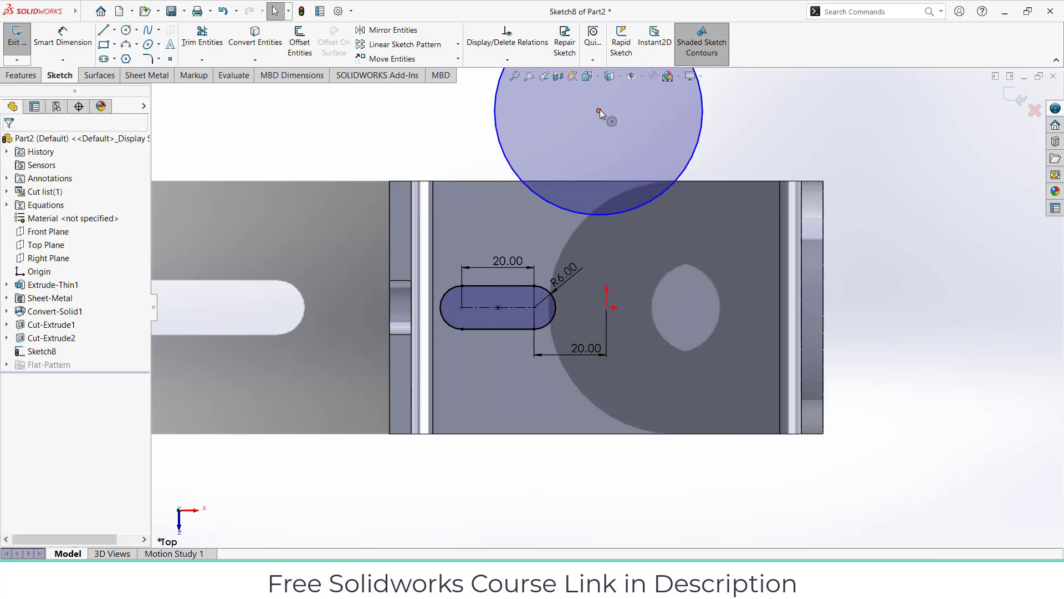
left_click(606, 307)
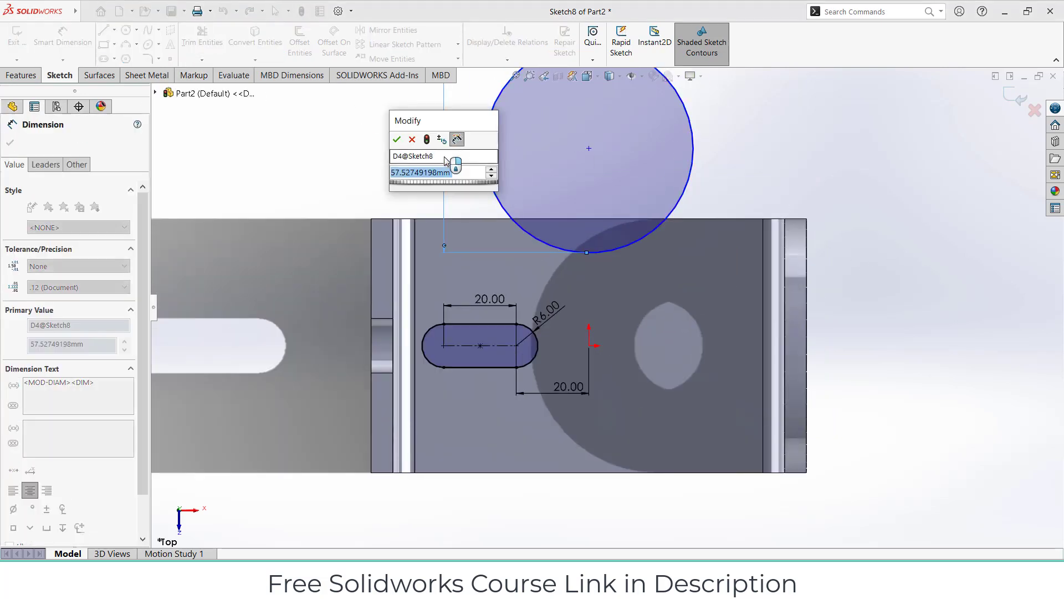
left_click(397, 139)
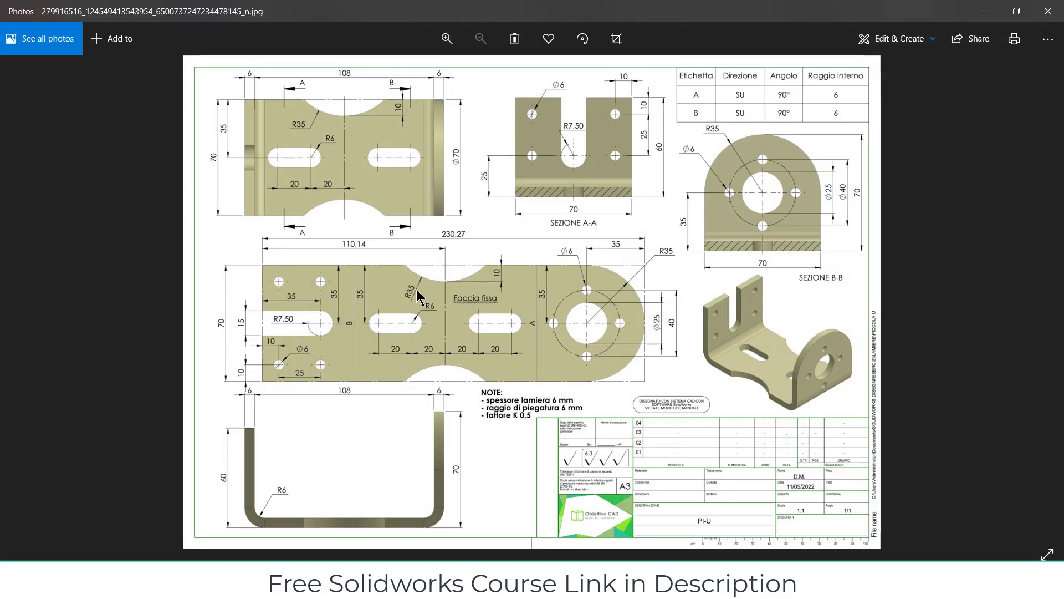
mouse_move(983, 13)
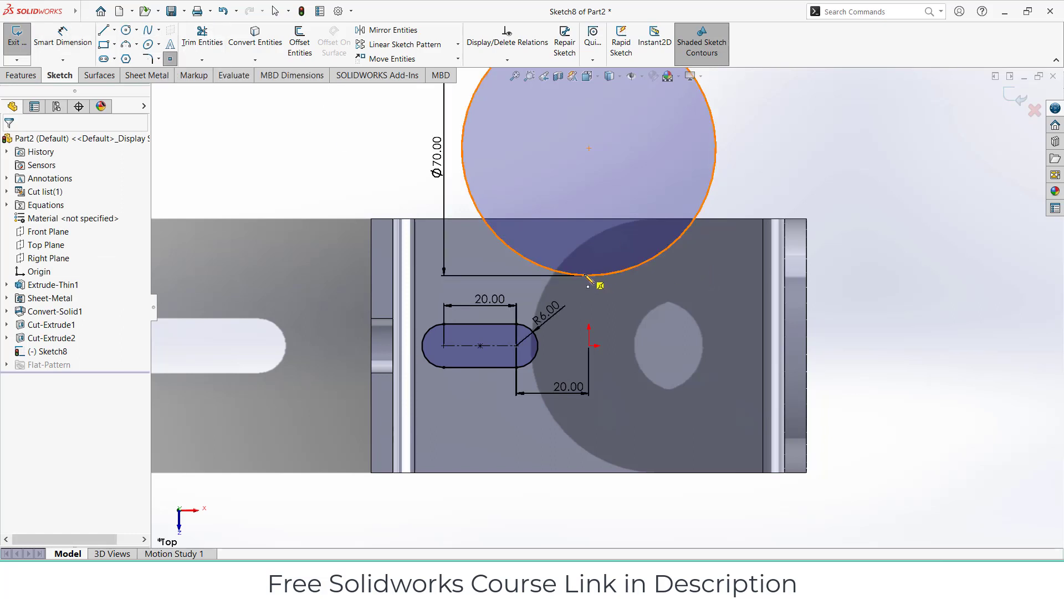
Step: Dimension the Ø70 circle's lowest point 10 mm below the base's top edge
left_click(588, 288)
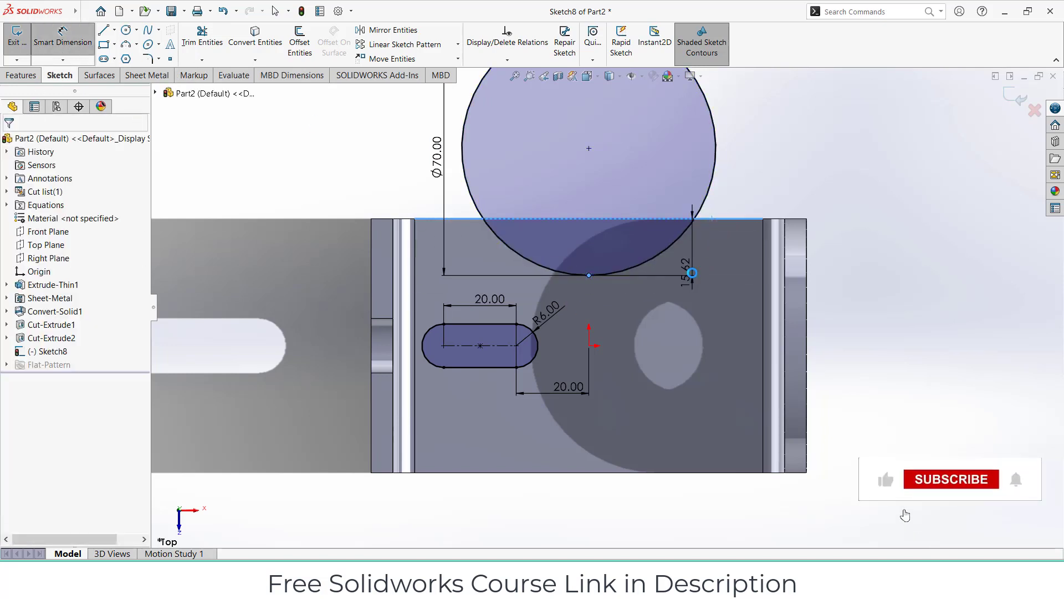
left_click(692, 272)
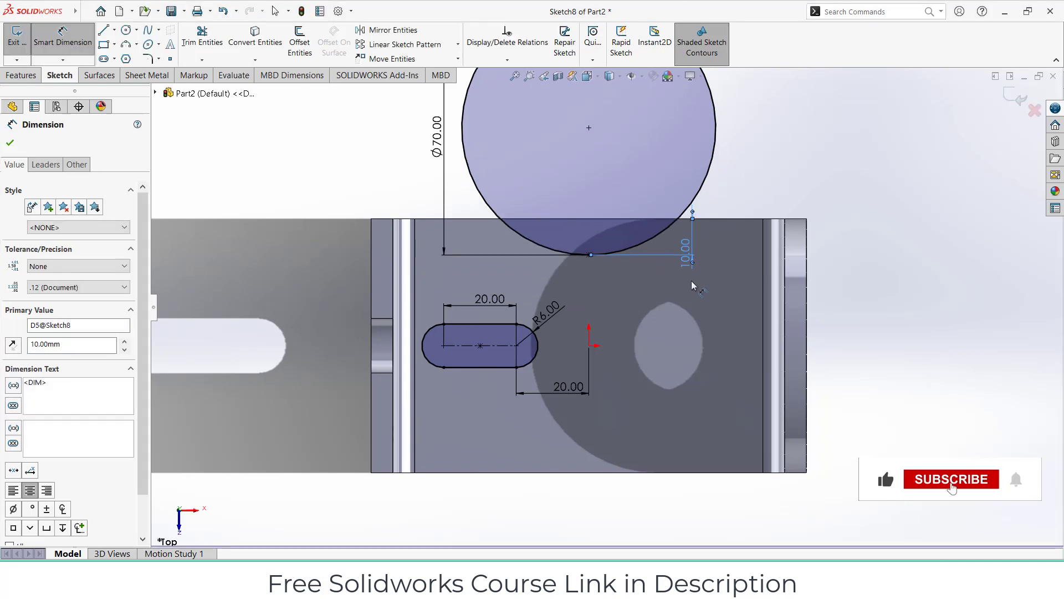
left_click(951, 479)
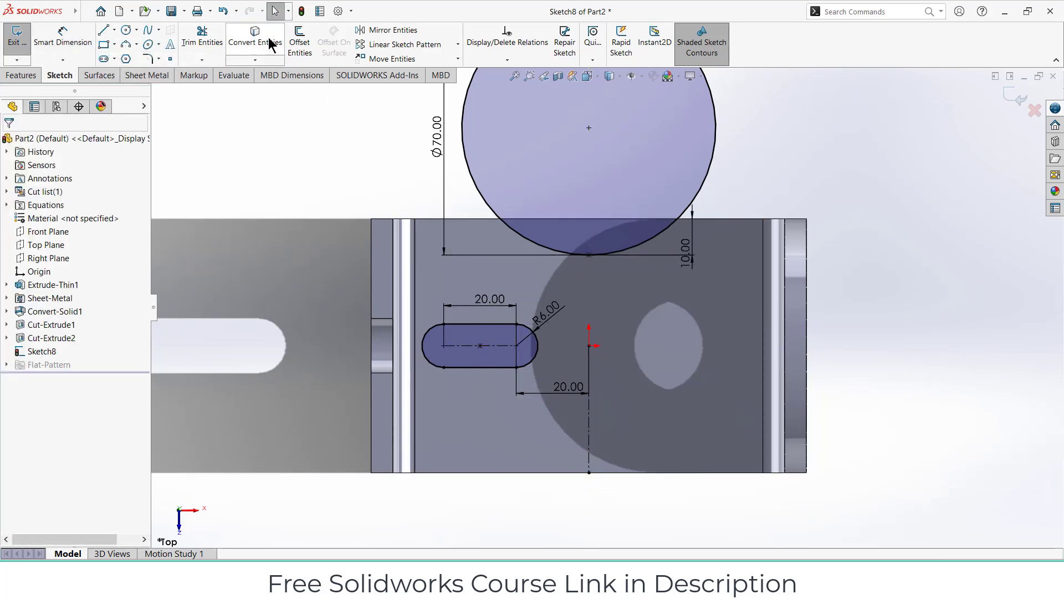
Step: Mirror the slot across the vertical centreline
left_click(368, 30)
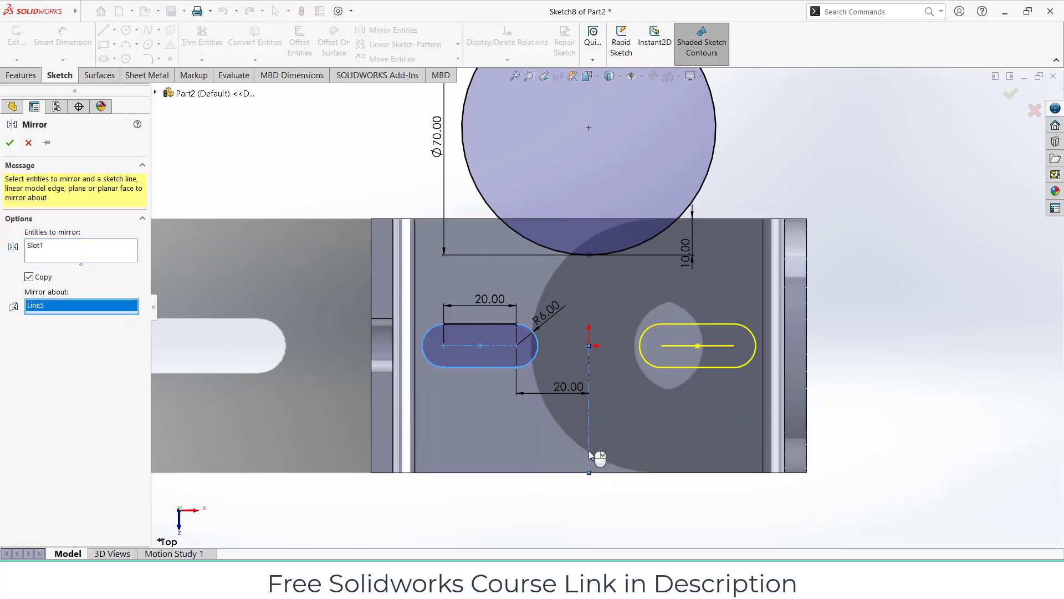
left_click(8, 143)
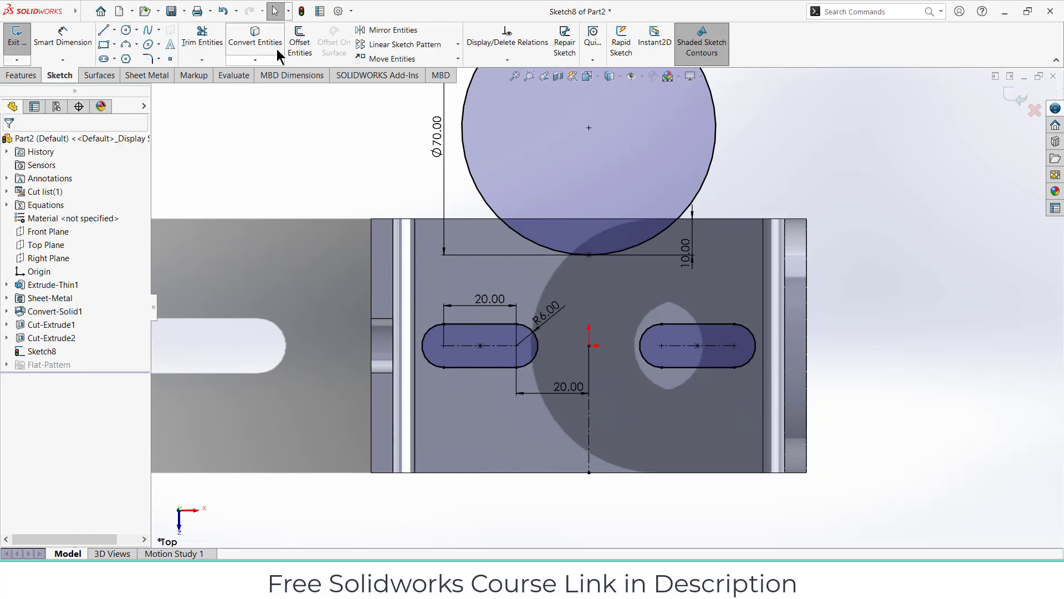
Step: Draw a horizontal centreline and mirror the Ø70 circle about it to the base's bottom edge
left_click(392, 30)
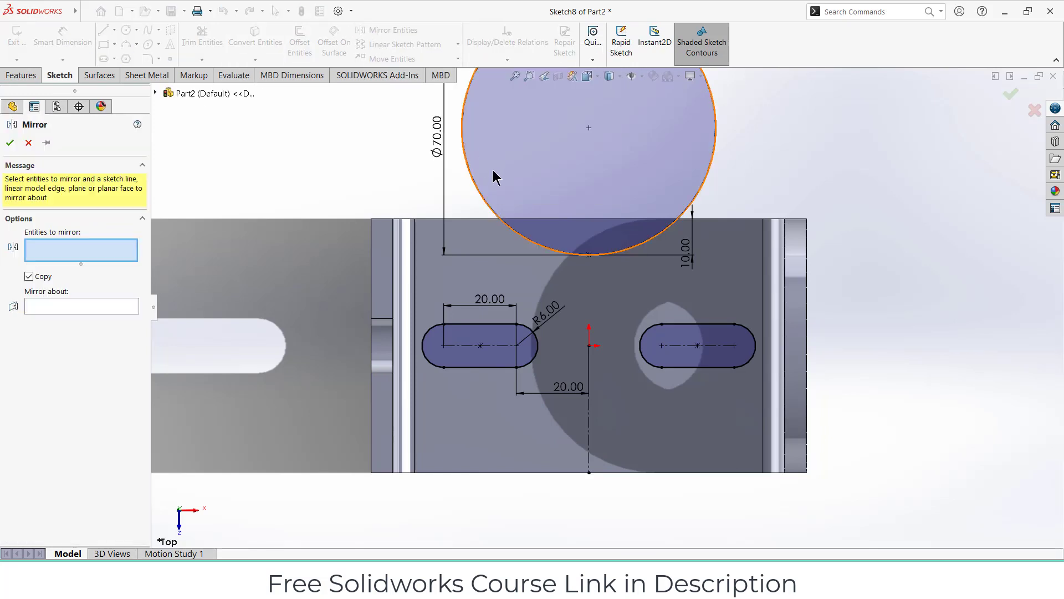
left_click(496, 177)
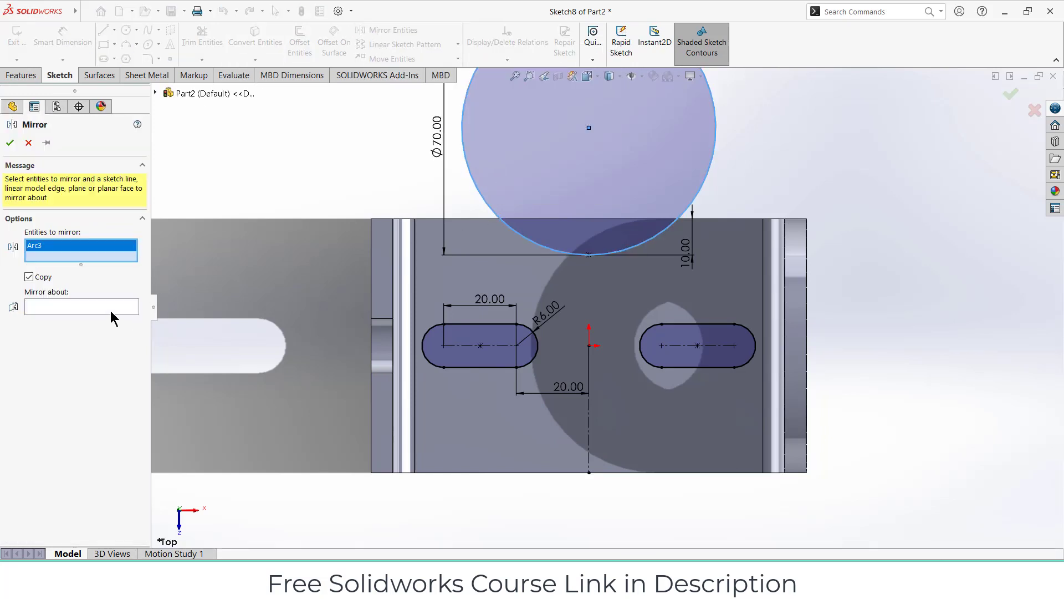
left_click(81, 307)
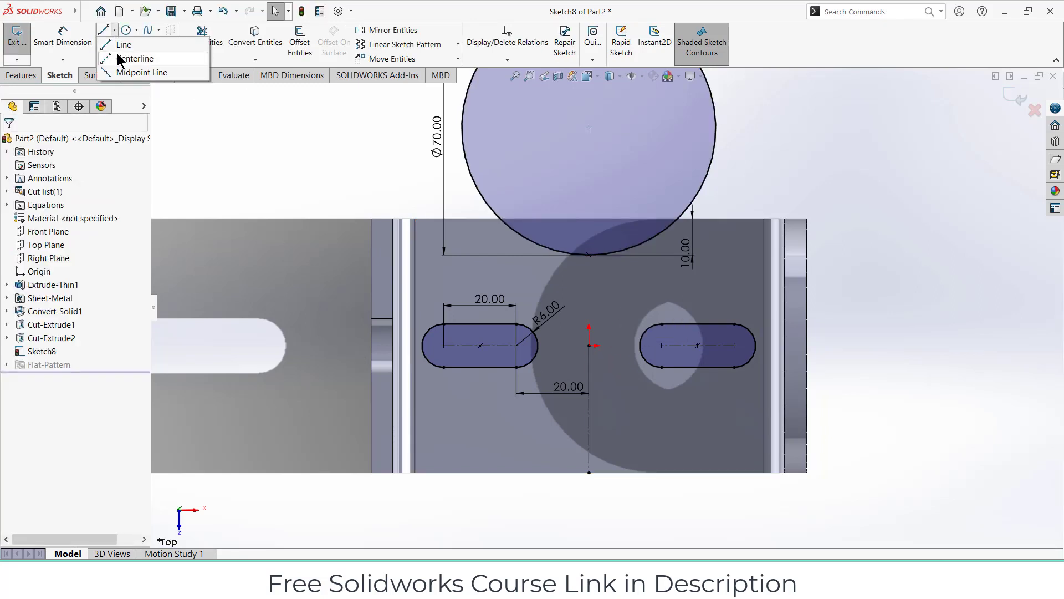
left_click(128, 58)
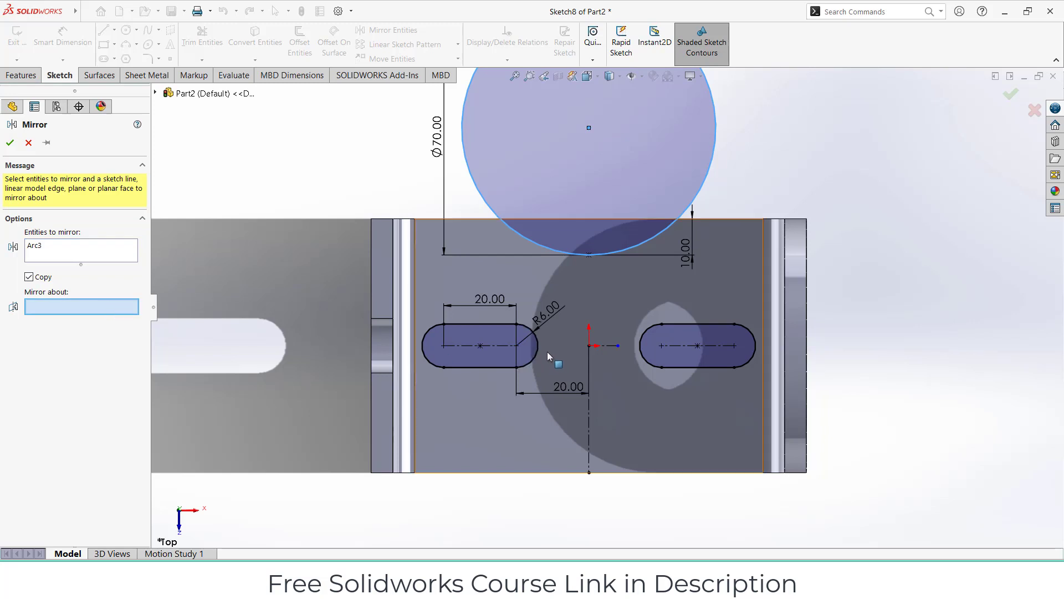
left_click(478, 358)
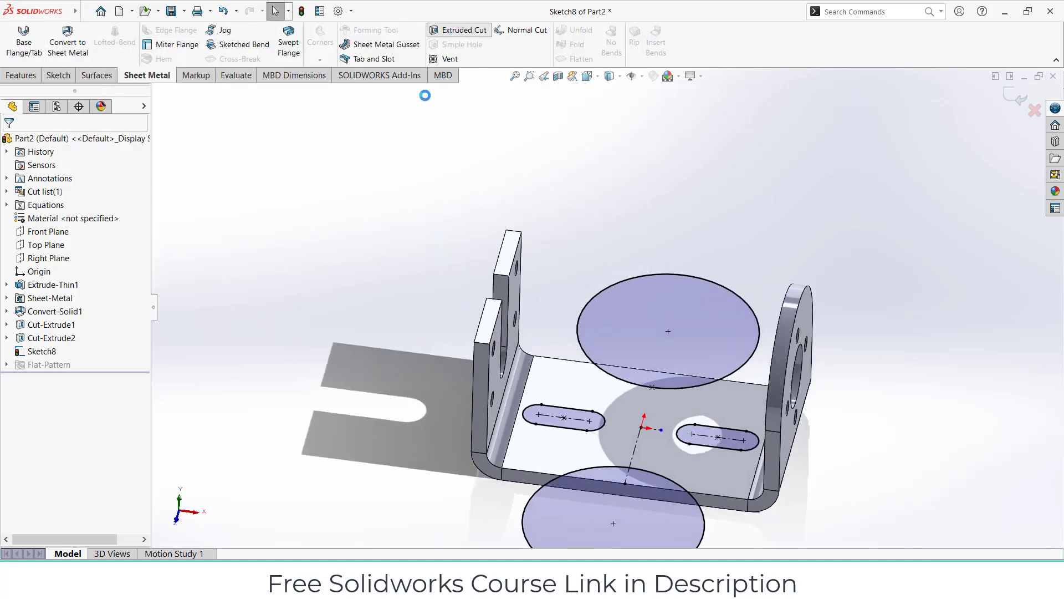
Step: Extruded Cut the two slots and two R35 edge notches through the base
left_click(458, 30)
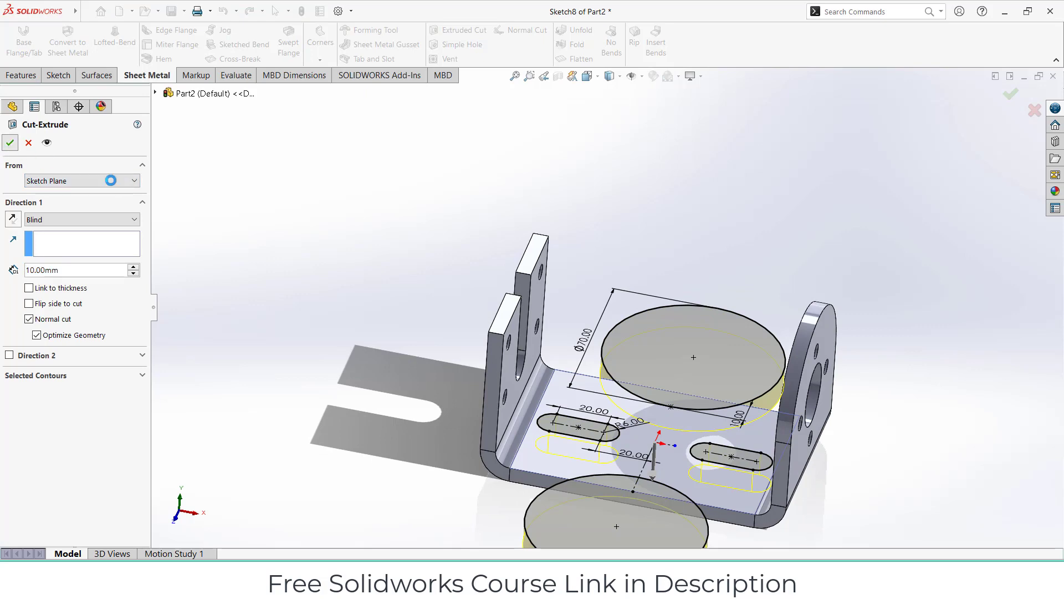
left_click(9, 143)
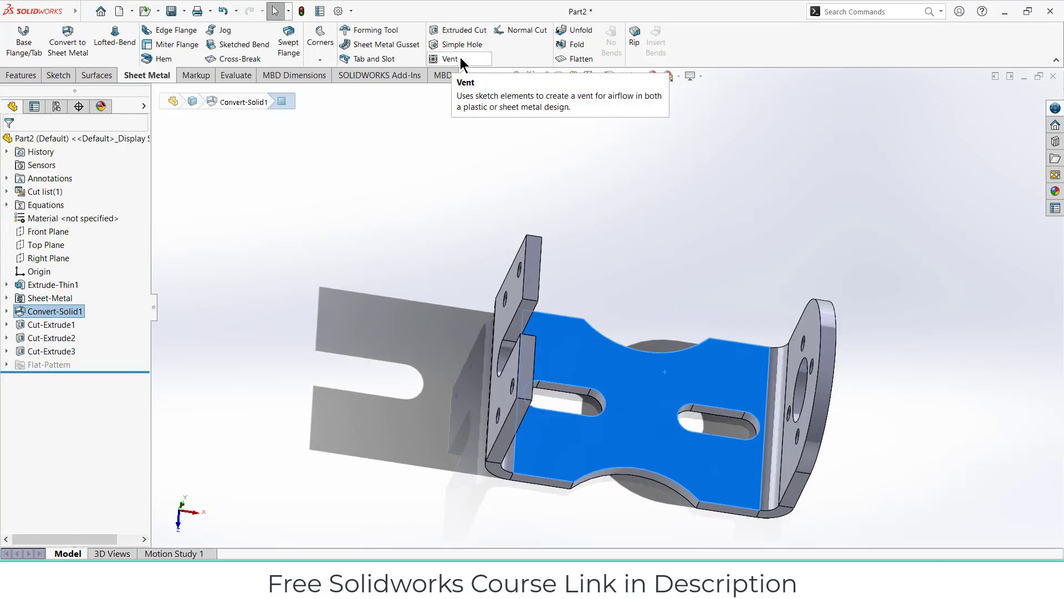
Step: Flatten the bracket and turn the flat pattern to check every hole, slot and notch
left_click(575, 59)
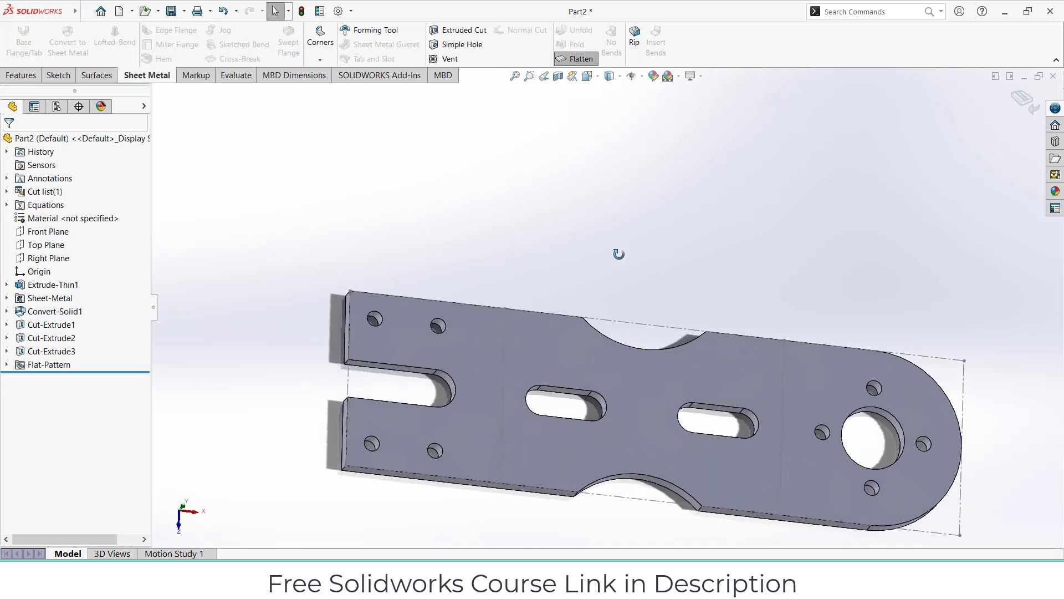
left_click(576, 58)
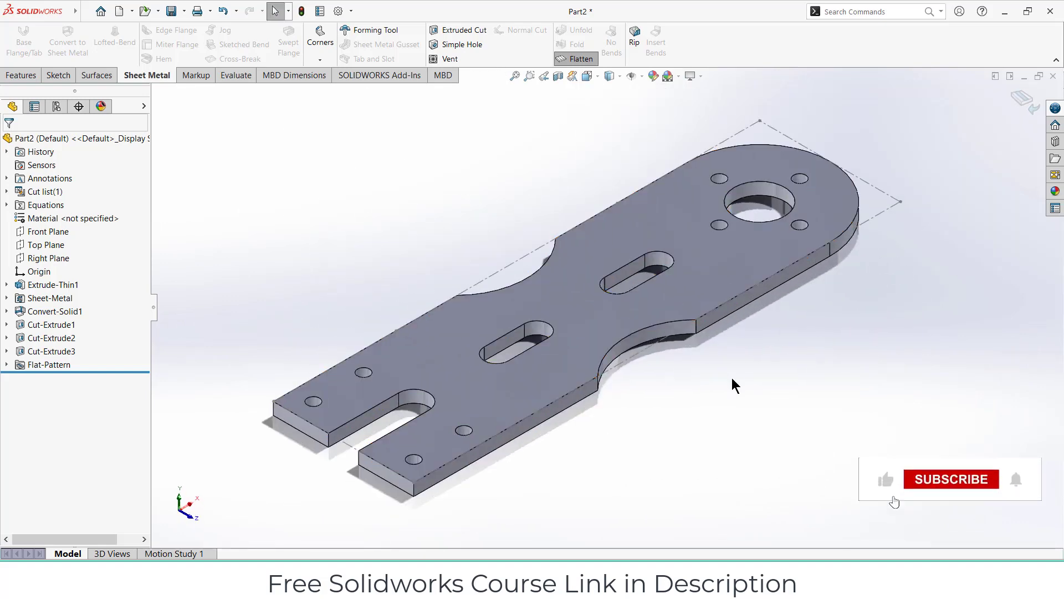
left_click(950, 479)
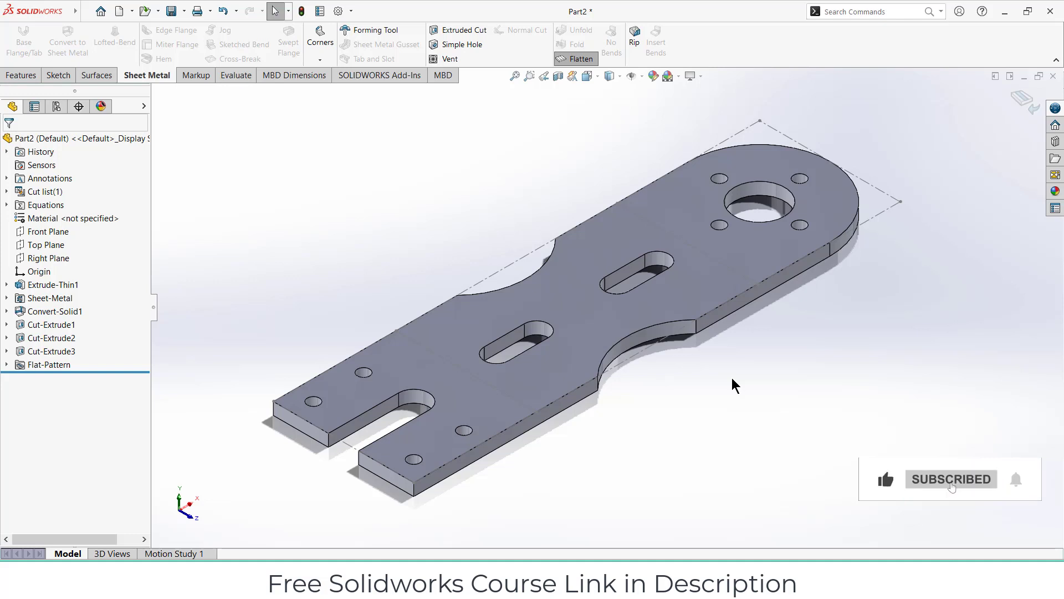